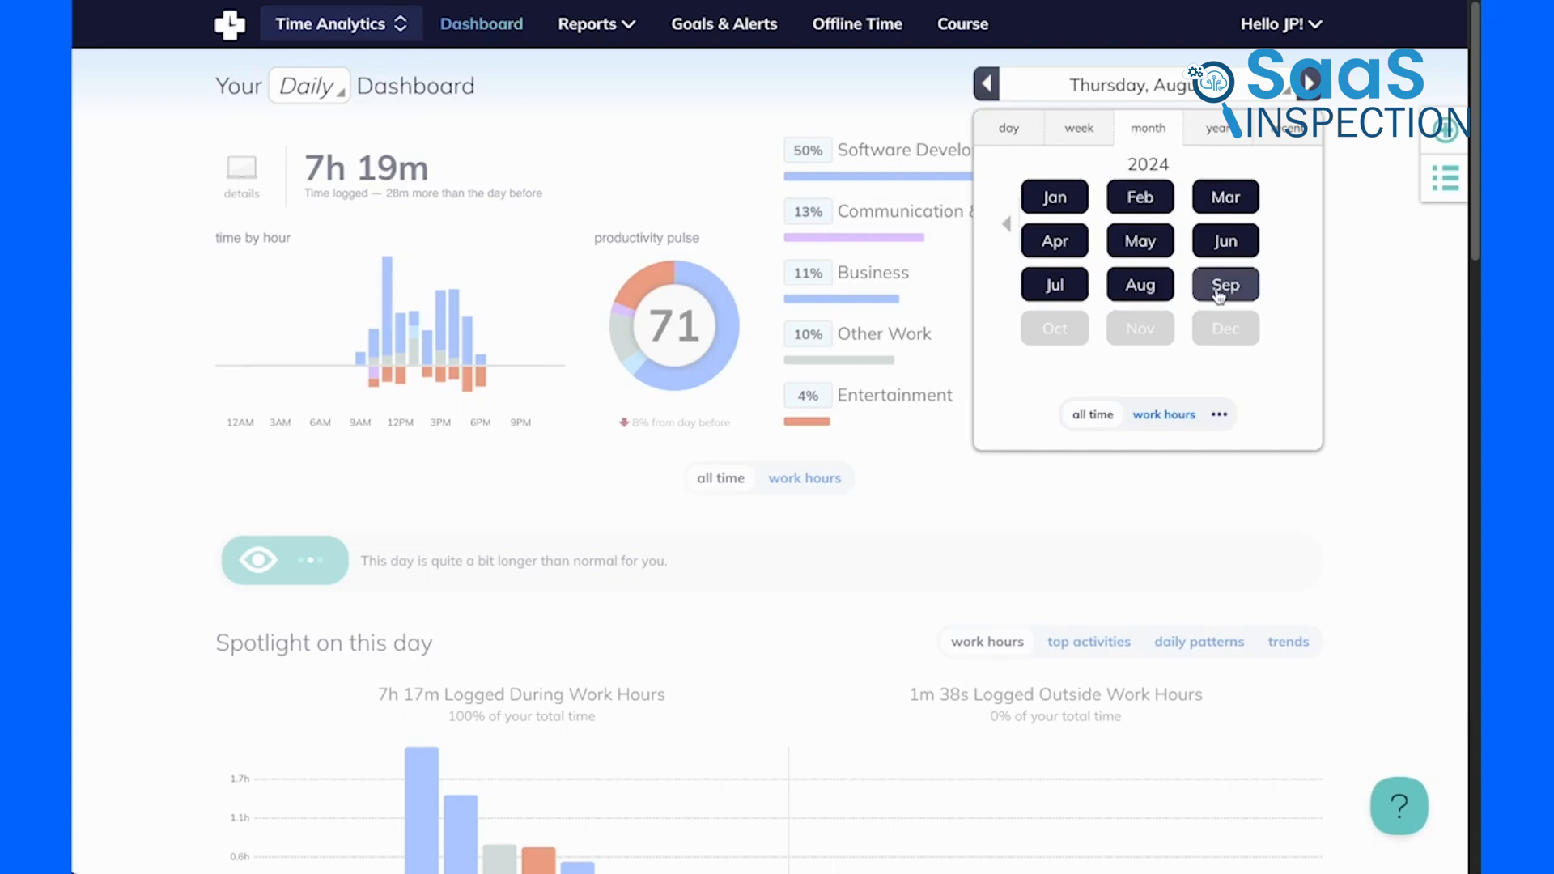
- Switch the dashboard to September and scroll through the FocusTime site blocking, unblocking and block page theme settings
{"action": "left_click", "coordinate": [1146, 128]}
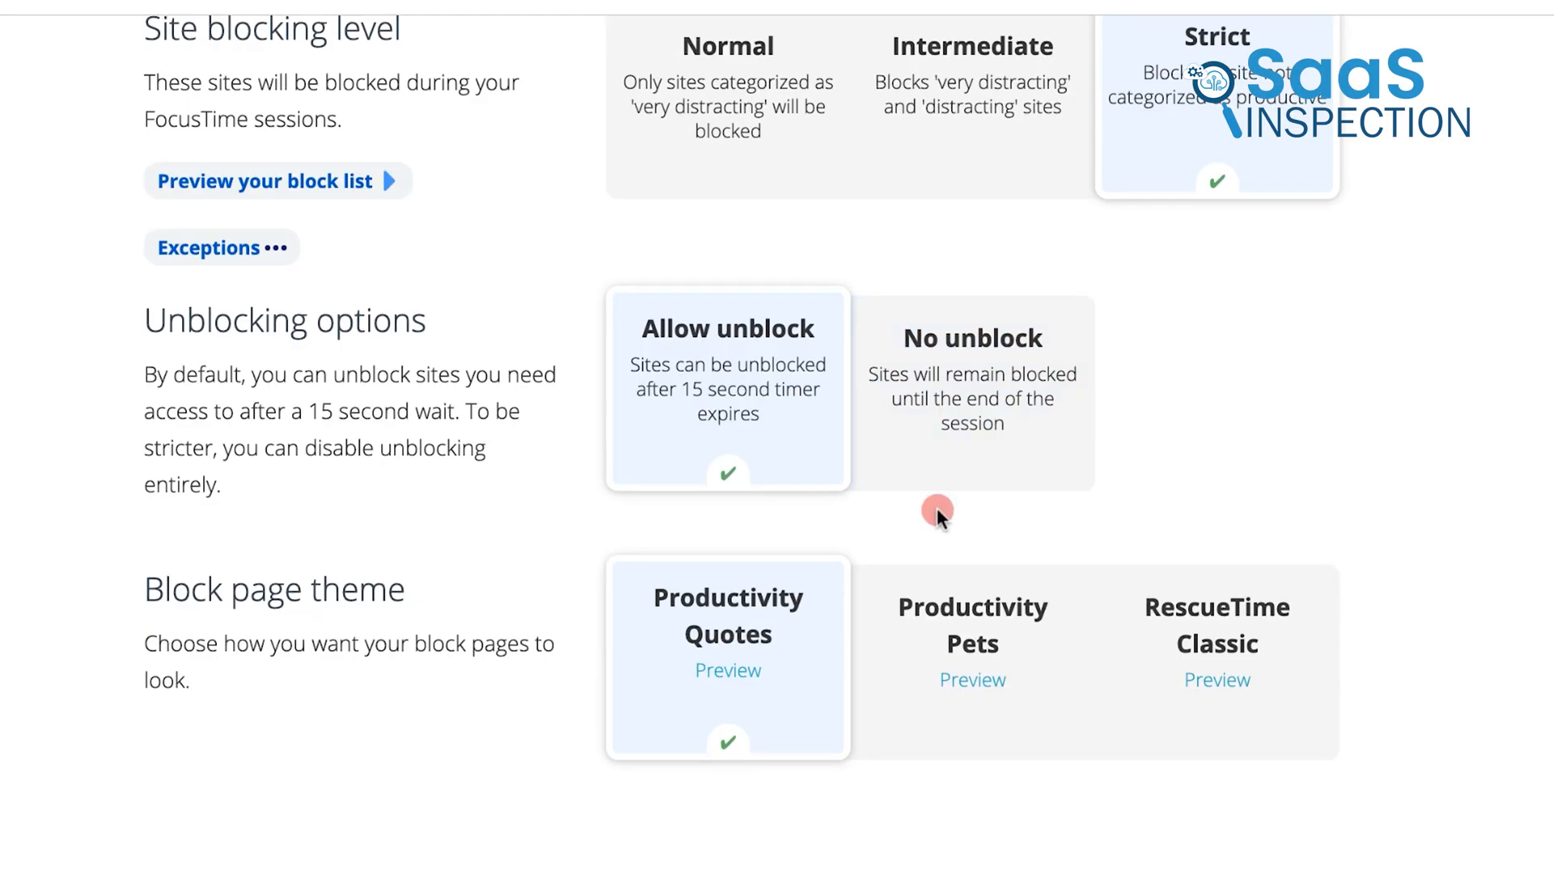
{"action": "mouse_move", "coordinate": [403, 615]}
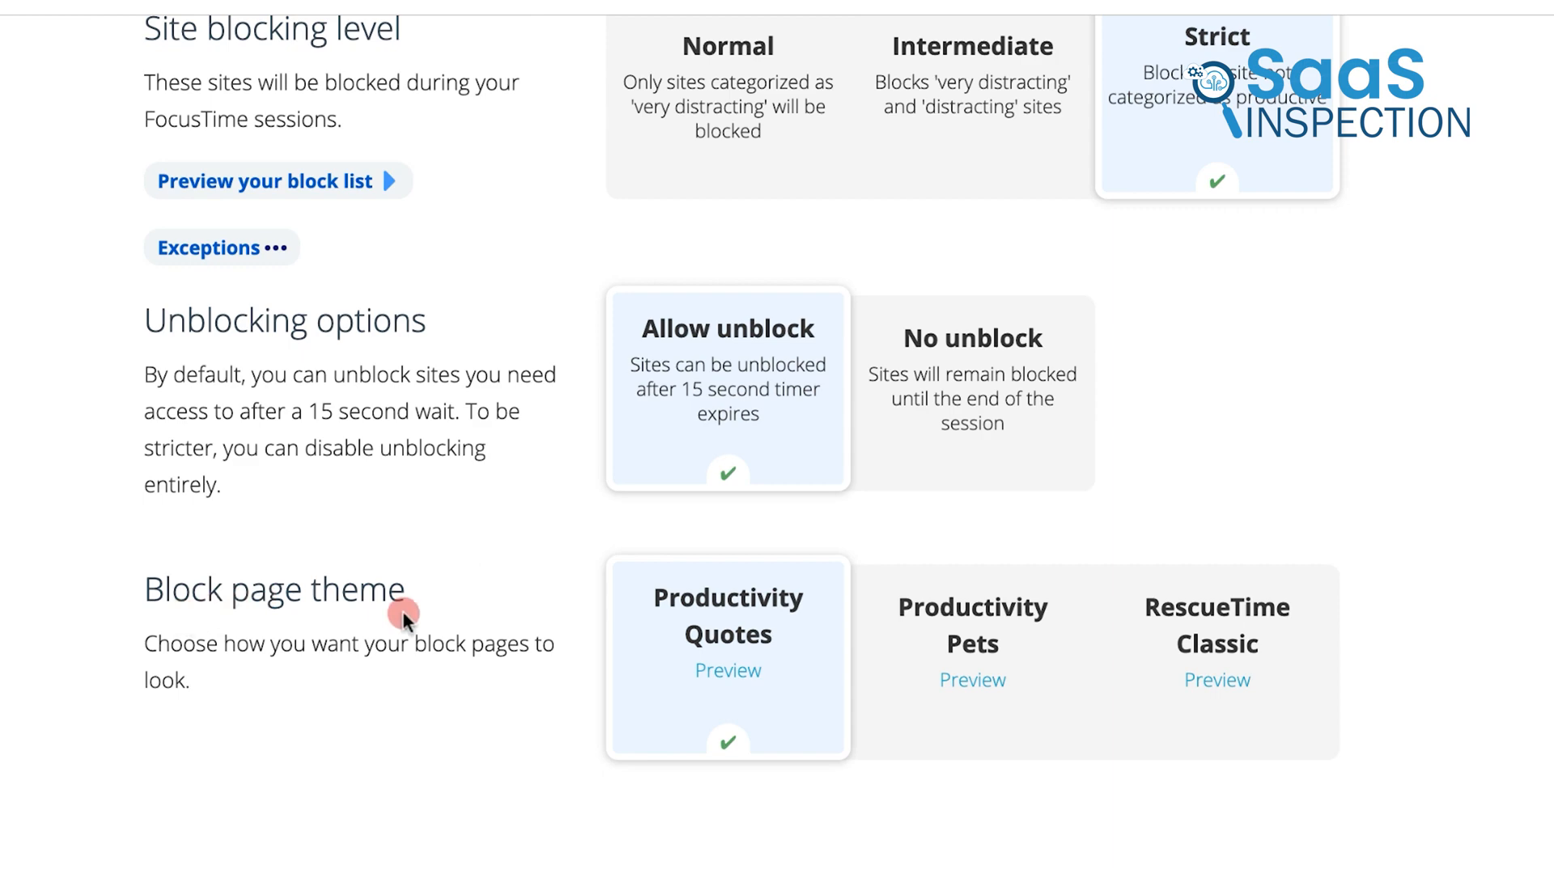
{"action": "scroll", "scroll_direction": "down", "scroll_amount": 3}
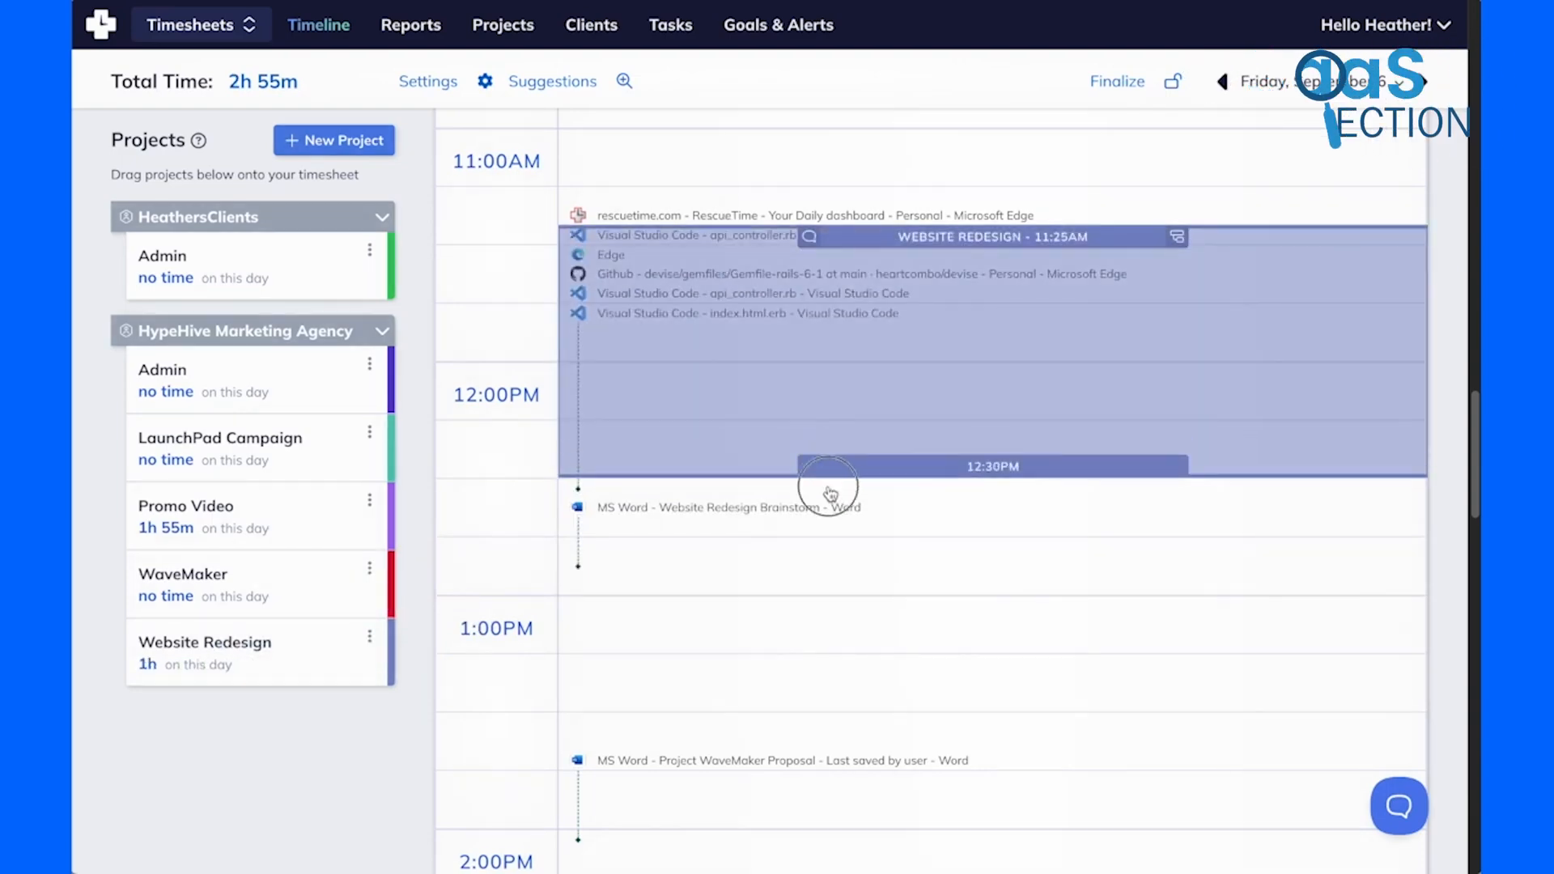
- Drag the Website Redesign block's end from 12:30 PM to 12:55 PM, logging 1h 30m
{"action": "left_click_drag", "start_coordinate": [827, 466], "coordinate": [990, 563]}
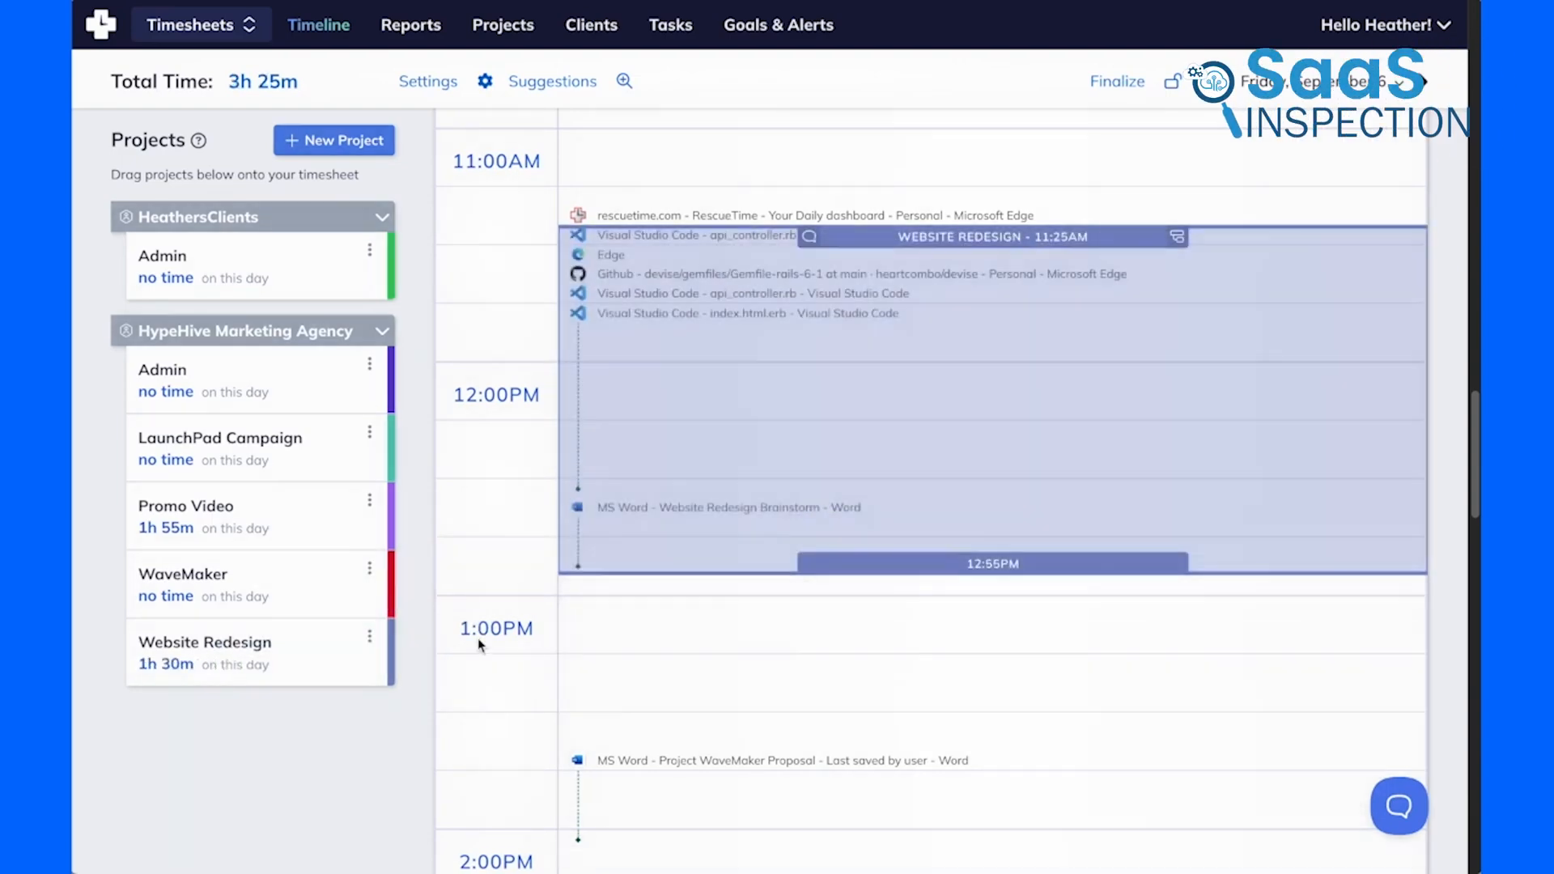
{"action": "left_click", "coordinate": [650, 760]}
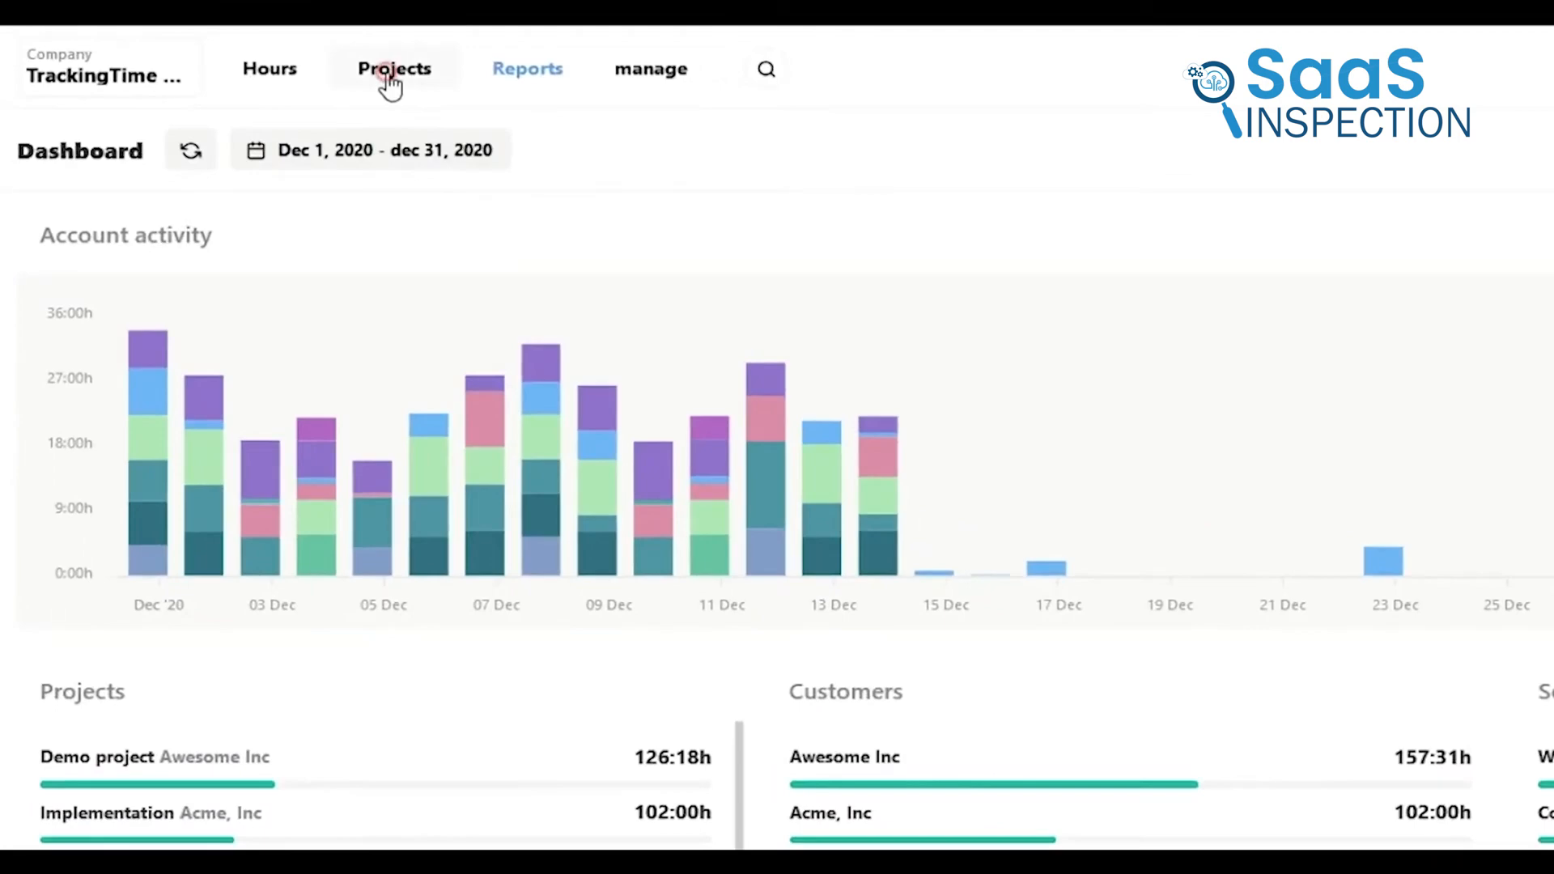
- From My Tasks, start the System Design timer and save the note 'add notes' on its entry
{"action": "left_click", "coordinate": [393, 68]}
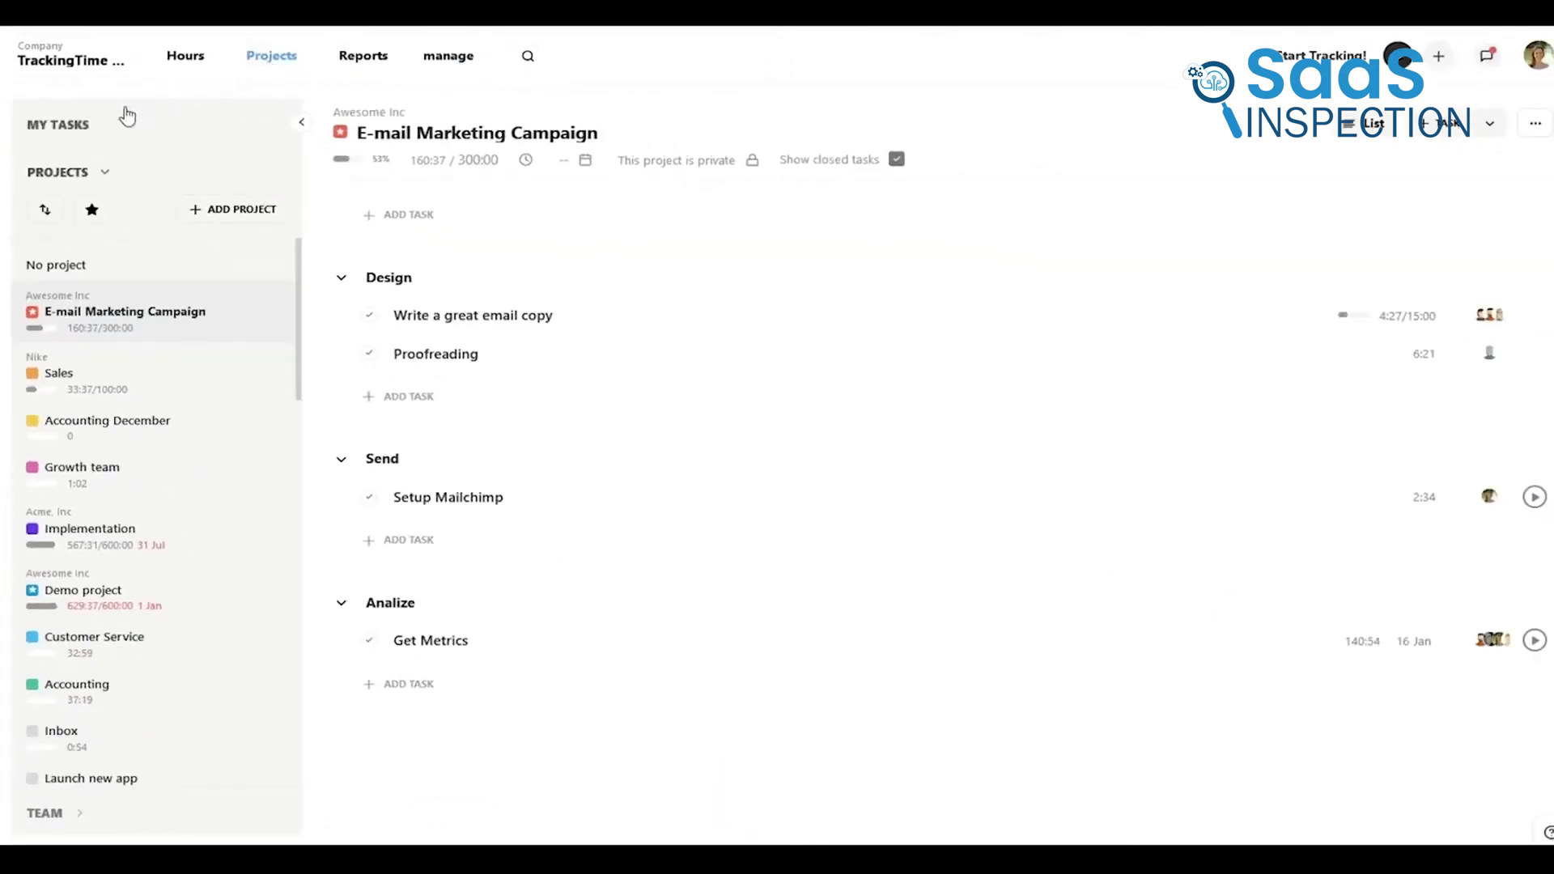
{"action": "left_click", "coordinate": [58, 125]}
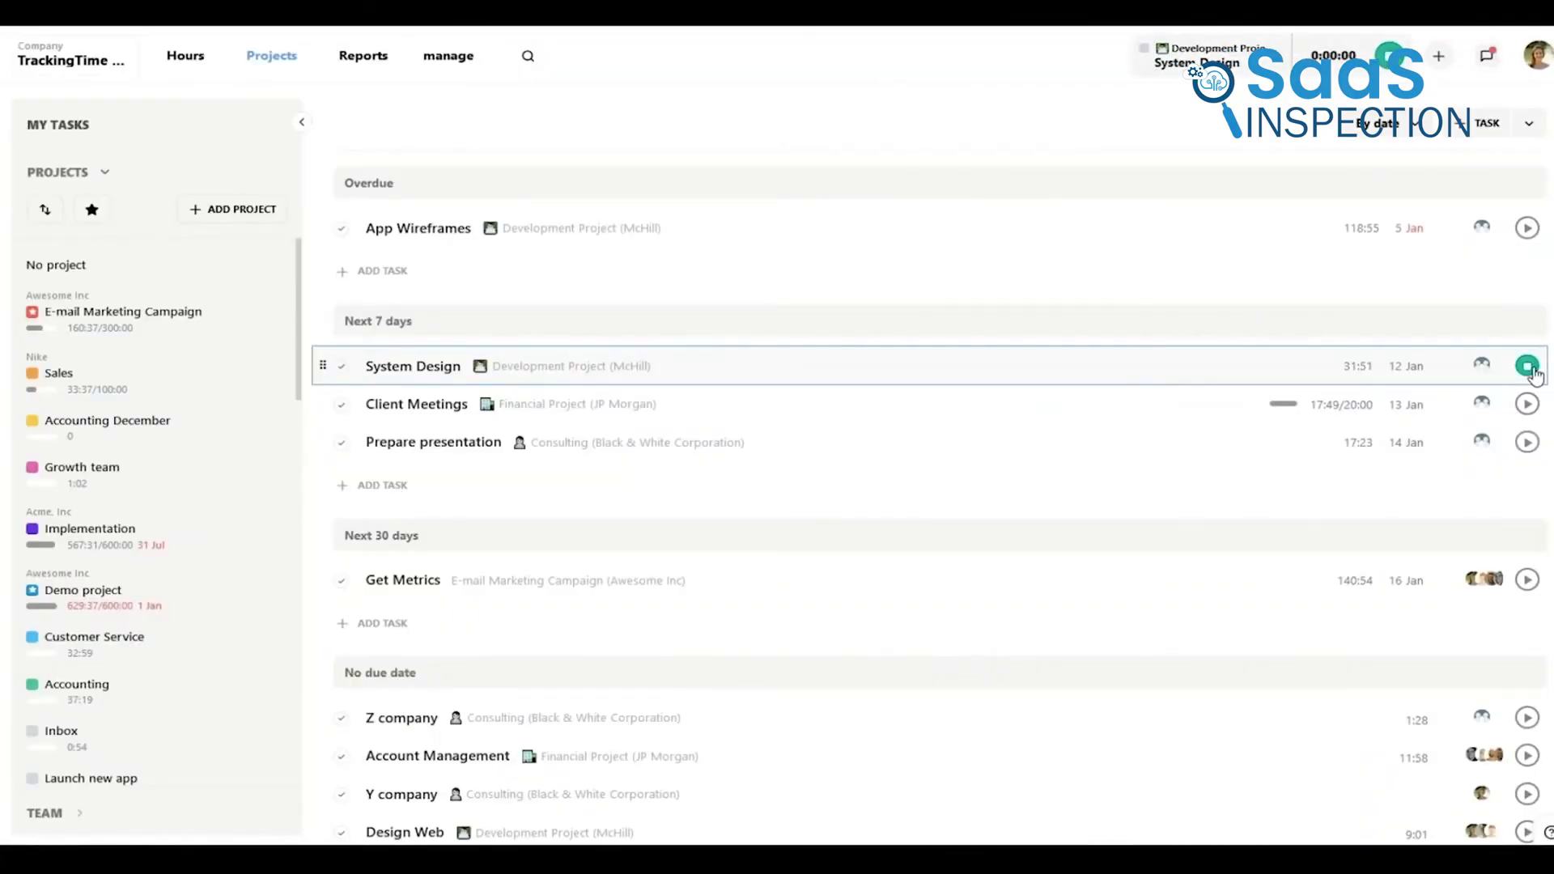
{"action": "left_click", "coordinate": [1526, 366]}
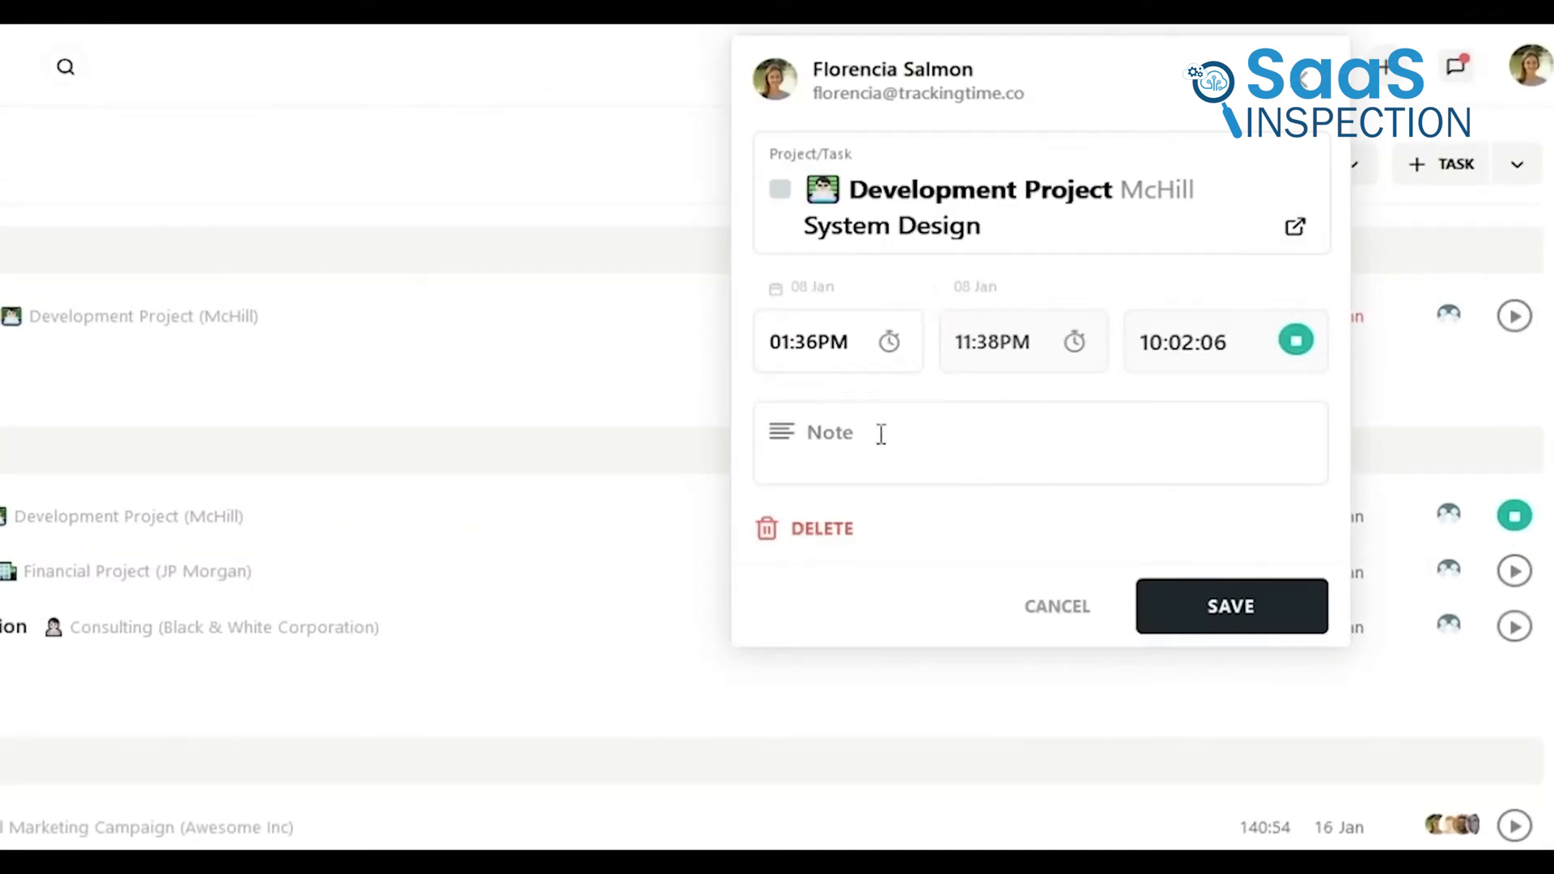
{"action": "type", "text": "add notes"}
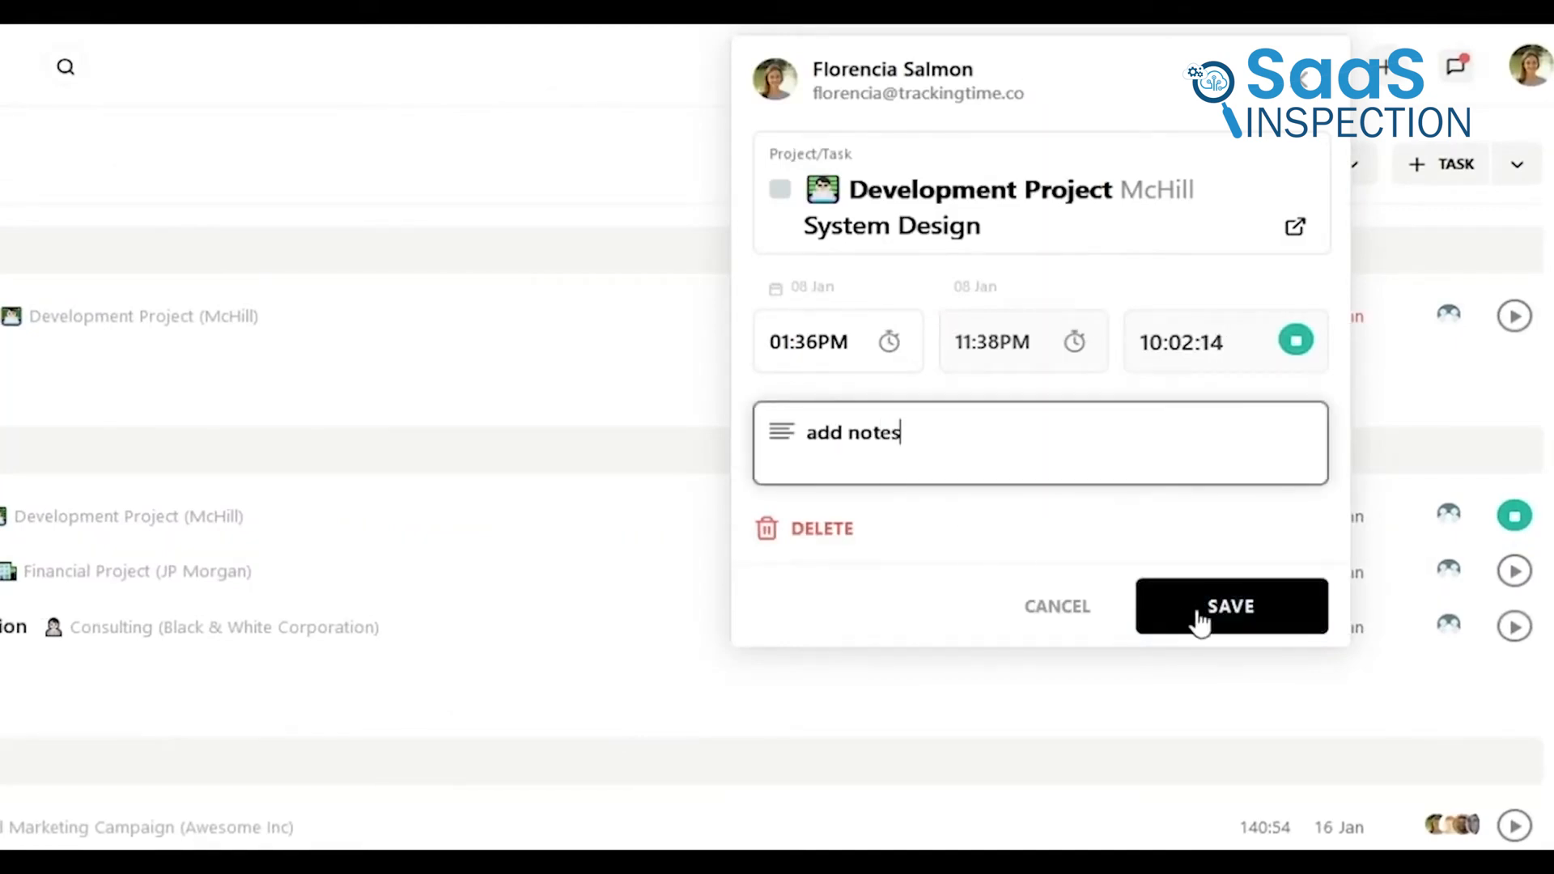
{"action": "left_click", "coordinate": [1230, 605]}
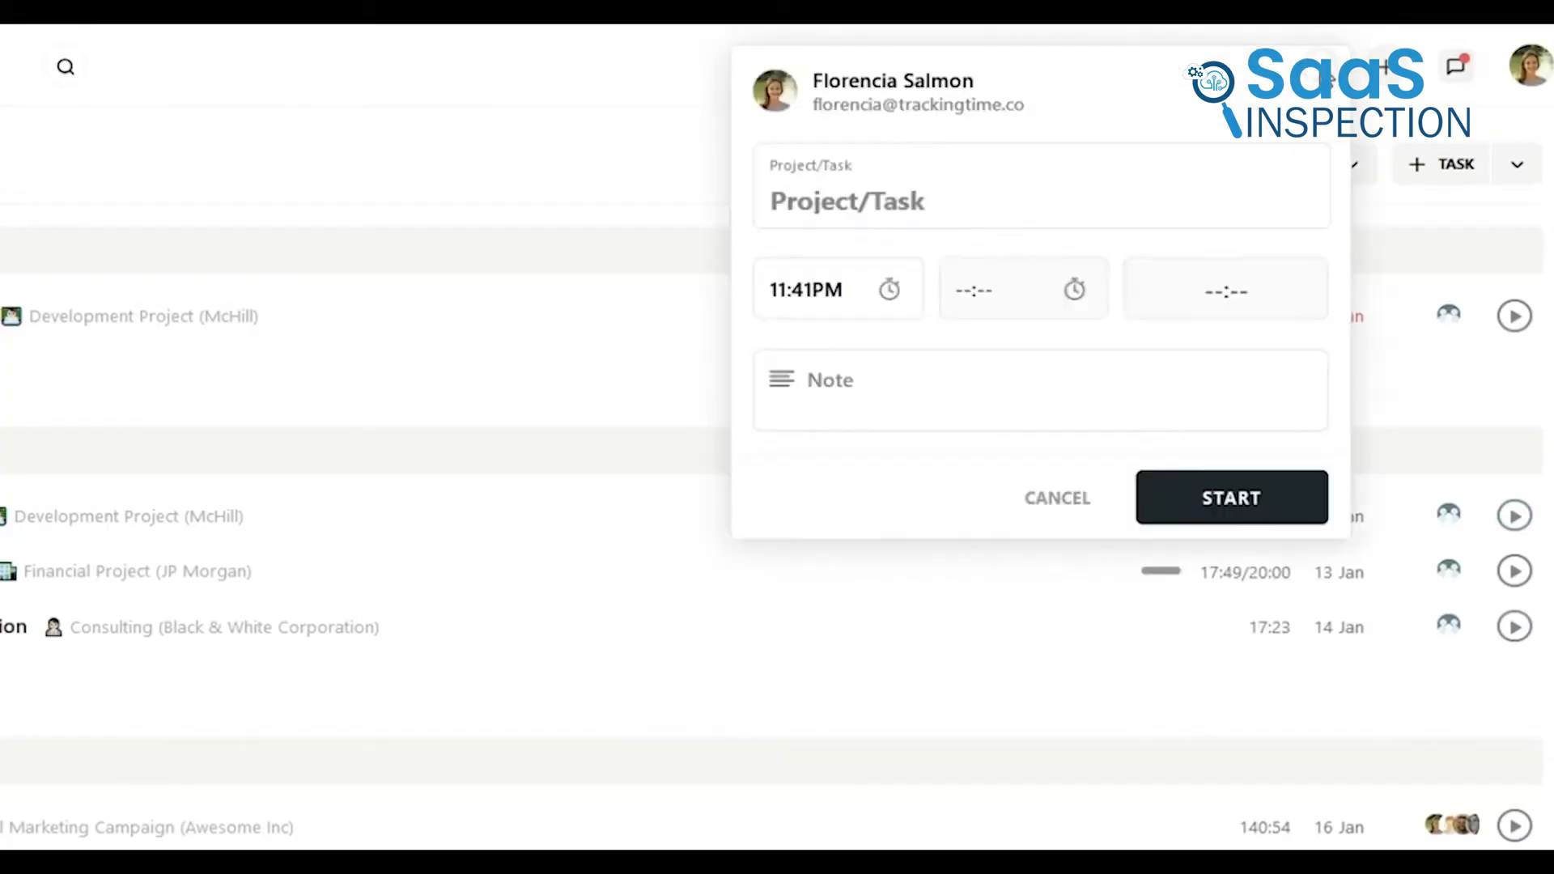
- Search 'sale', pick the Audit team task under Nike's Sales project and start its timer
{"action": "type", "text": "sale"}
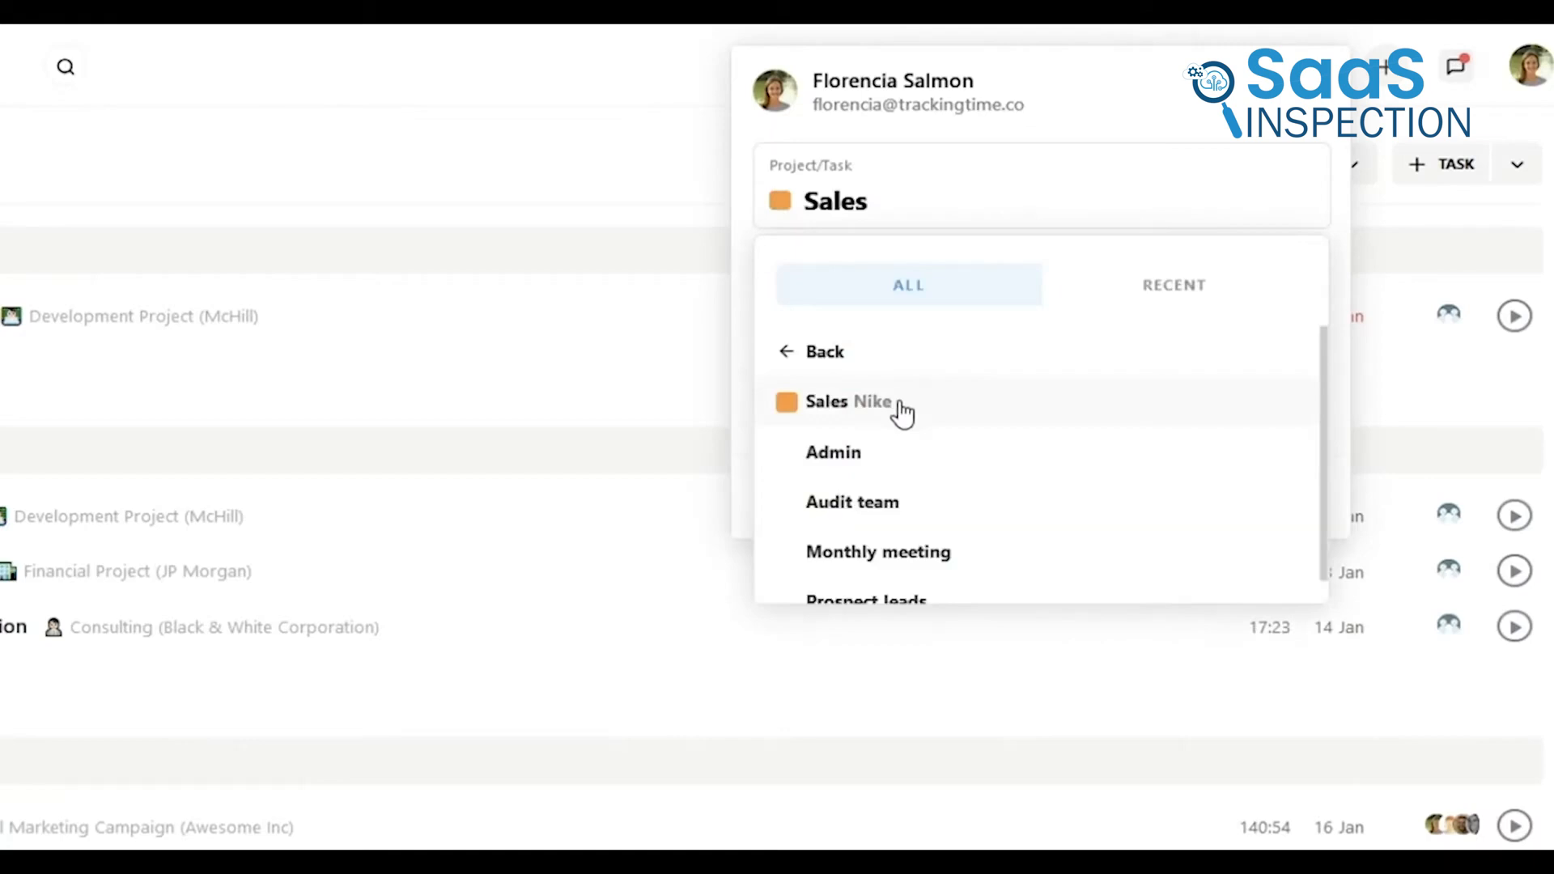
{"action": "left_click", "coordinate": [852, 502]}
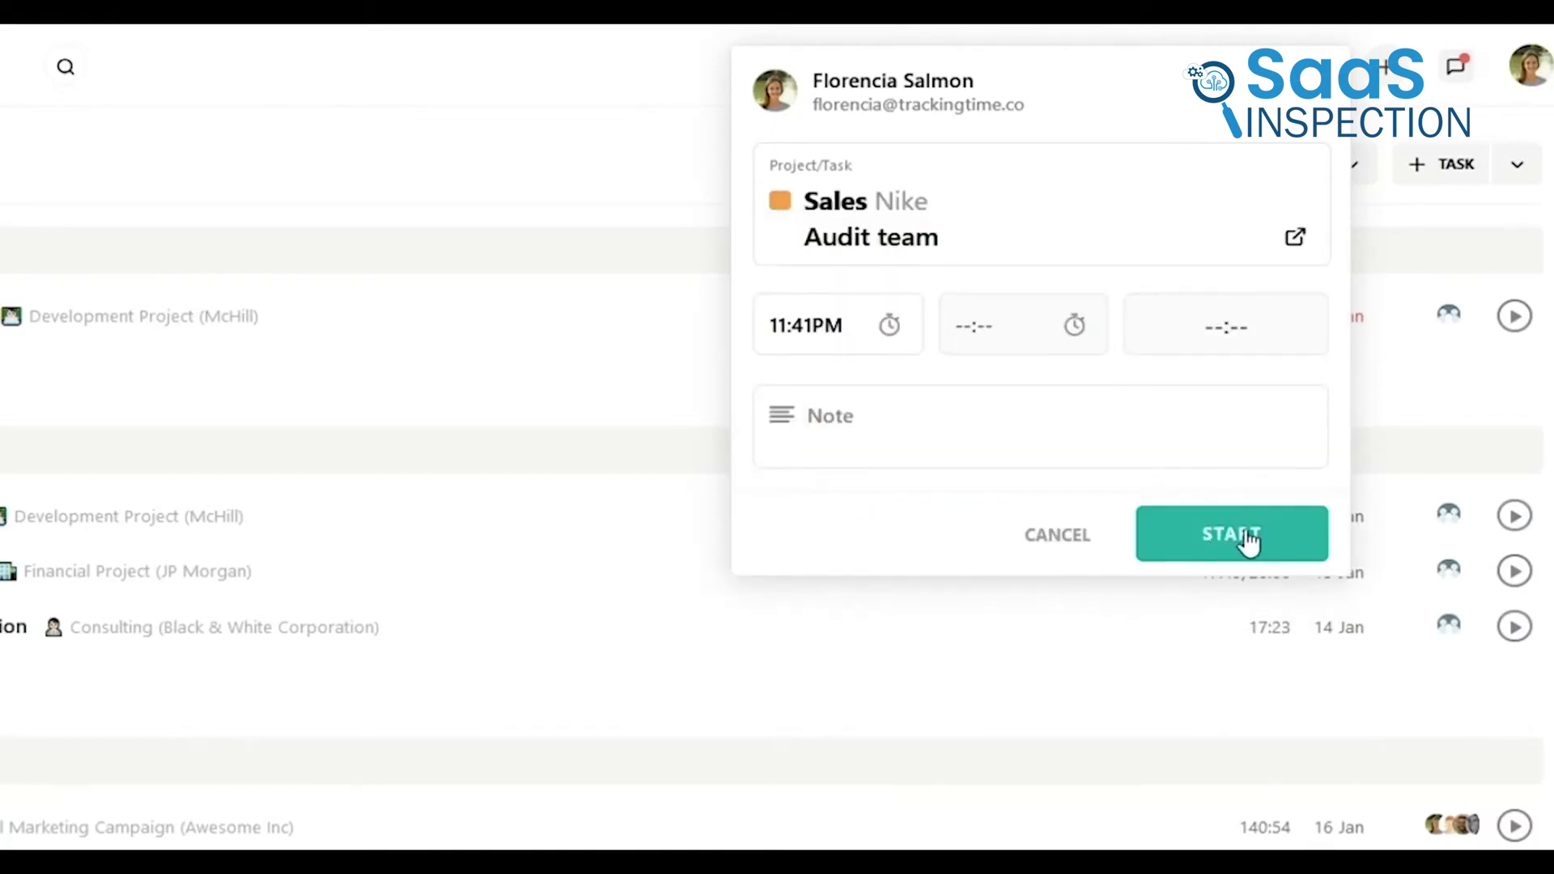
{"action": "left_click", "coordinate": [1230, 534]}
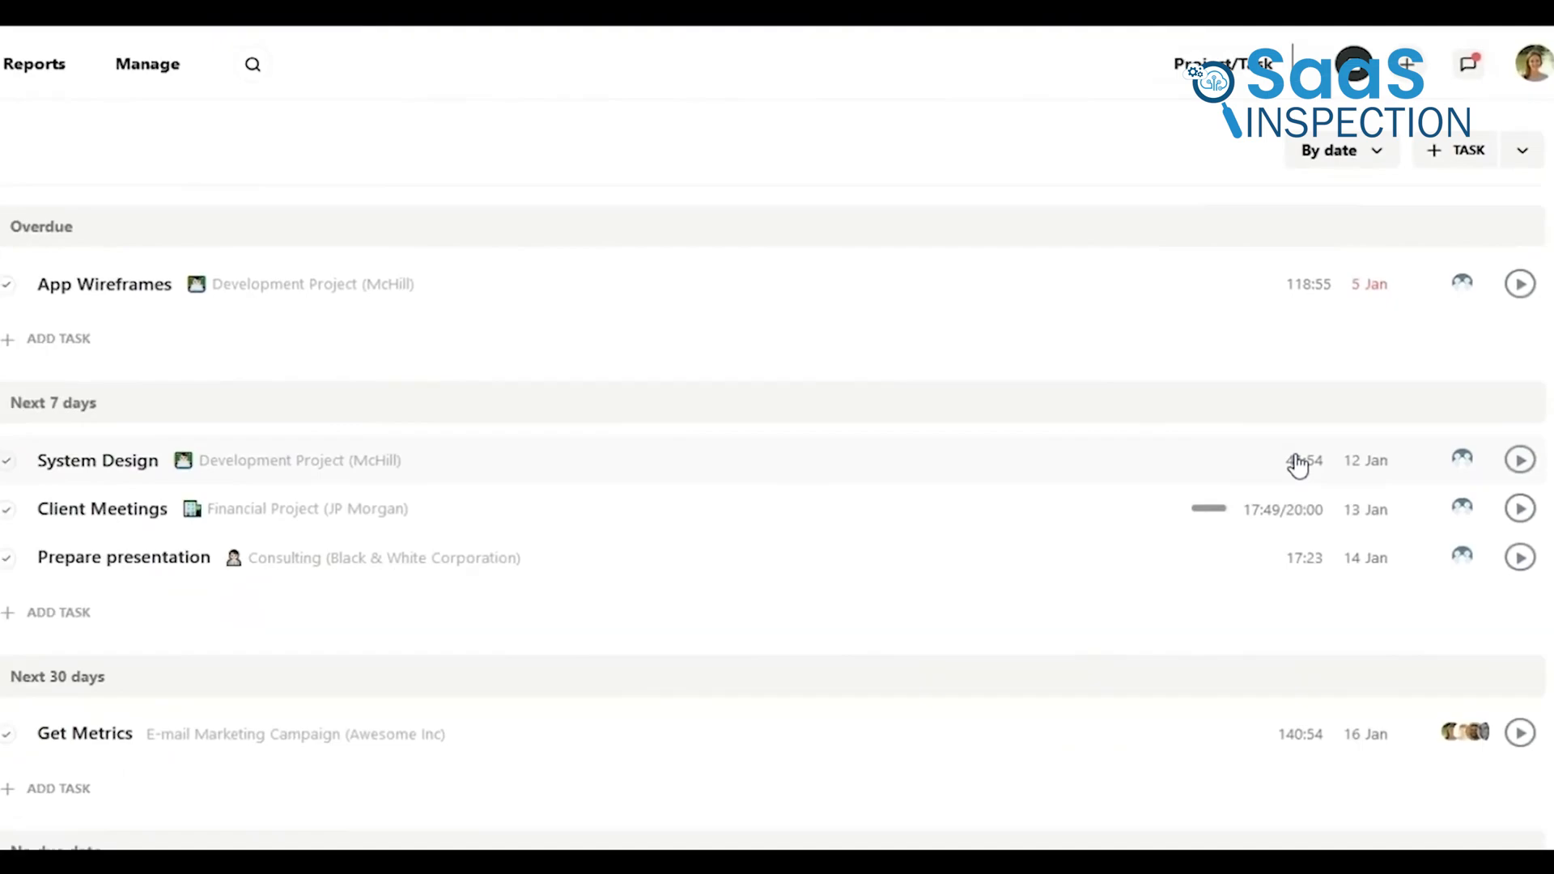
{"action": "left_click", "coordinate": [304, 124]}
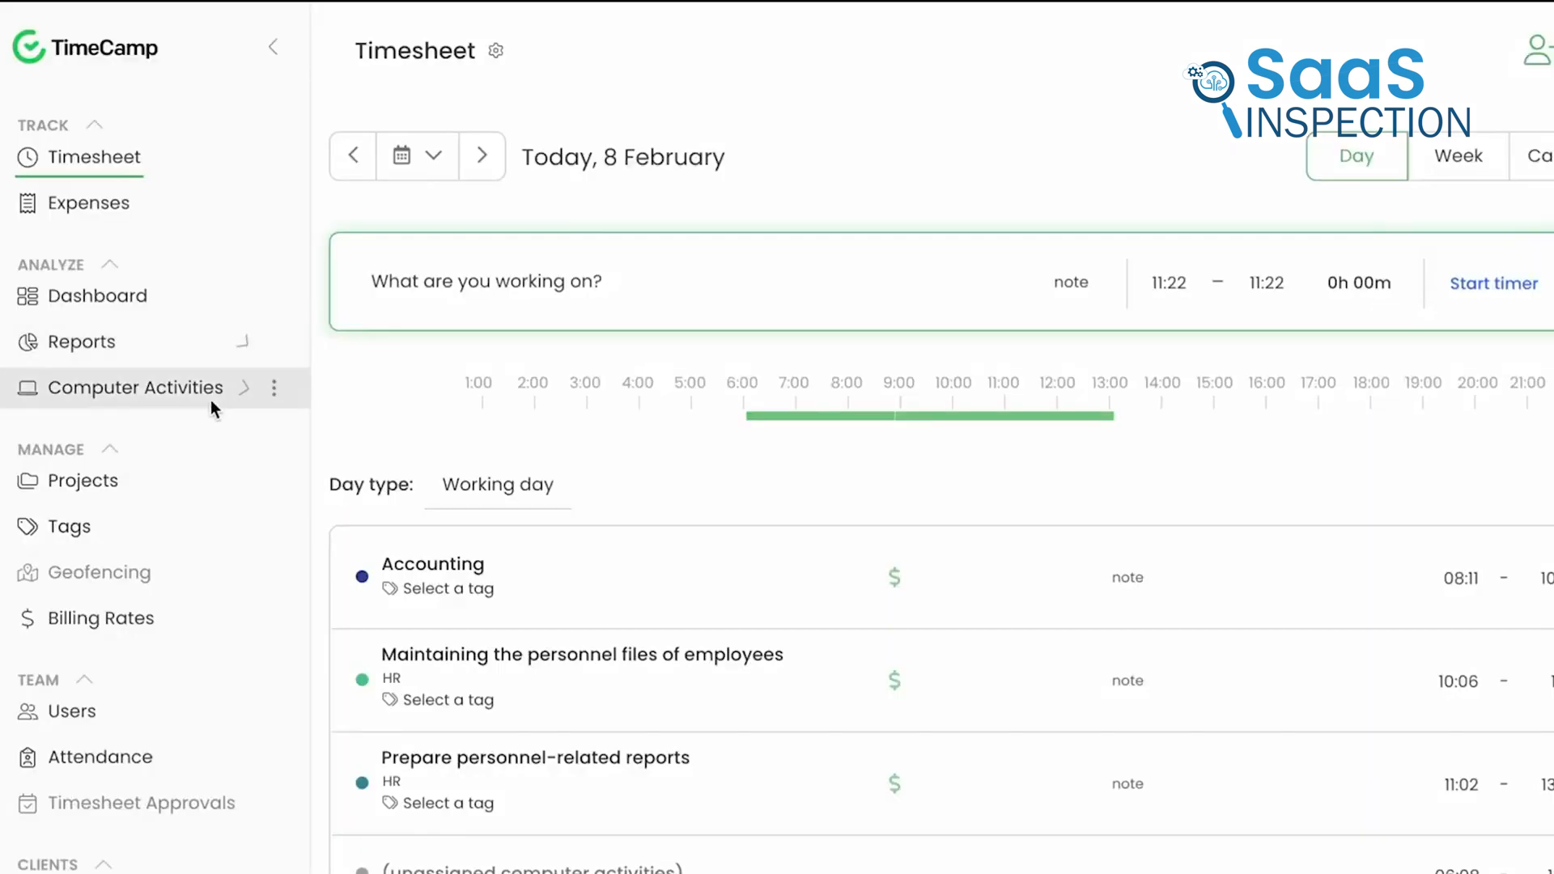
- Open Computer Activities' Sites and Apps report and scroll through this month's site and app table
{"action": "left_click", "coordinate": [138, 387]}
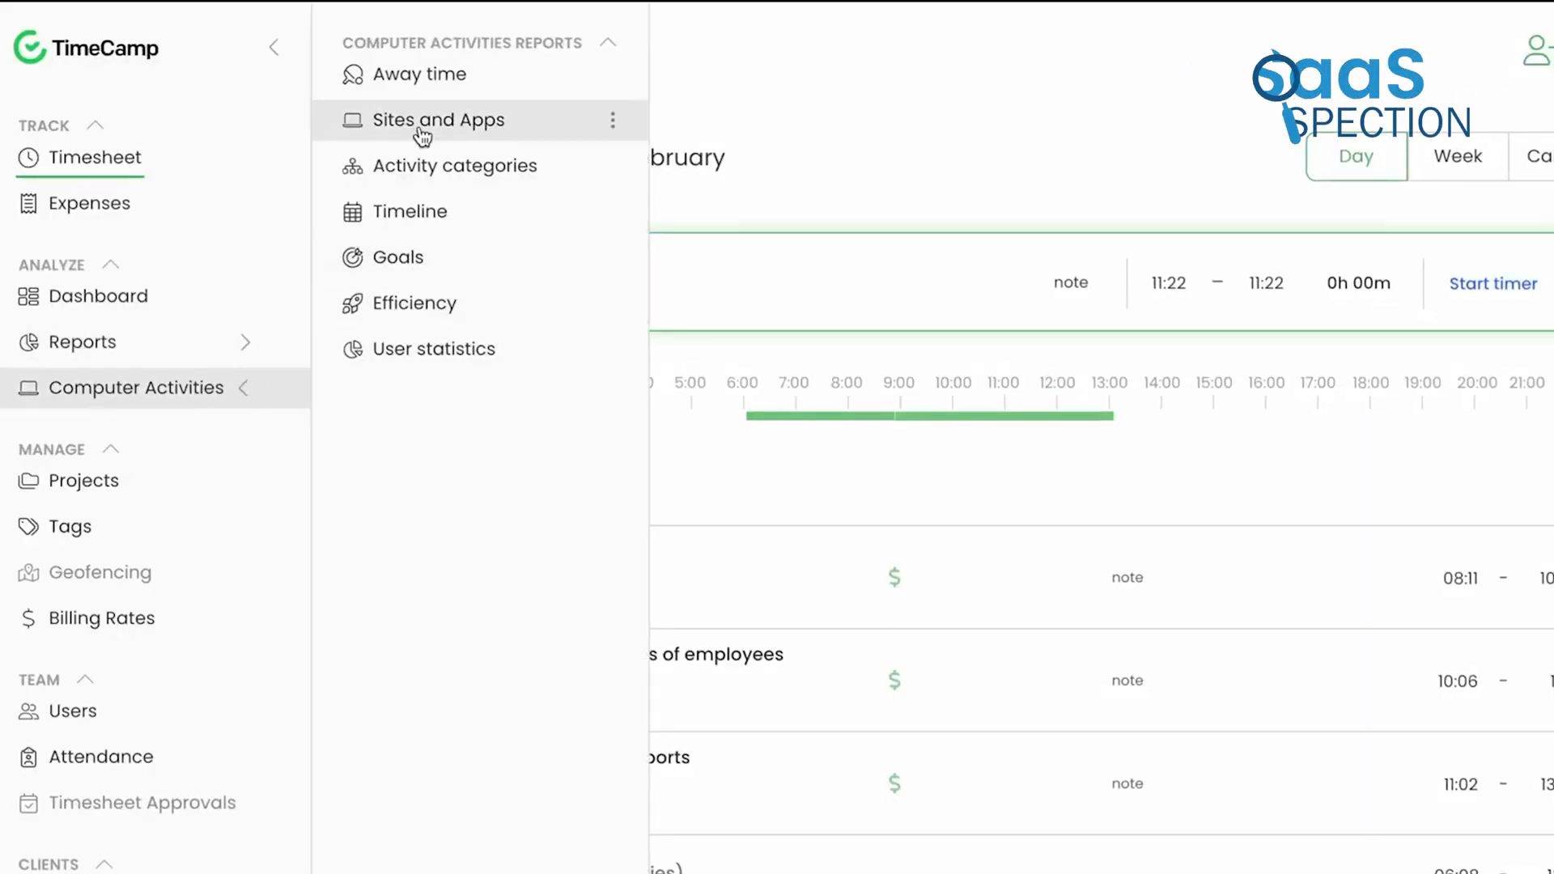
{"action": "left_click", "coordinate": [439, 118]}
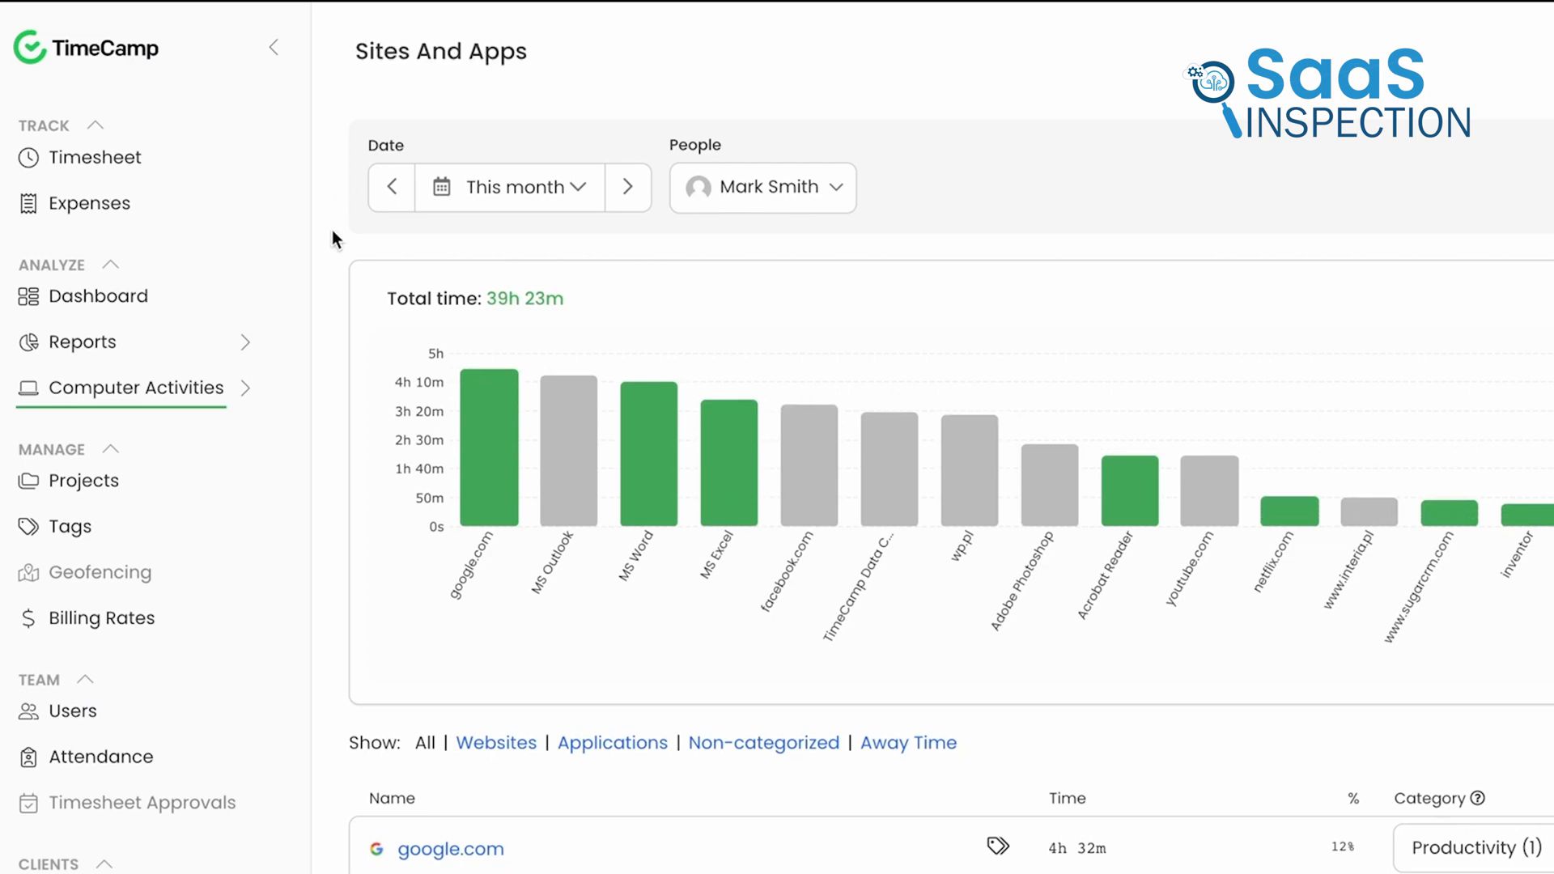
{"action": "scroll", "scroll_direction": "down", "scroll_amount": 3}
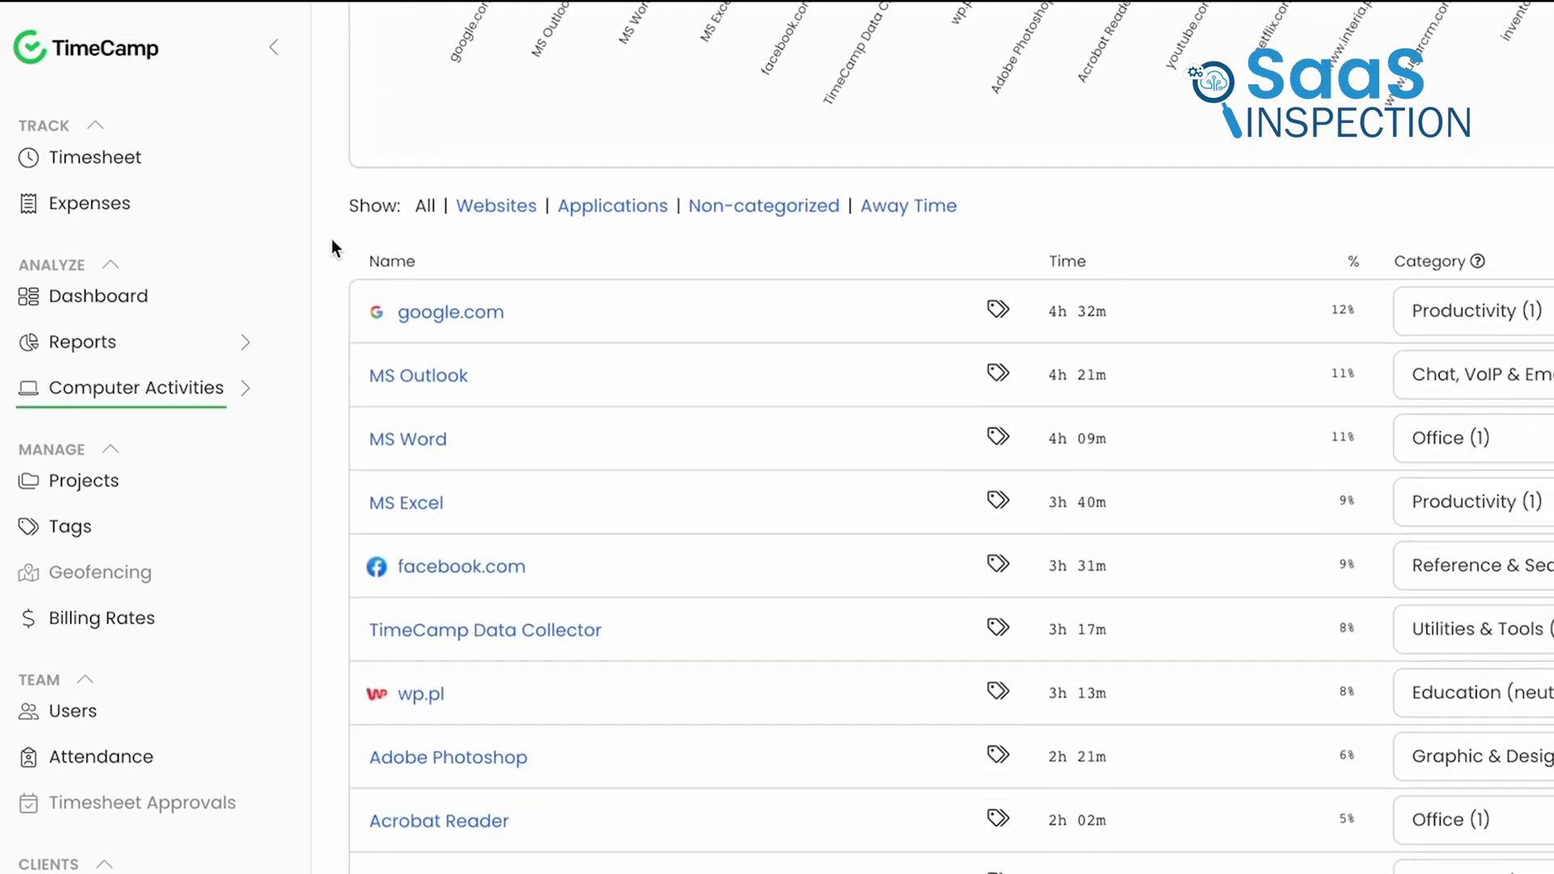
{"action": "scroll", "scroll_direction": "up", "scroll_amount": 3}
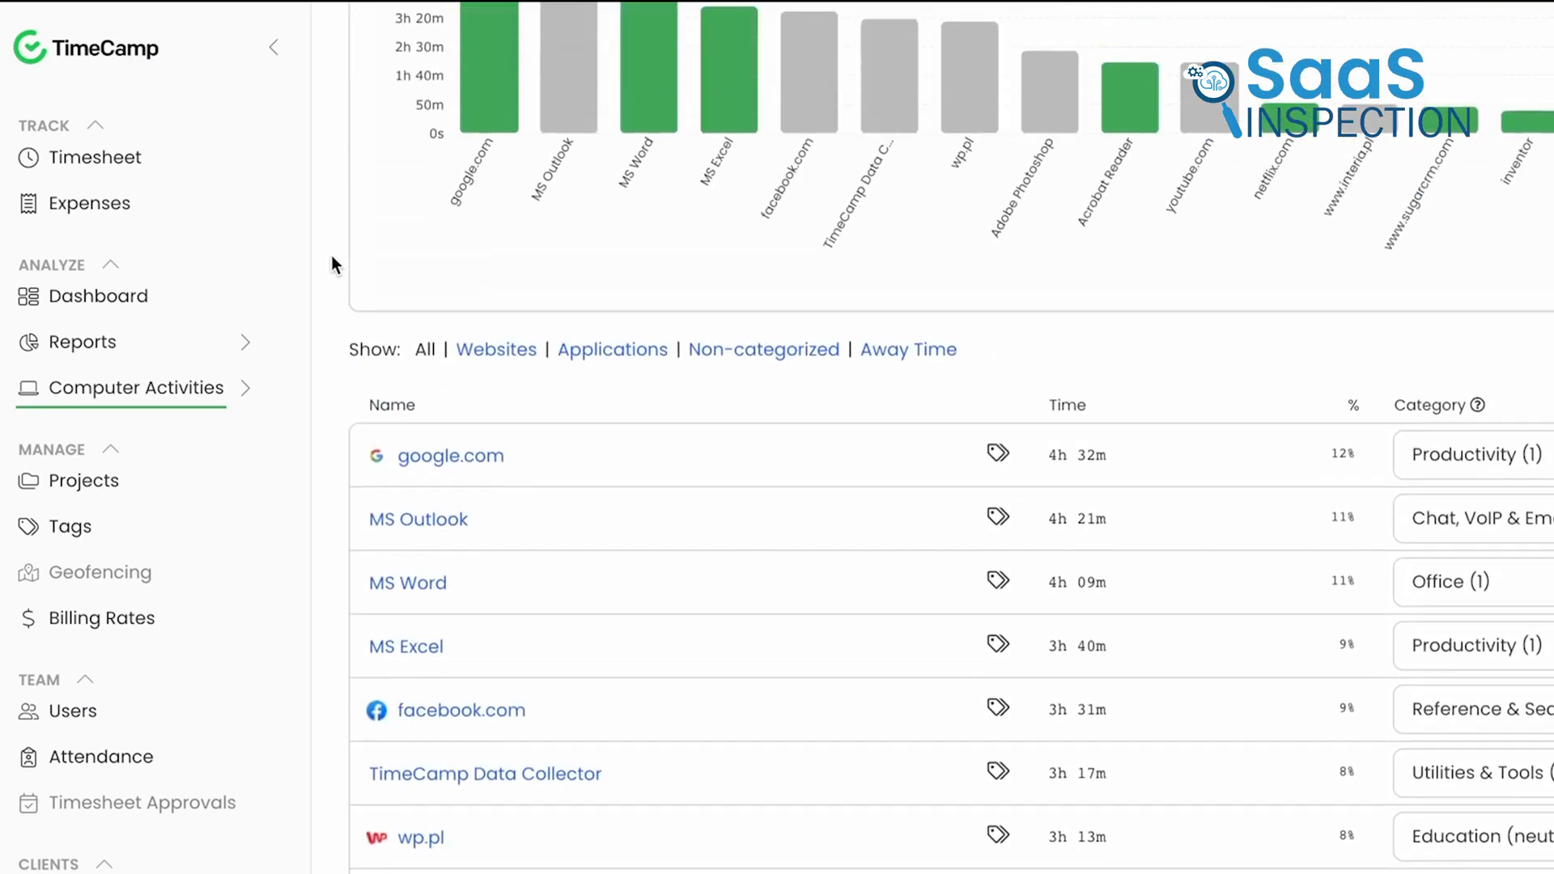
{"action": "left_click", "coordinate": [143, 387]}
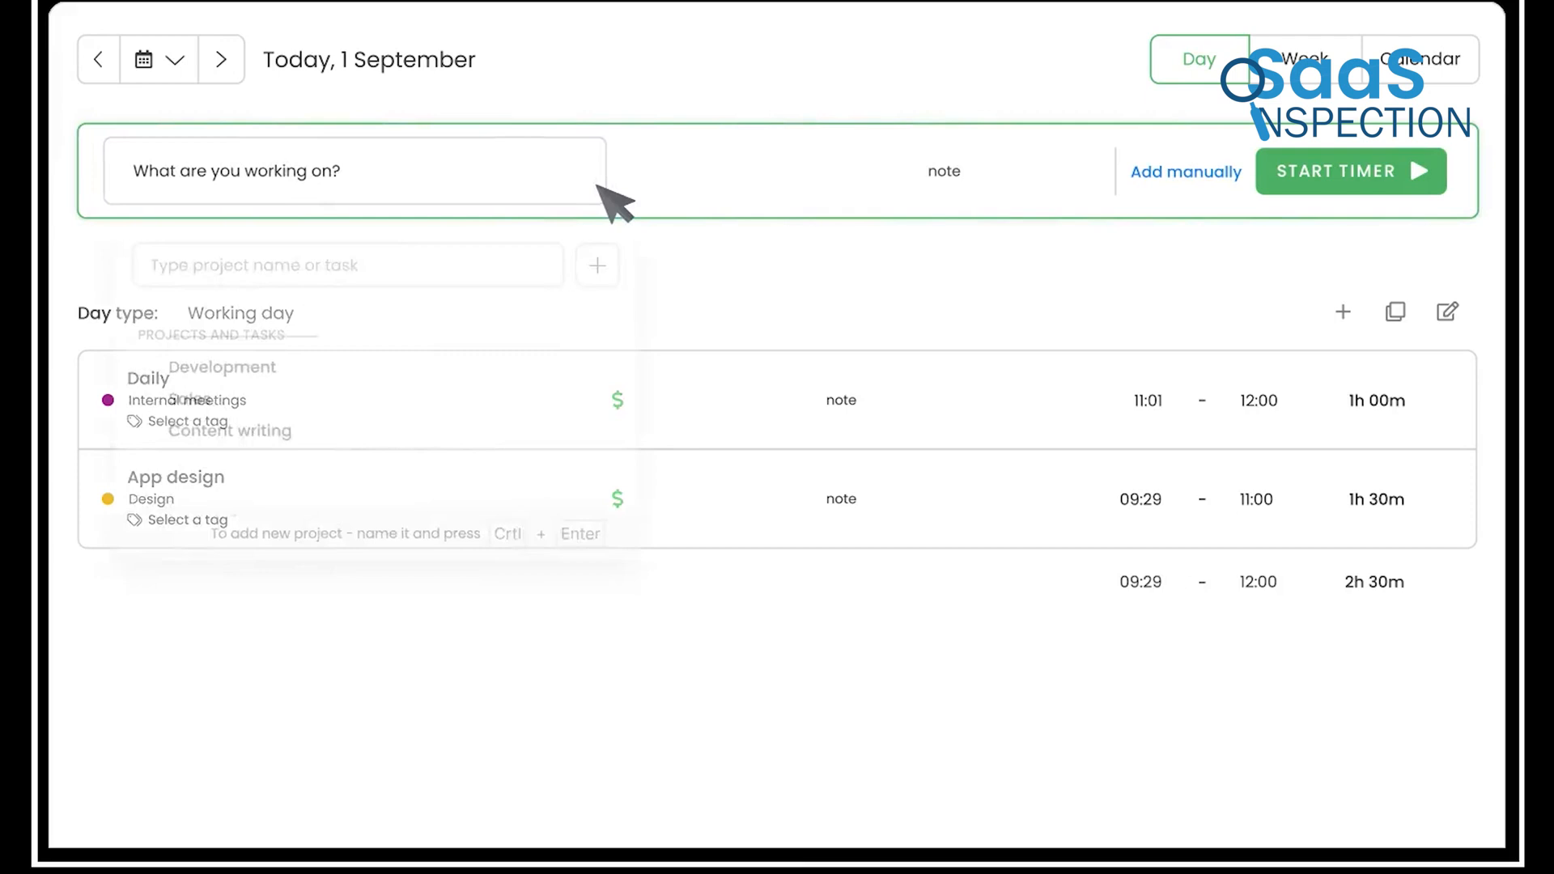
- Set the timer to track the Development project and switch to the weekly timesheet
{"action": "left_click", "coordinate": [344, 267]}
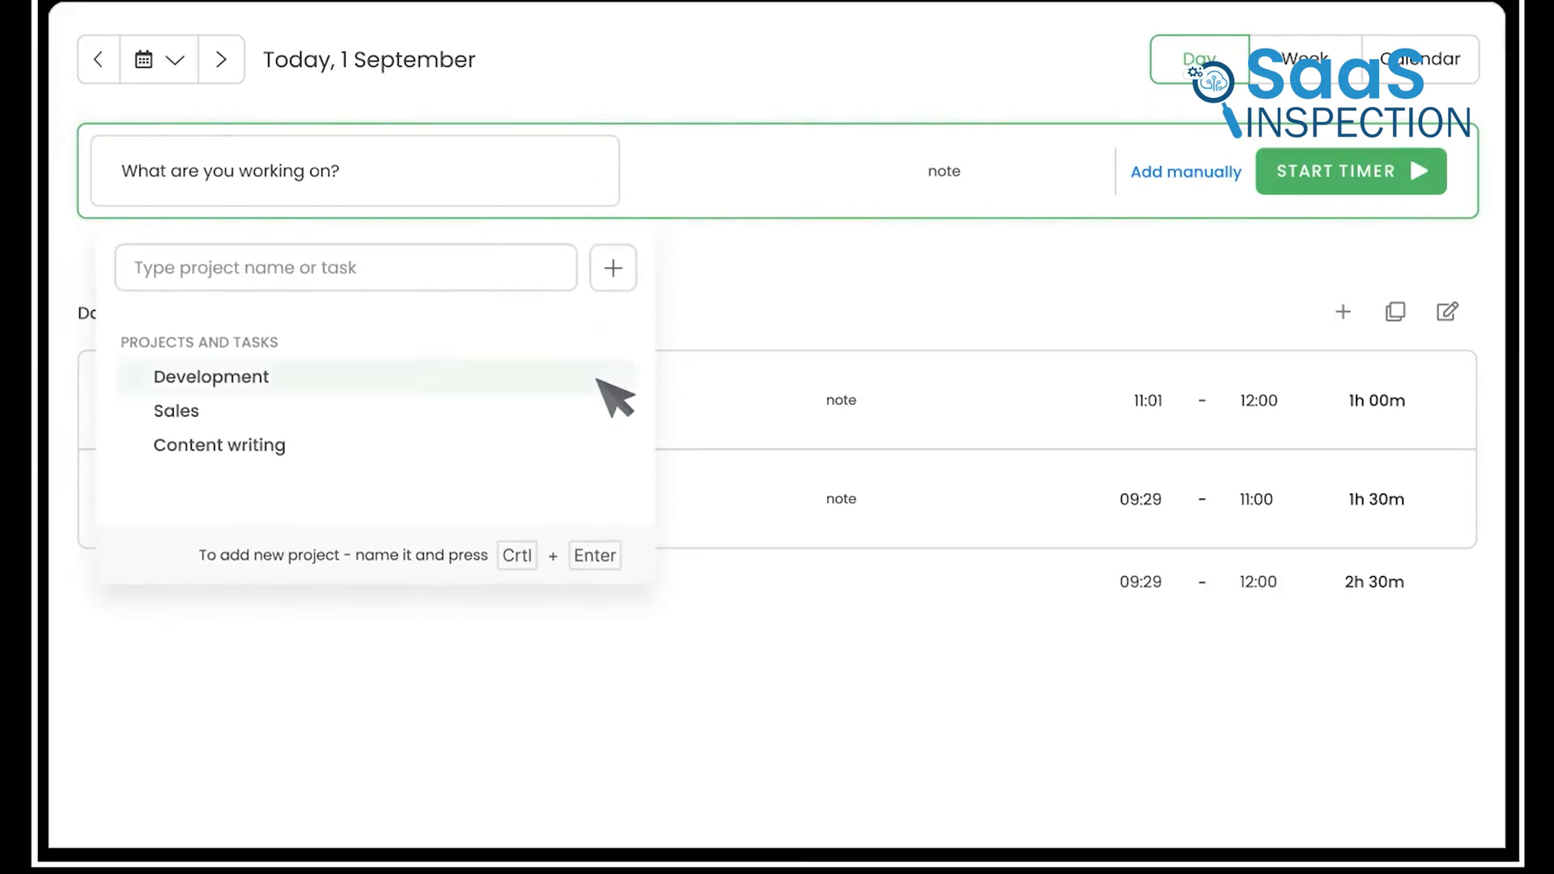
{"action": "left_click", "coordinate": [211, 377]}
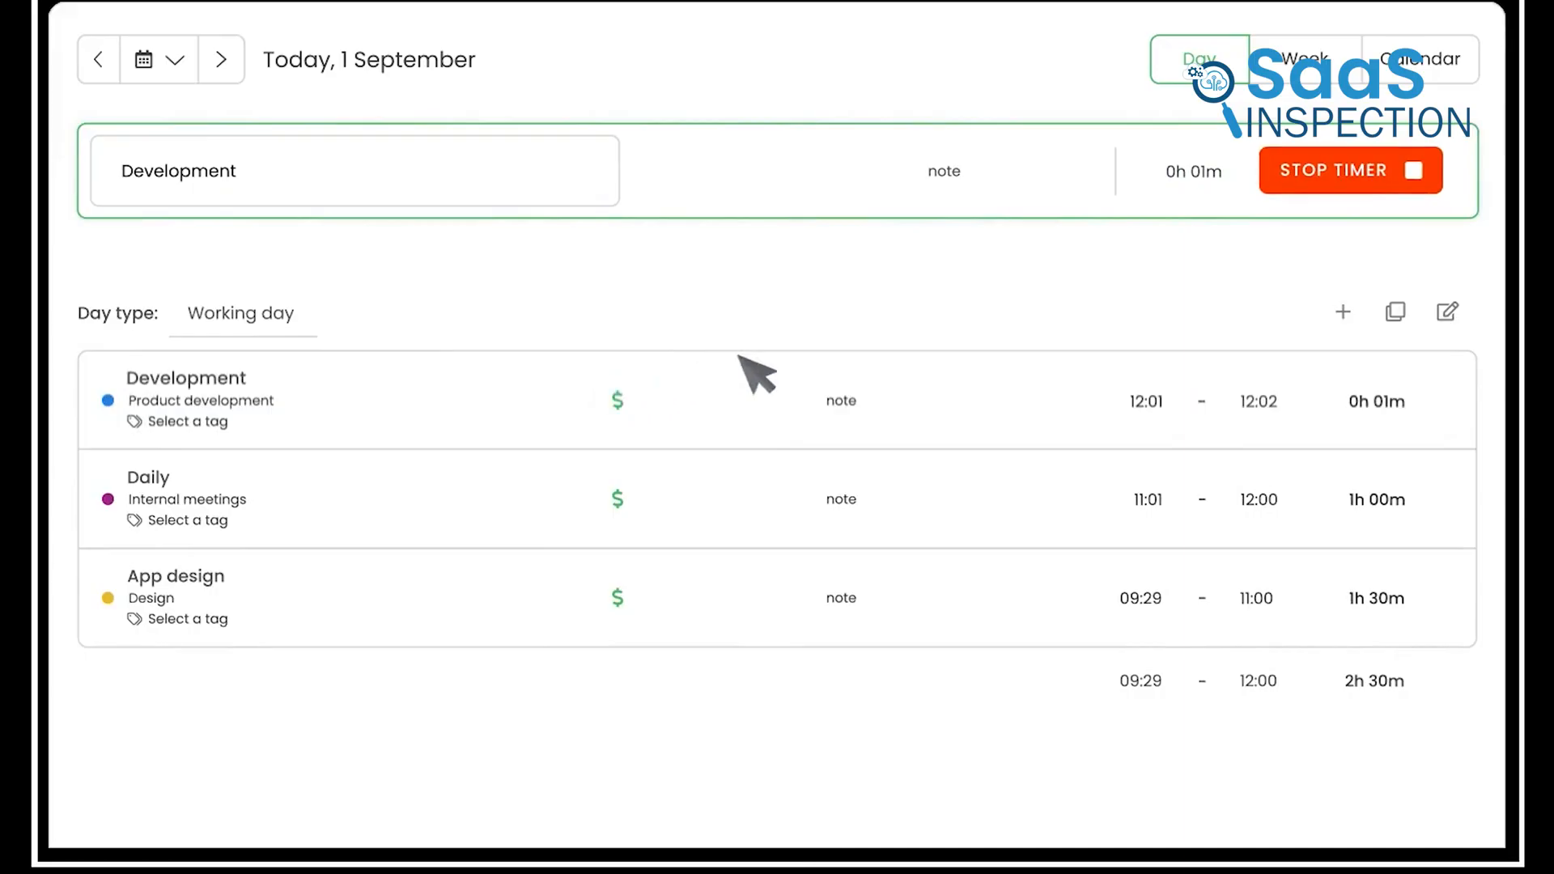
{"action": "left_click", "coordinate": [1305, 58]}
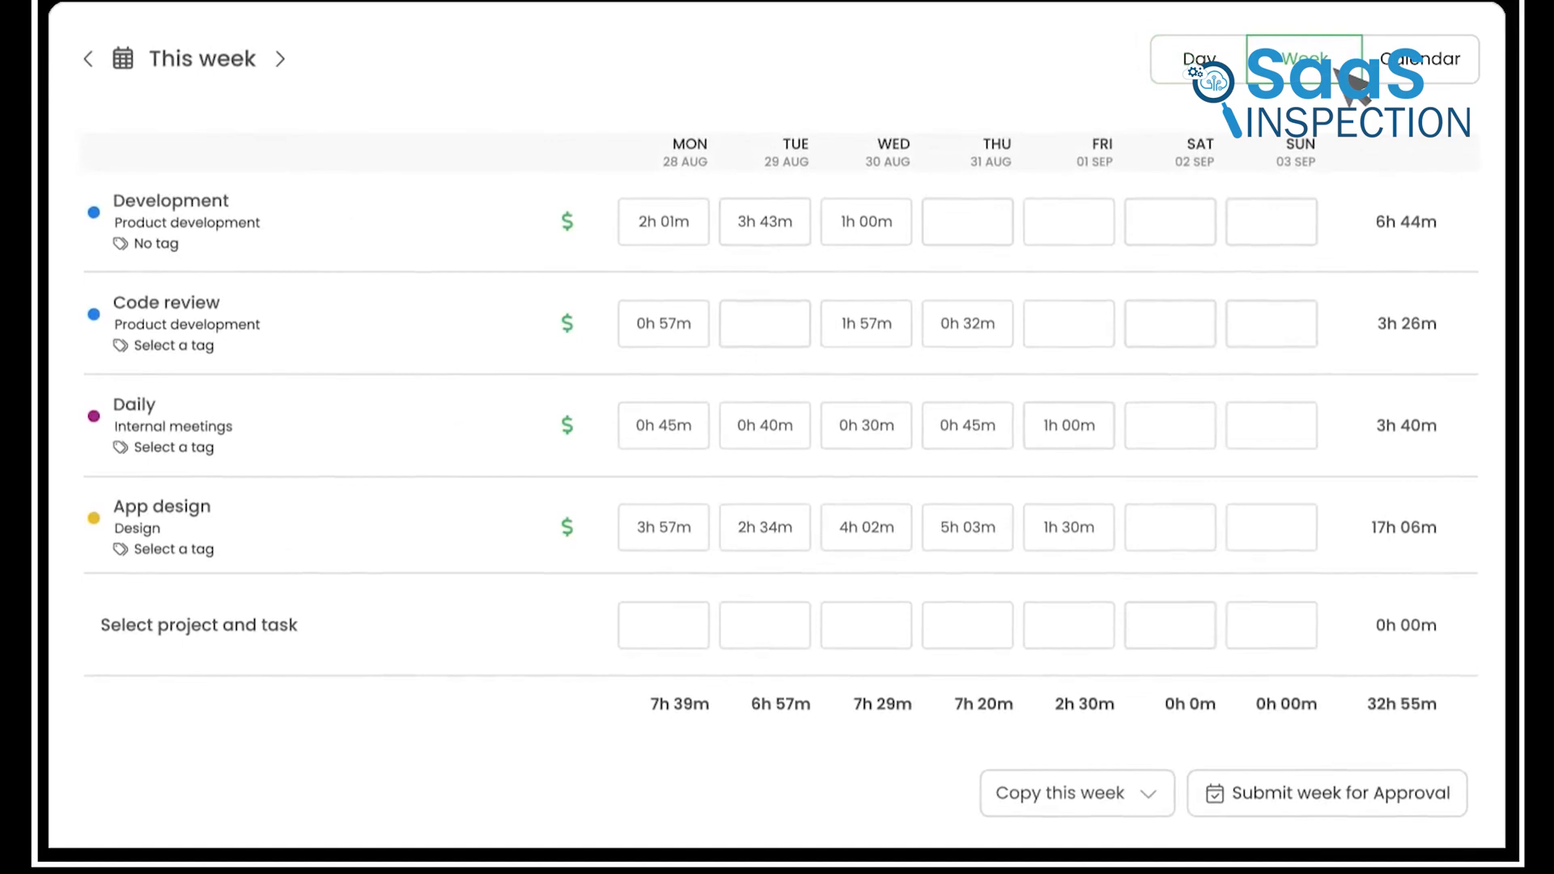
- Go to the Invoices page and show the New Invoice choices 'Based on project hours' and 'Empty'
{"action": "left_click", "coordinate": [1419, 58]}
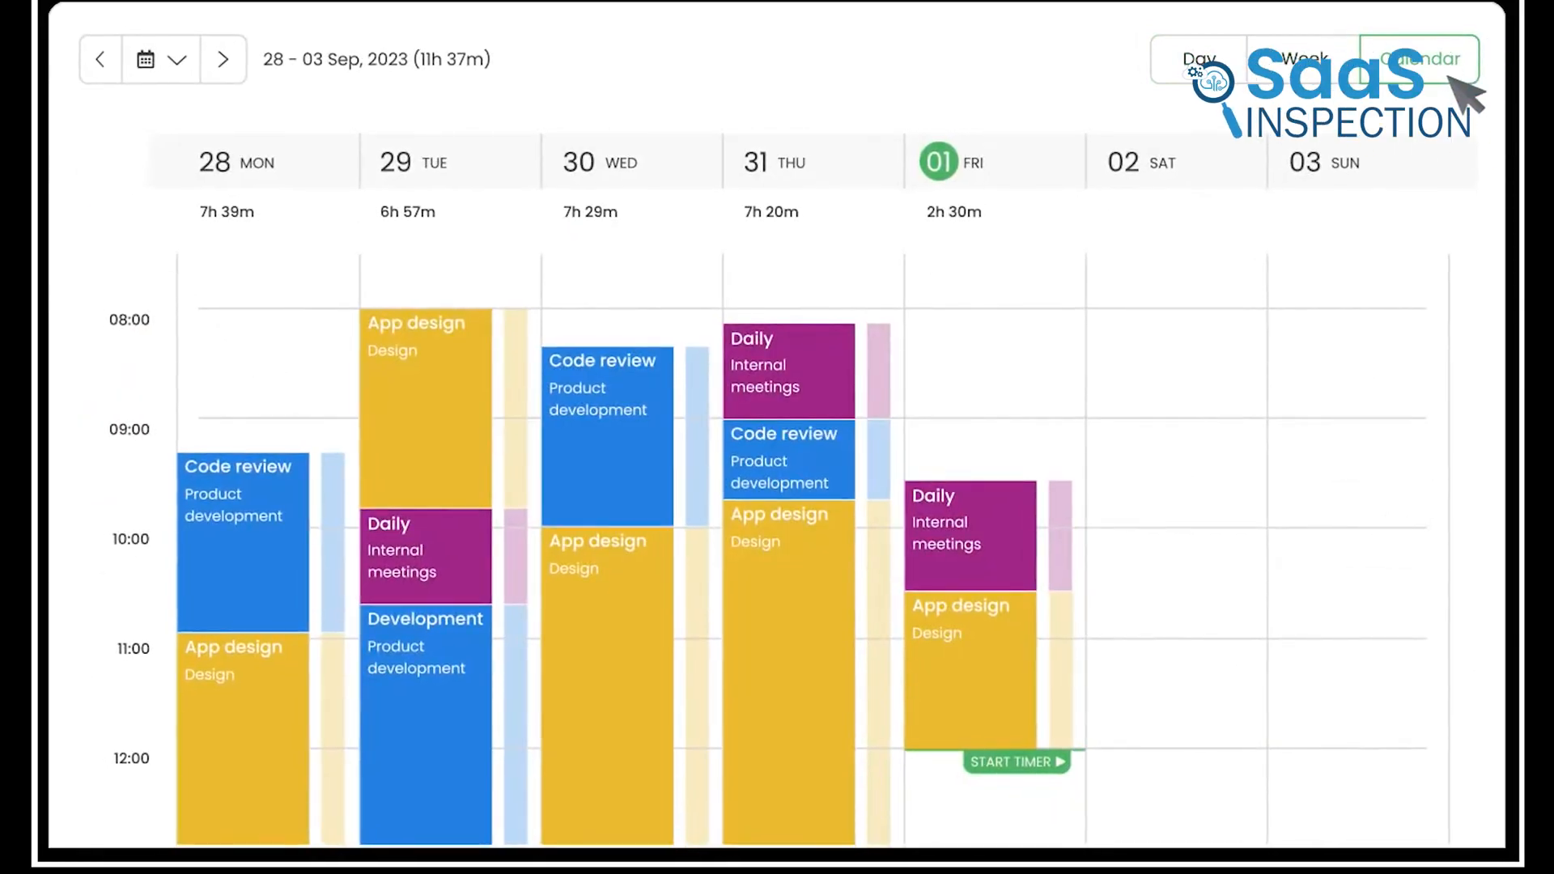
{"action": "left_click", "coordinate": [1417, 58]}
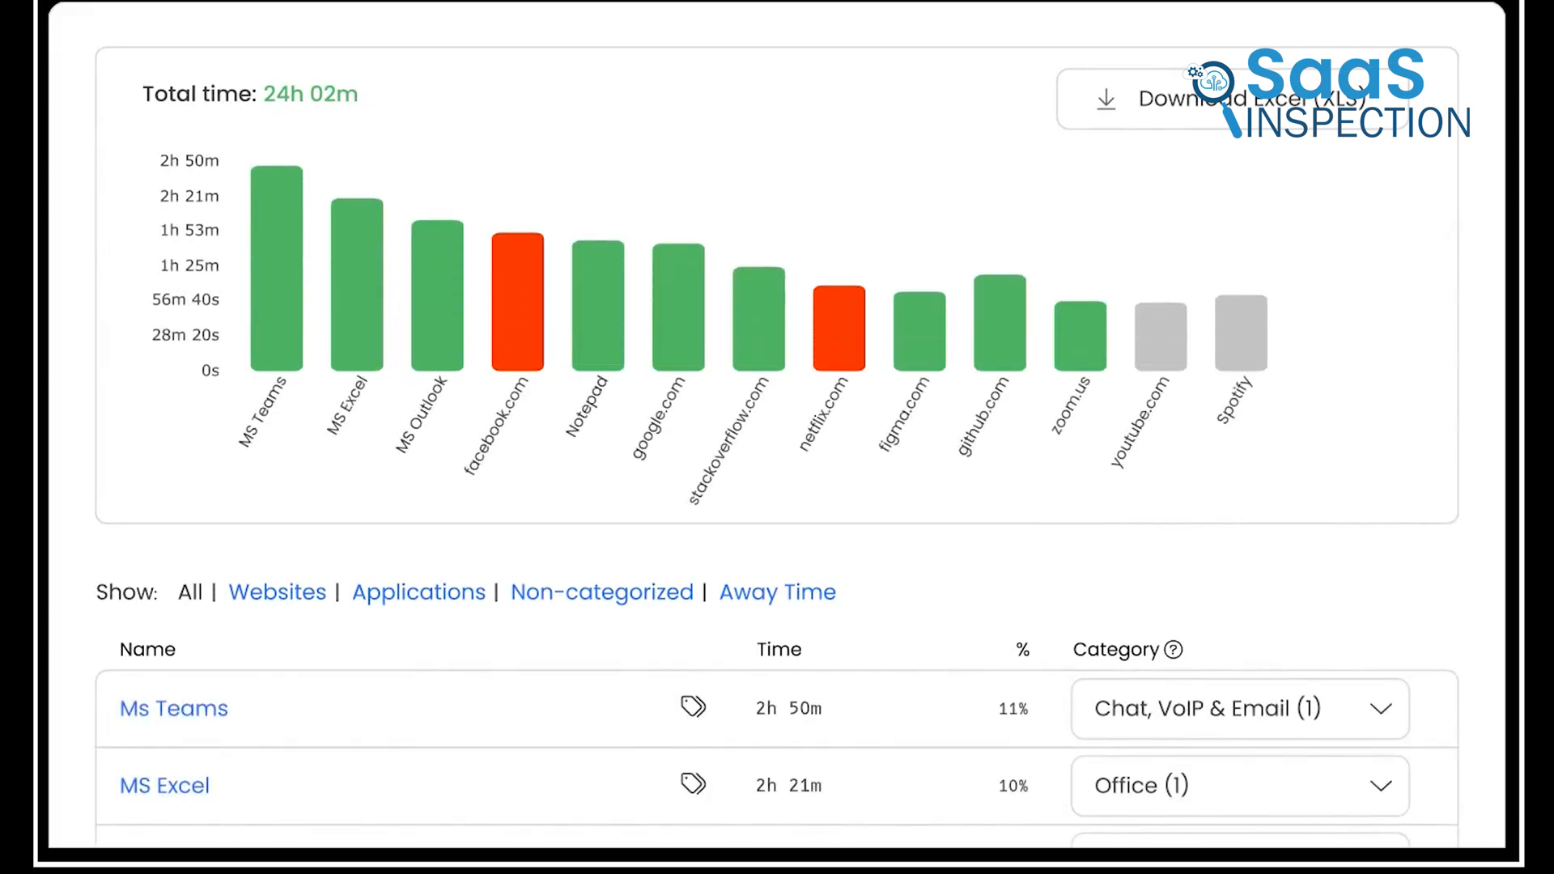
{"action": "left_click", "coordinate": [819, 129]}
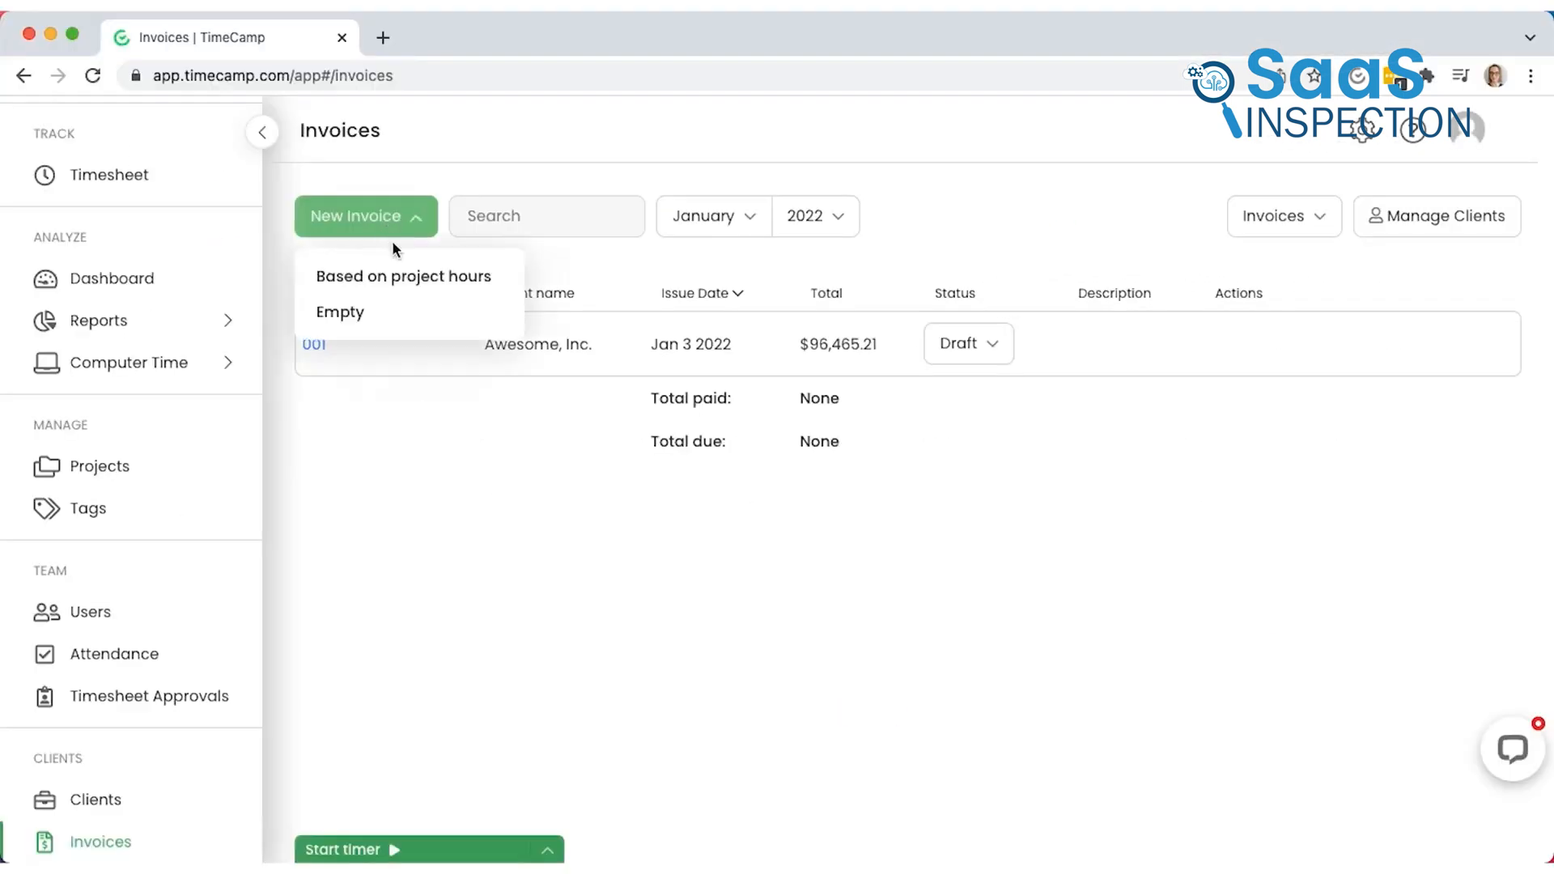
- Create an invoice based on tracked project hours for Awesome, Inc. and review its project lines
{"action": "left_click", "coordinate": [339, 311]}
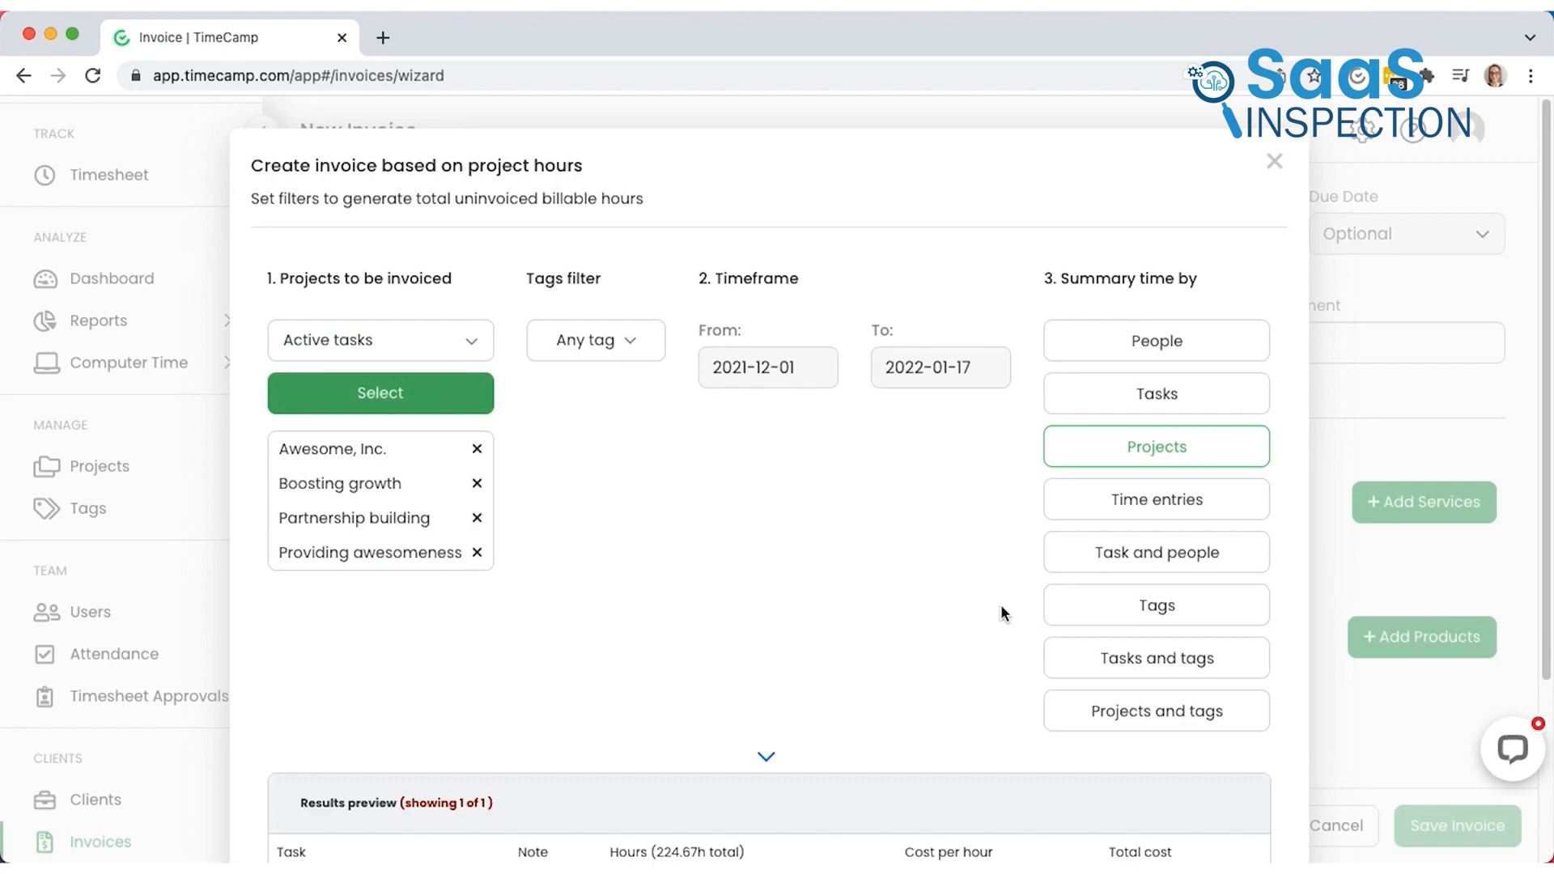
{"action": "scroll", "scroll_direction": "down", "scroll_amount": 3}
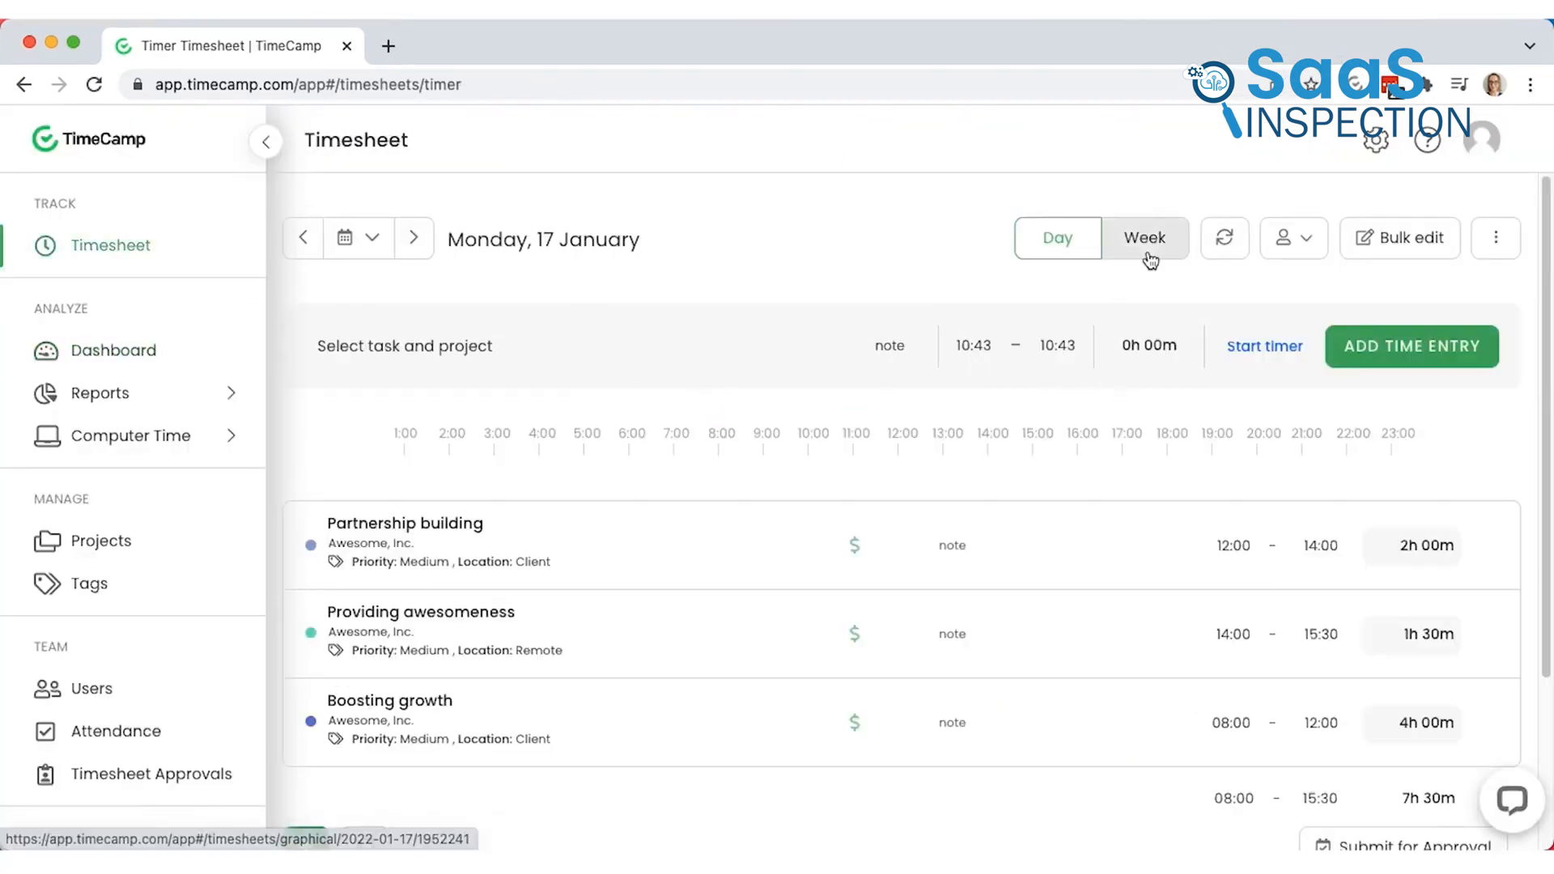
- On the 17 January day timesheet, begin a new entry and search 'in' for its task and project
{"action": "left_click", "coordinate": [1144, 238]}
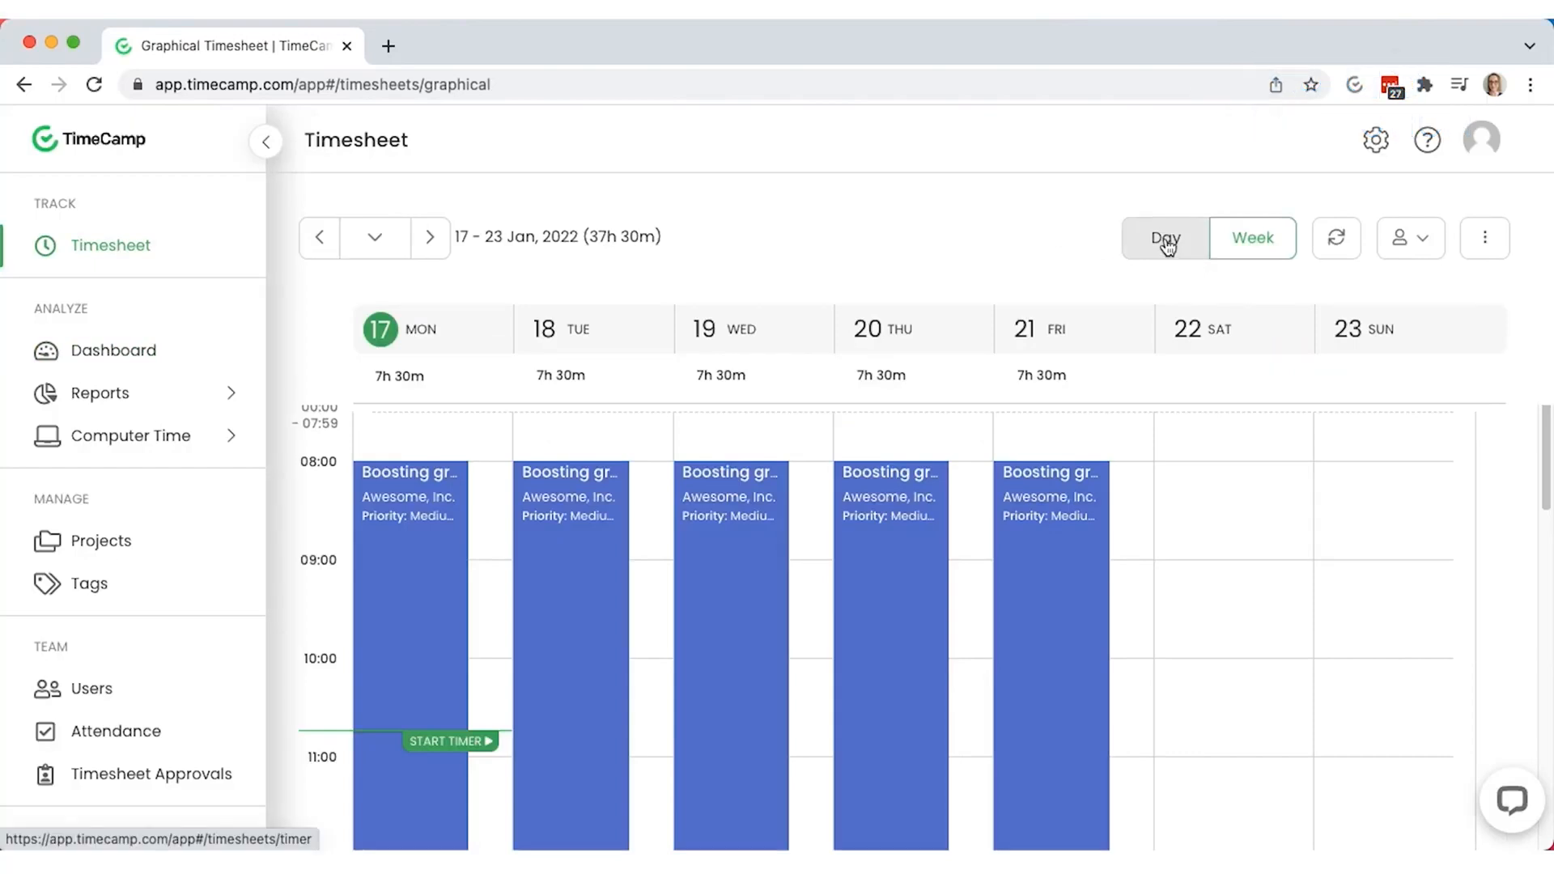
{"action": "left_click", "coordinate": [1164, 238]}
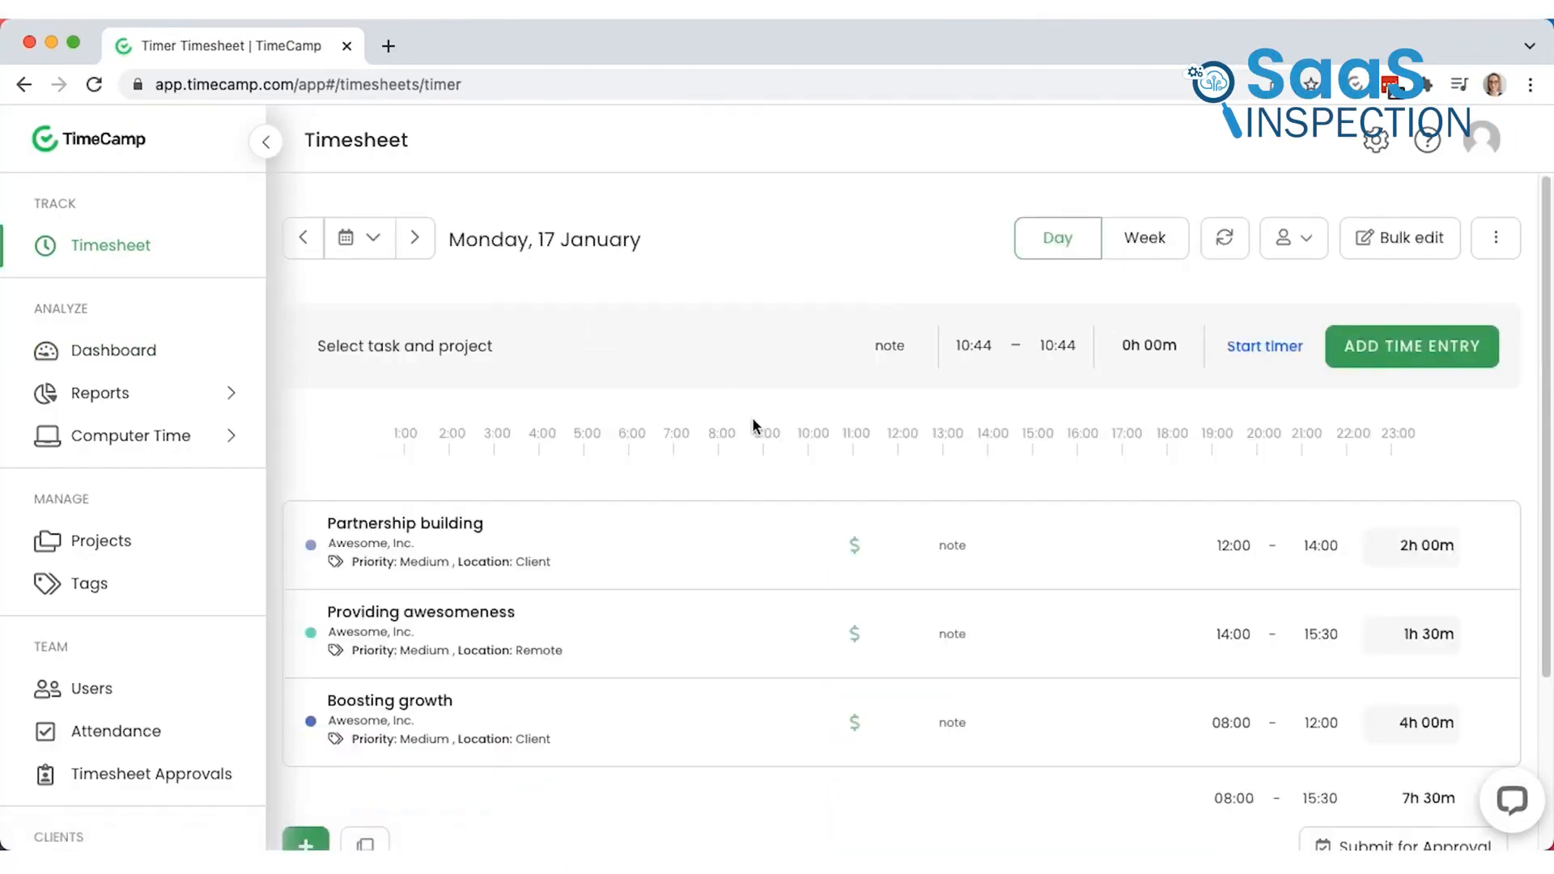
{"action": "left_click", "coordinate": [403, 345]}
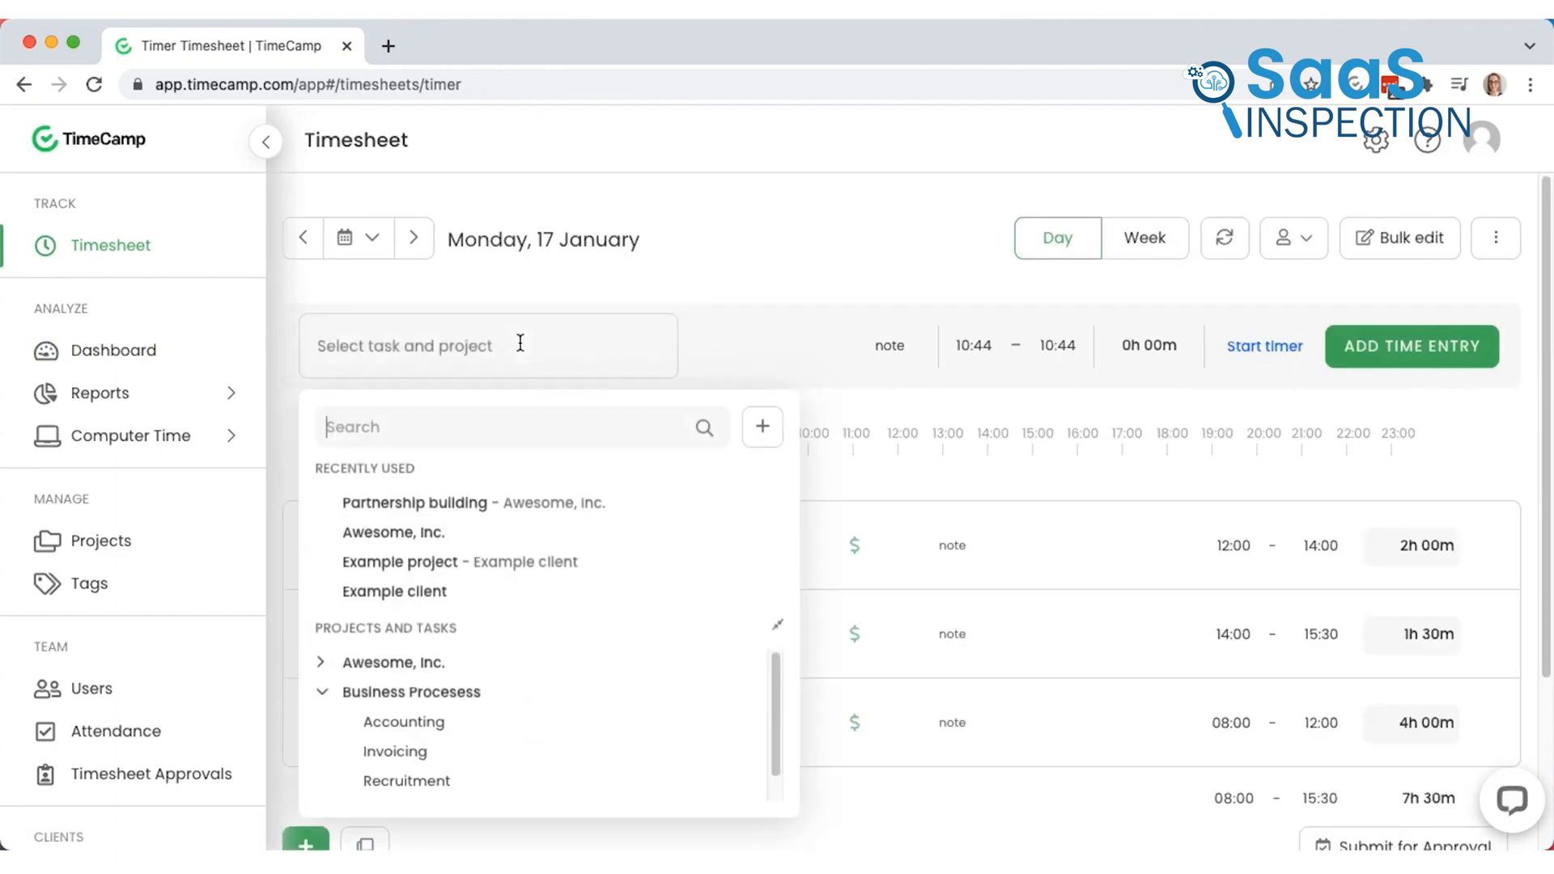
{"action": "type", "text": "in"}
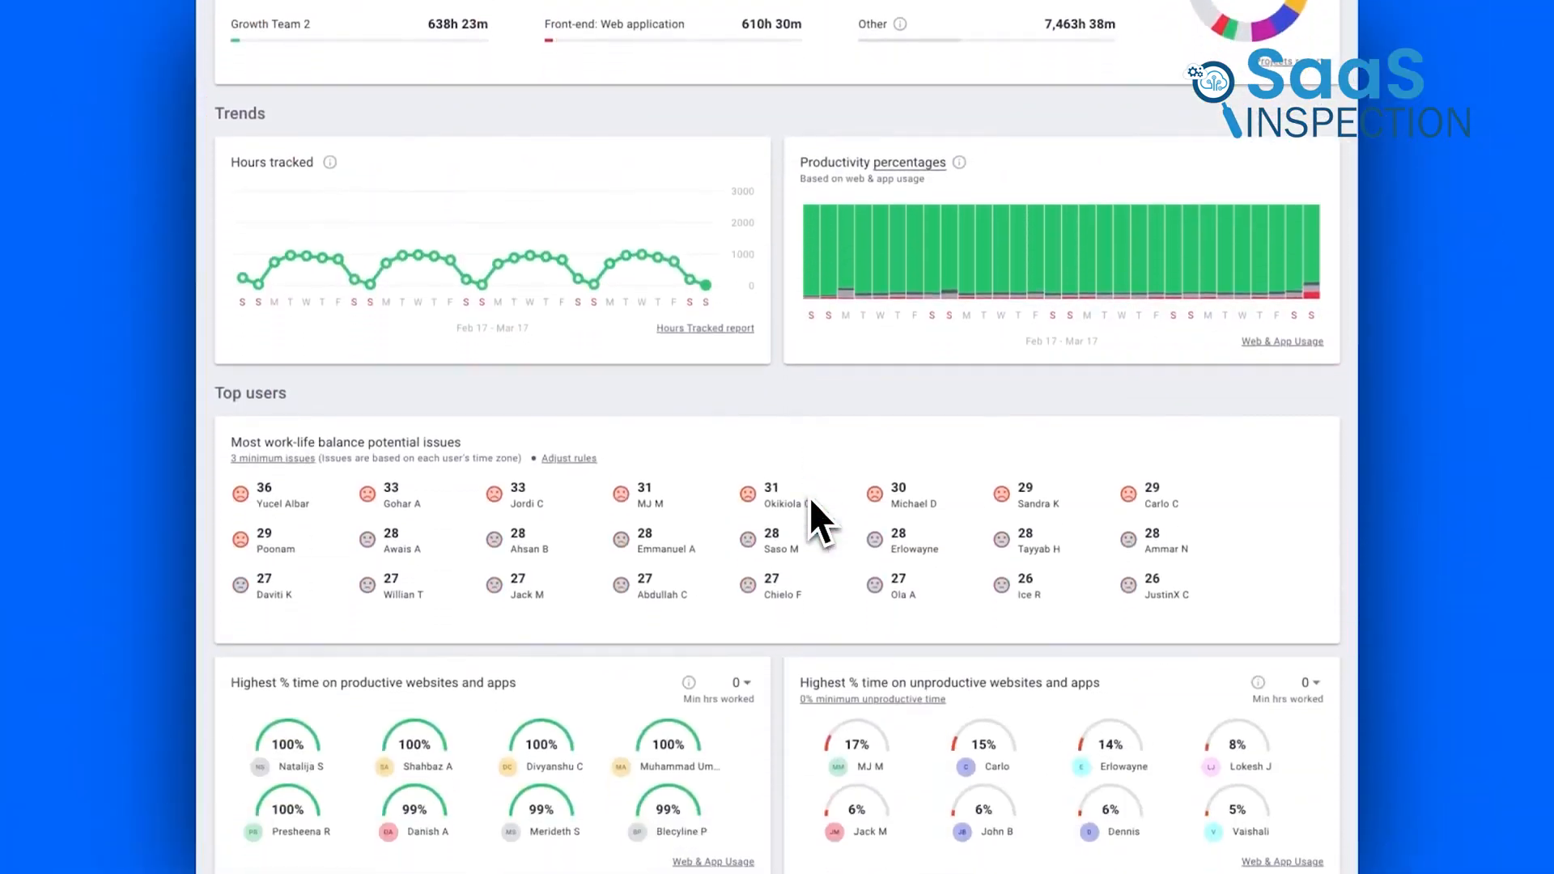
{"action": "scroll", "scroll_direction": "down", "scroll_amount": 3}
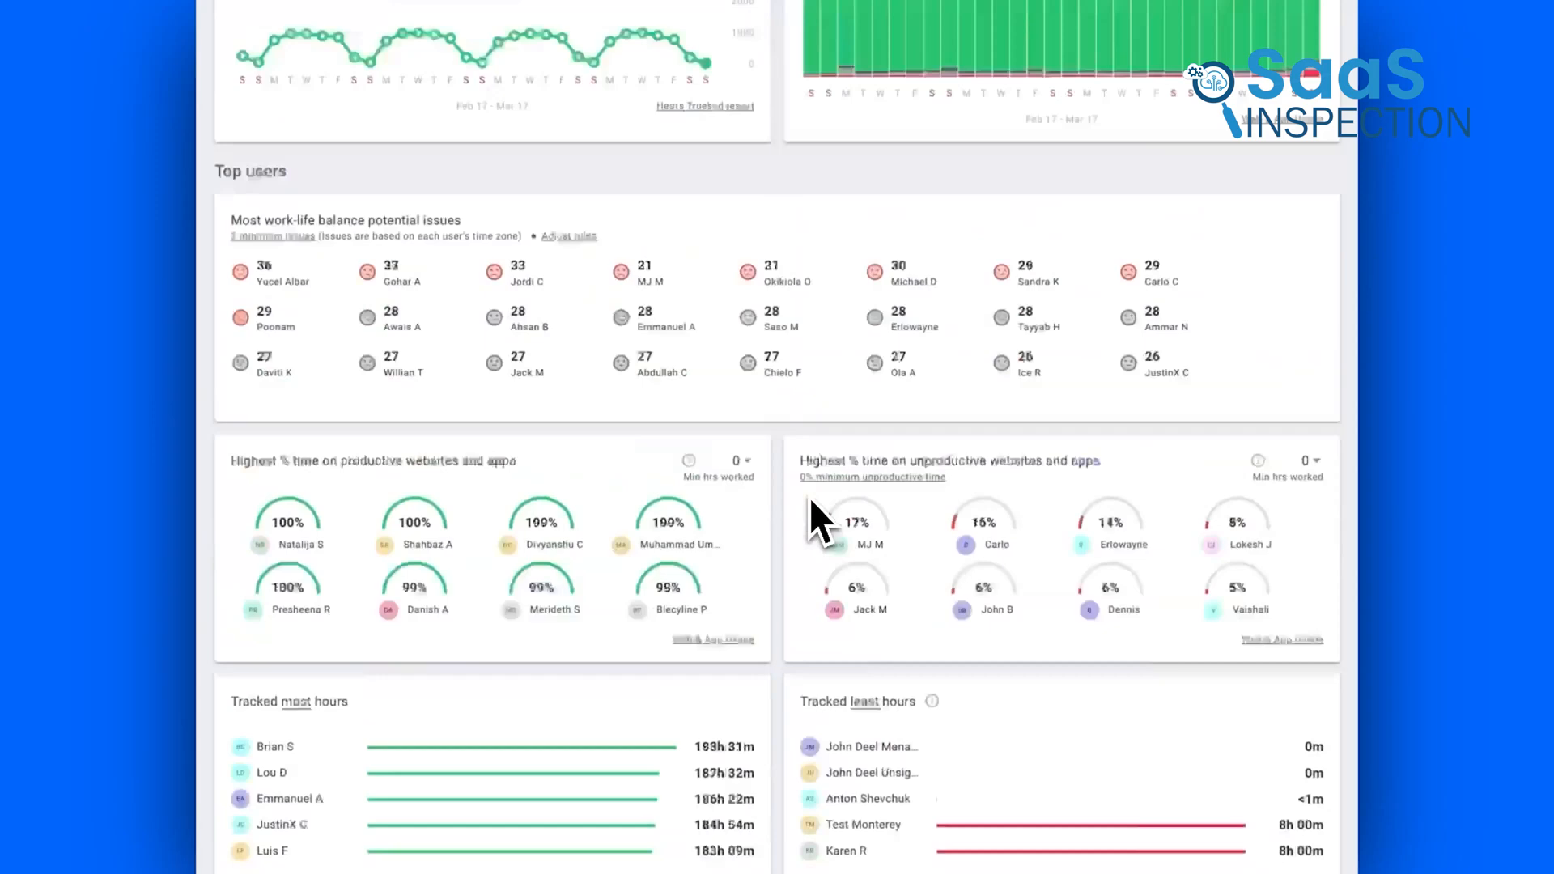
{"action": "scroll", "scroll_direction": "up", "scroll_amount": 3}
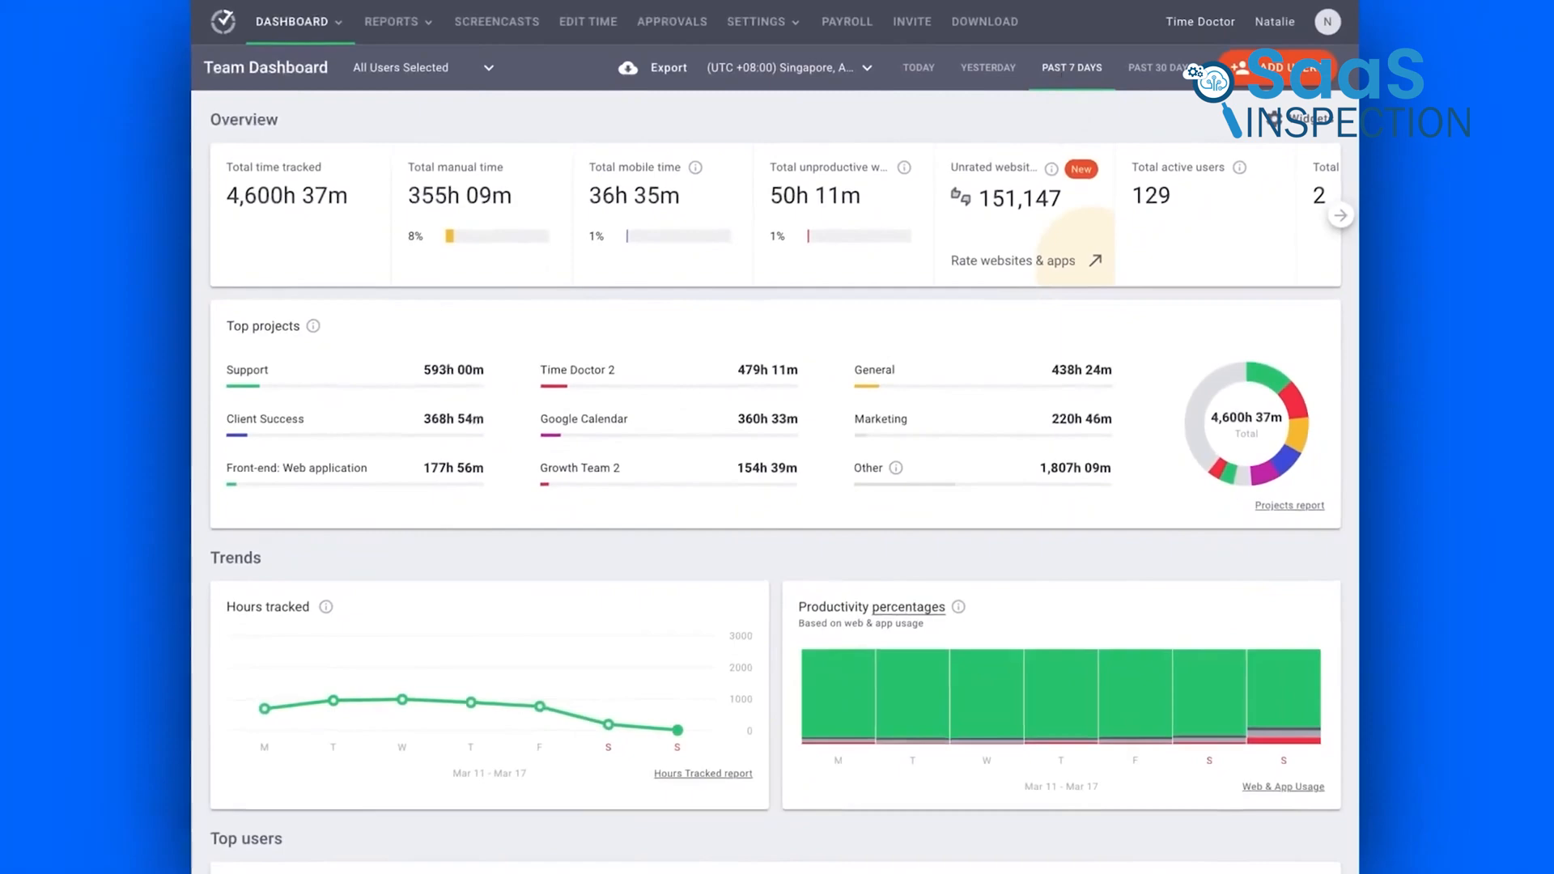
{"action": "scroll", "scroll_direction": "down", "scroll_amount": 3}
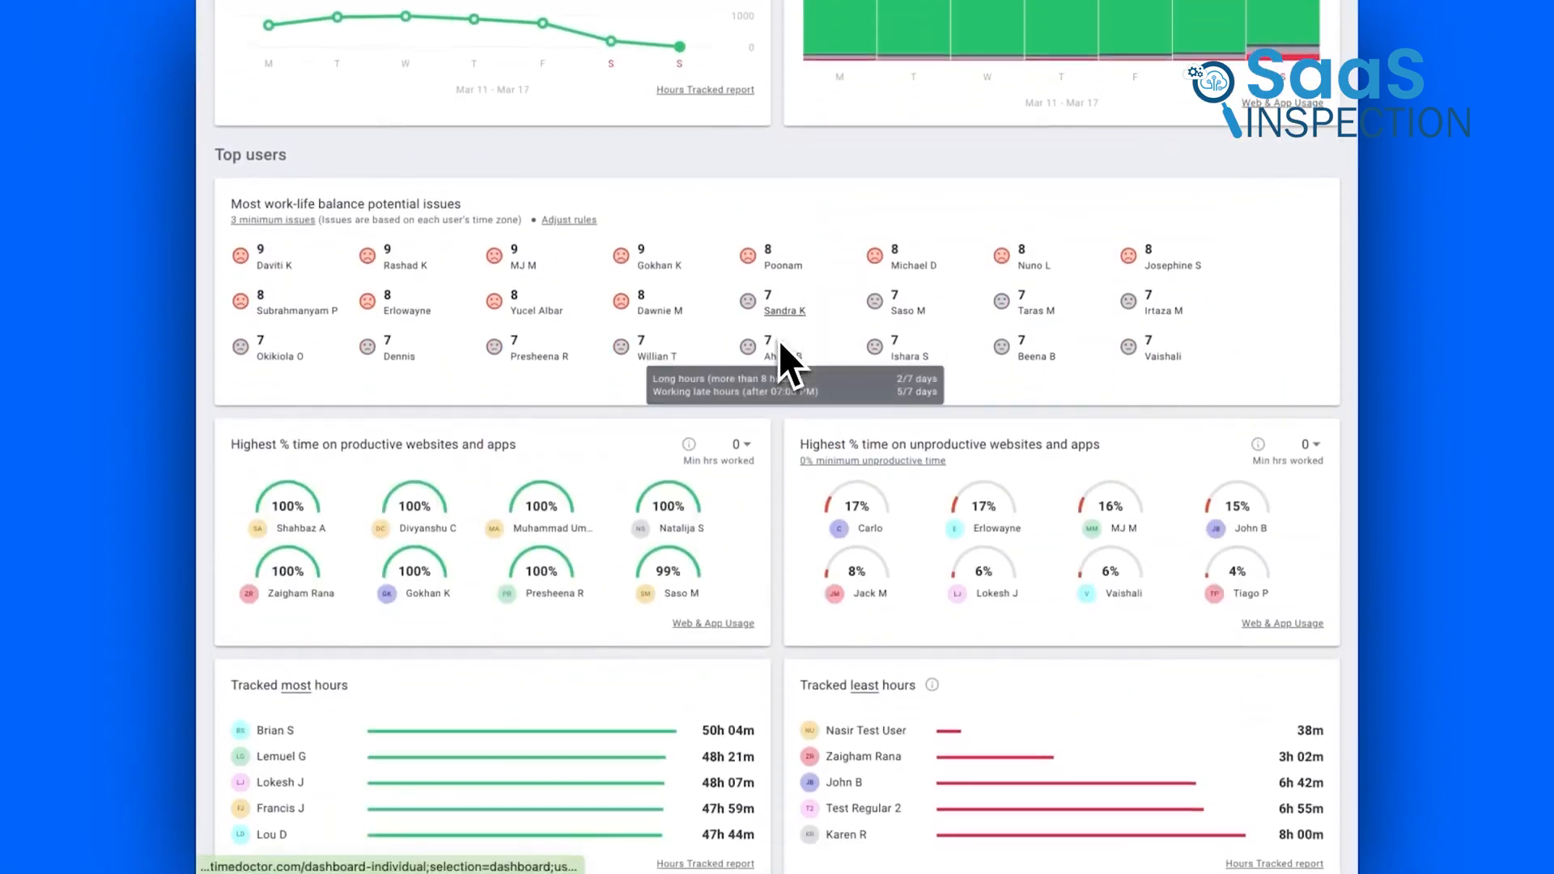
{"action": "scroll", "scroll_direction": "down", "scroll_amount": 3}
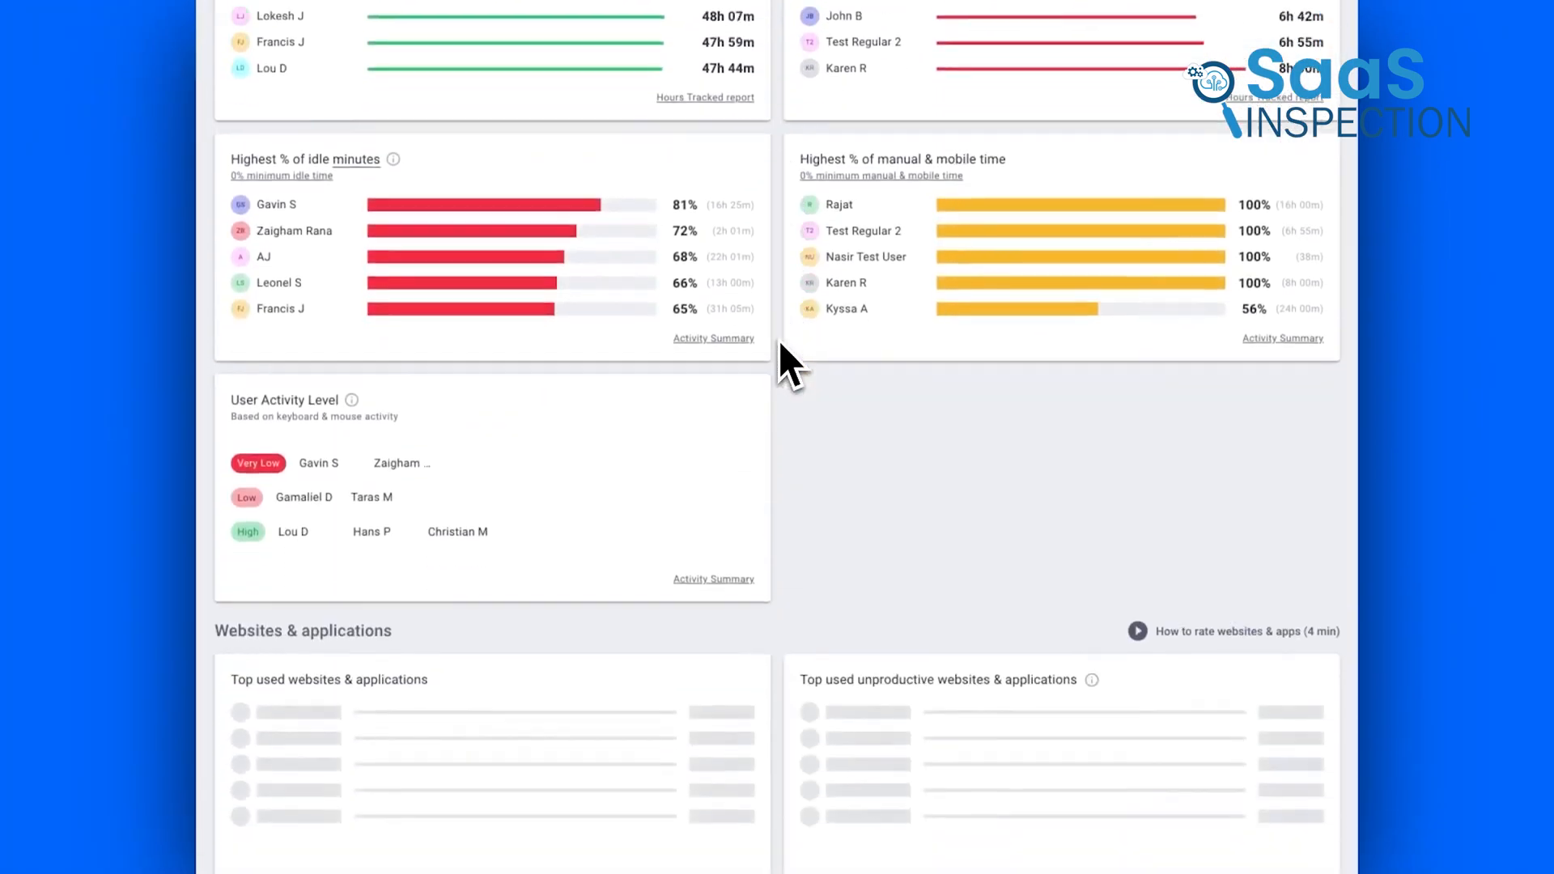
{"action": "scroll", "scroll_direction": "down", "scroll_amount": 3}
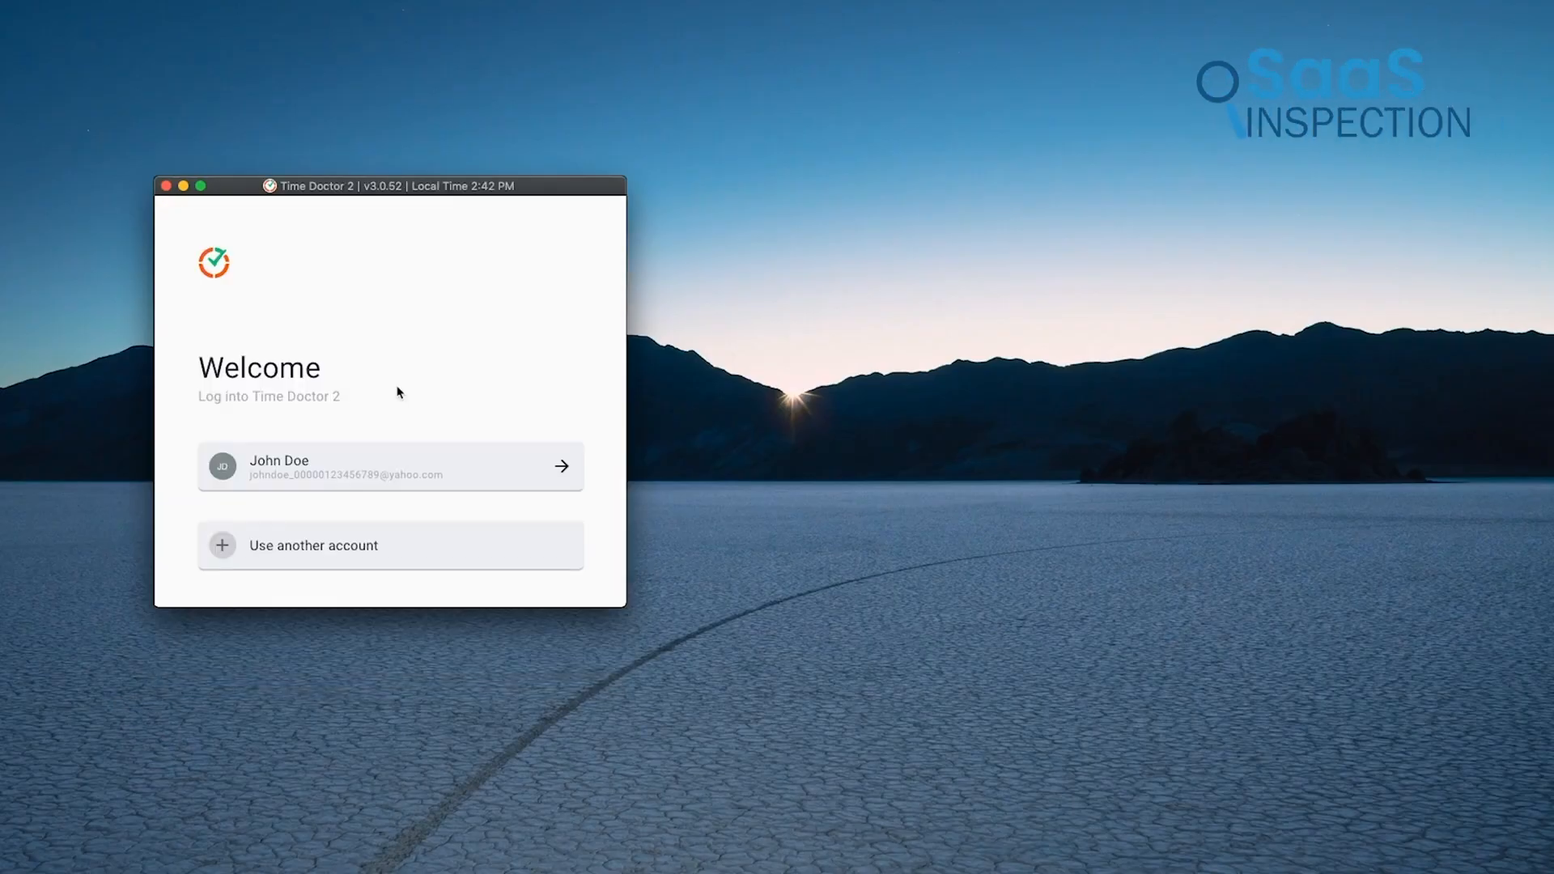
- Sign in with the saved account, start tracking work time and show the 'Pause for' duration options
{"action": "left_click", "coordinate": [390, 466]}
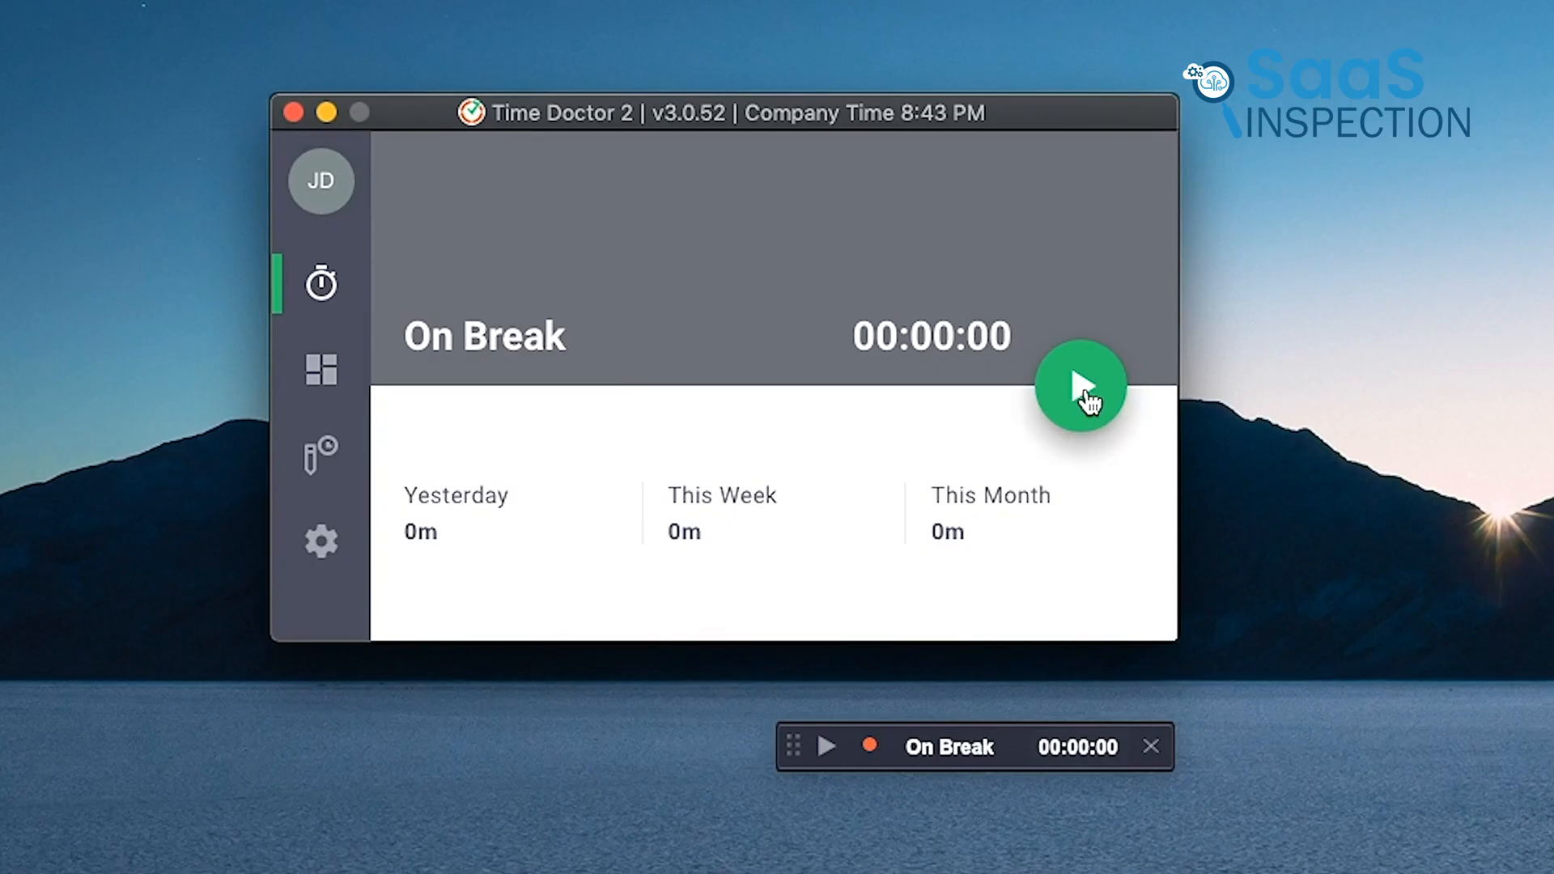
{"action": "left_click", "coordinate": [1079, 387]}
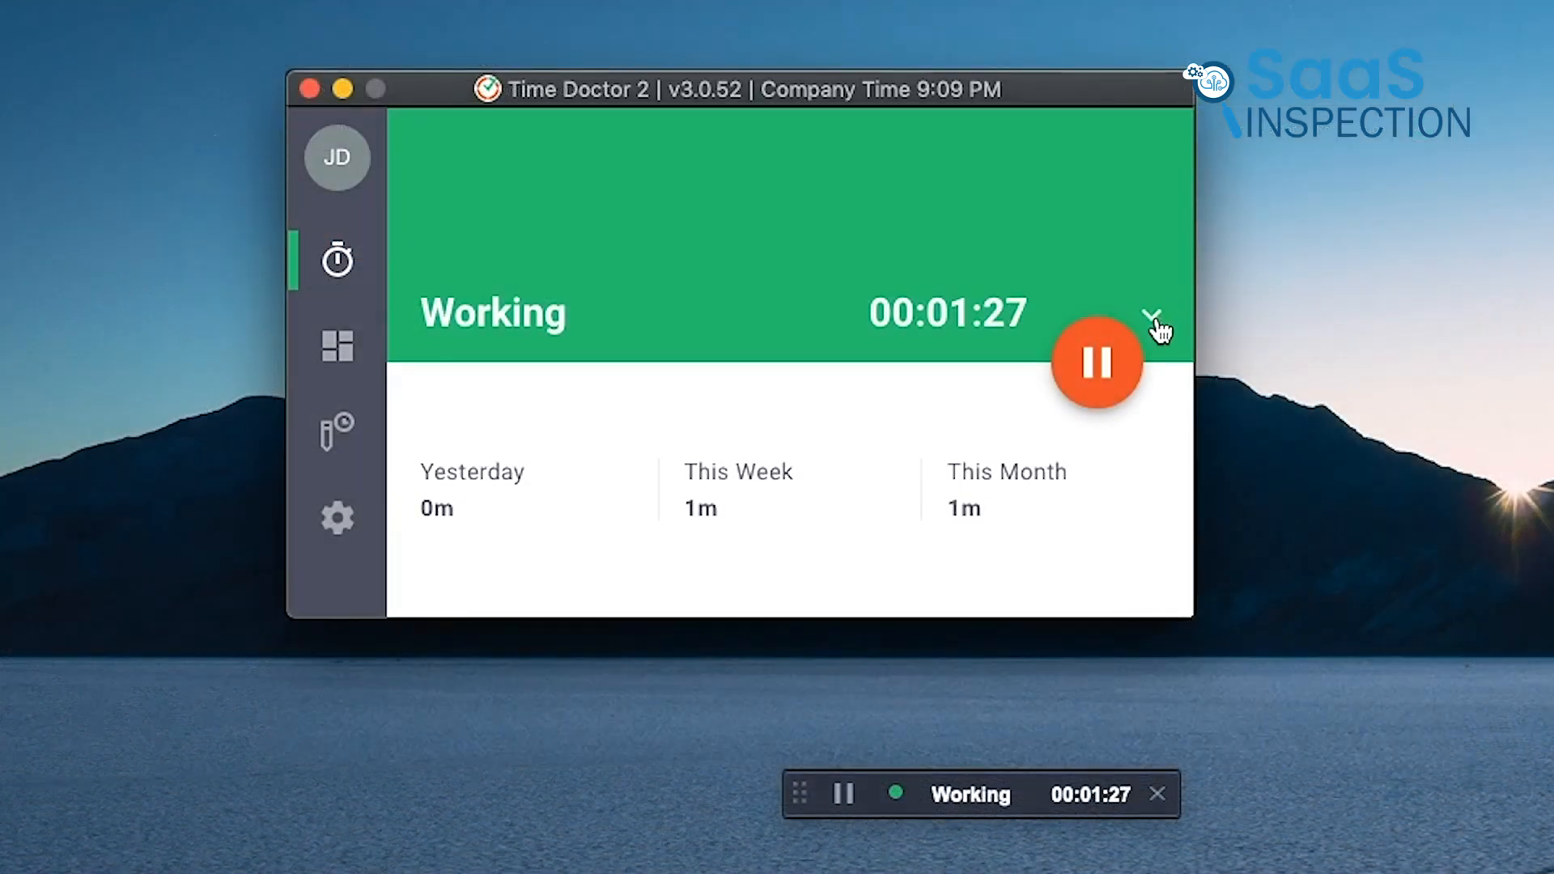
{"action": "left_click", "coordinate": [1152, 317]}
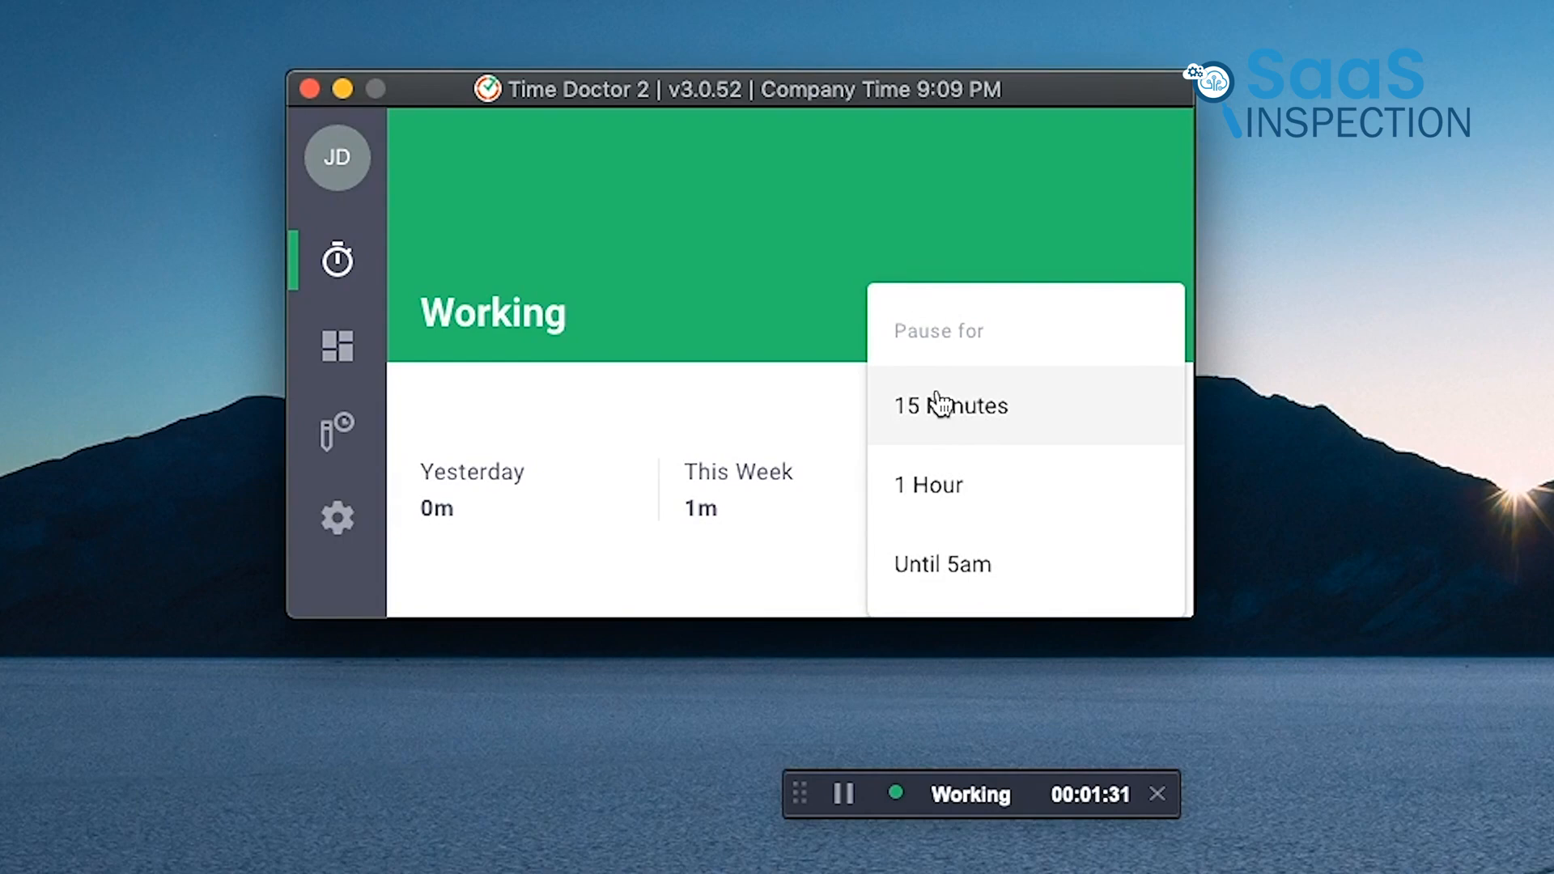
{"action": "mouse_move", "coordinate": [964, 487]}
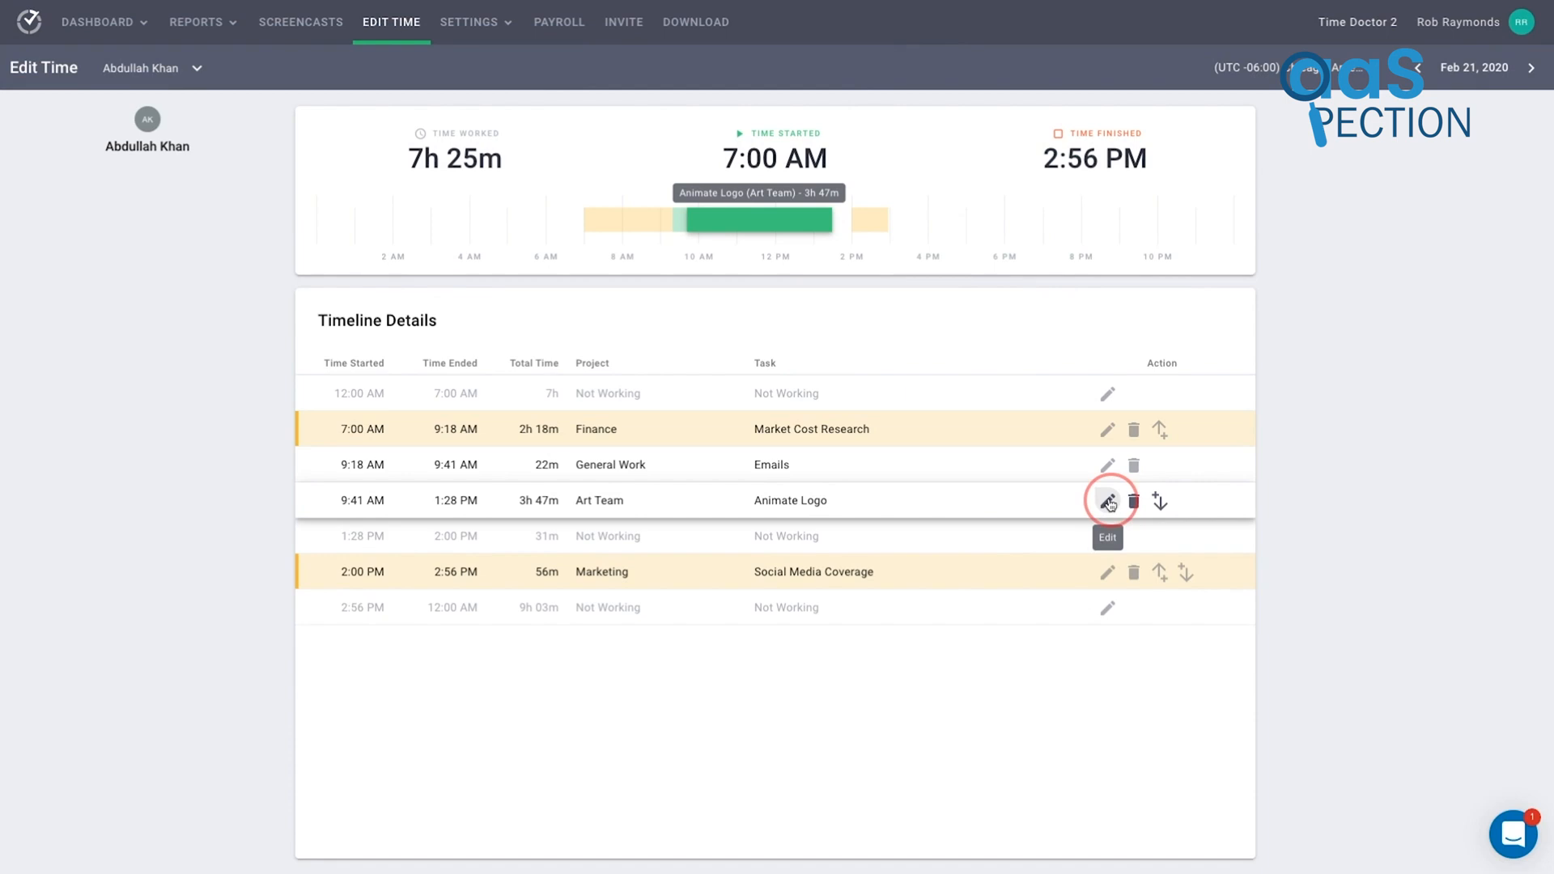
- Set the 9:41 AM Art Team entry's task to Web Development, then scroll through team members' tracked hours
{"action": "left_click", "coordinate": [1107, 500]}
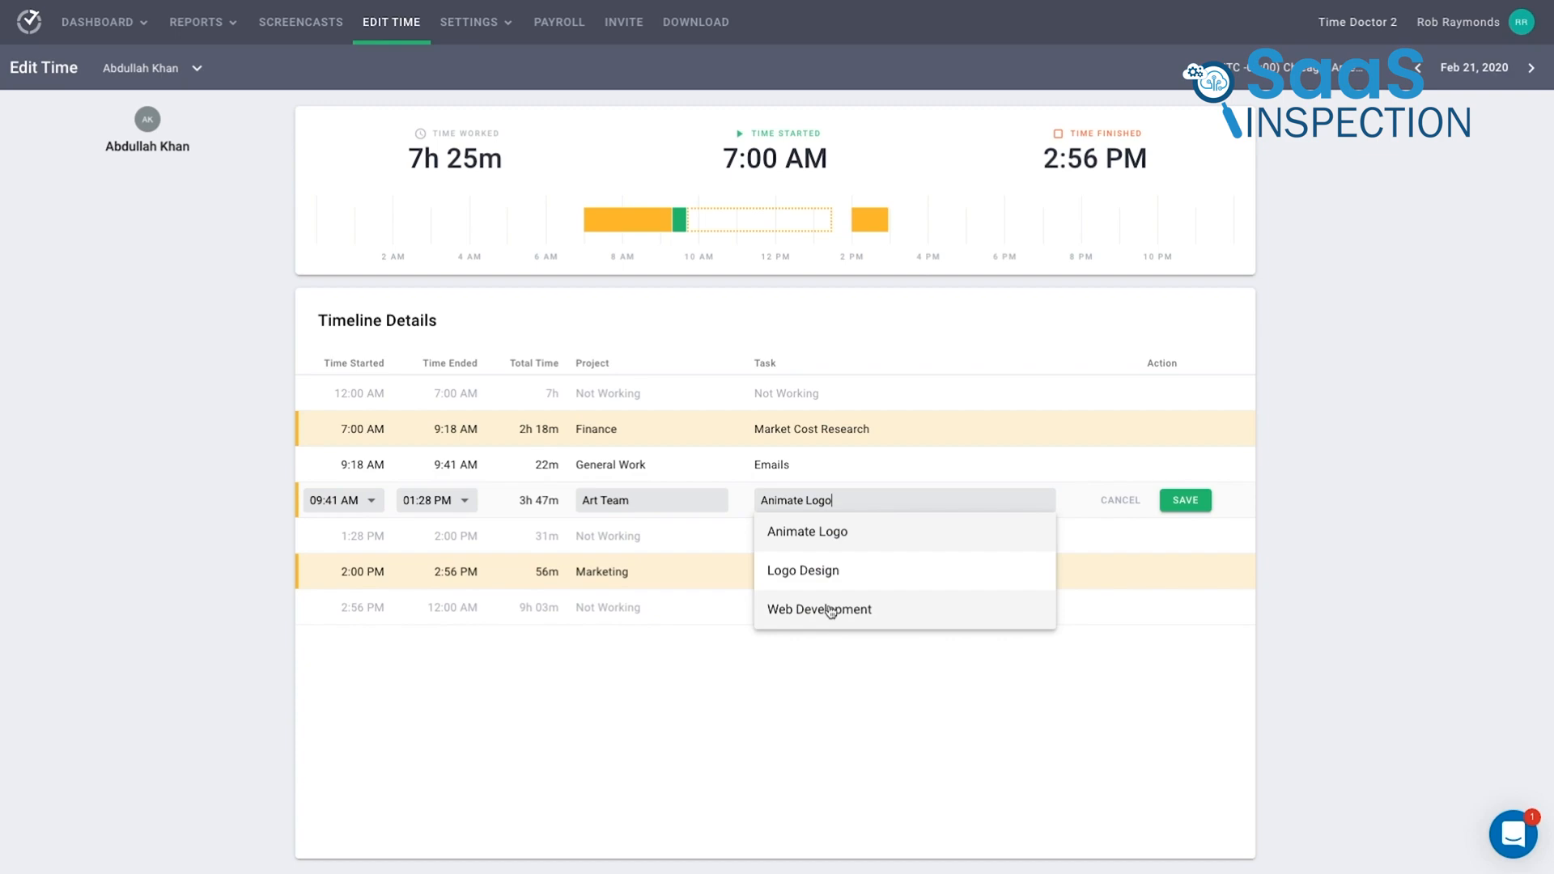
{"action": "left_click", "coordinate": [819, 608]}
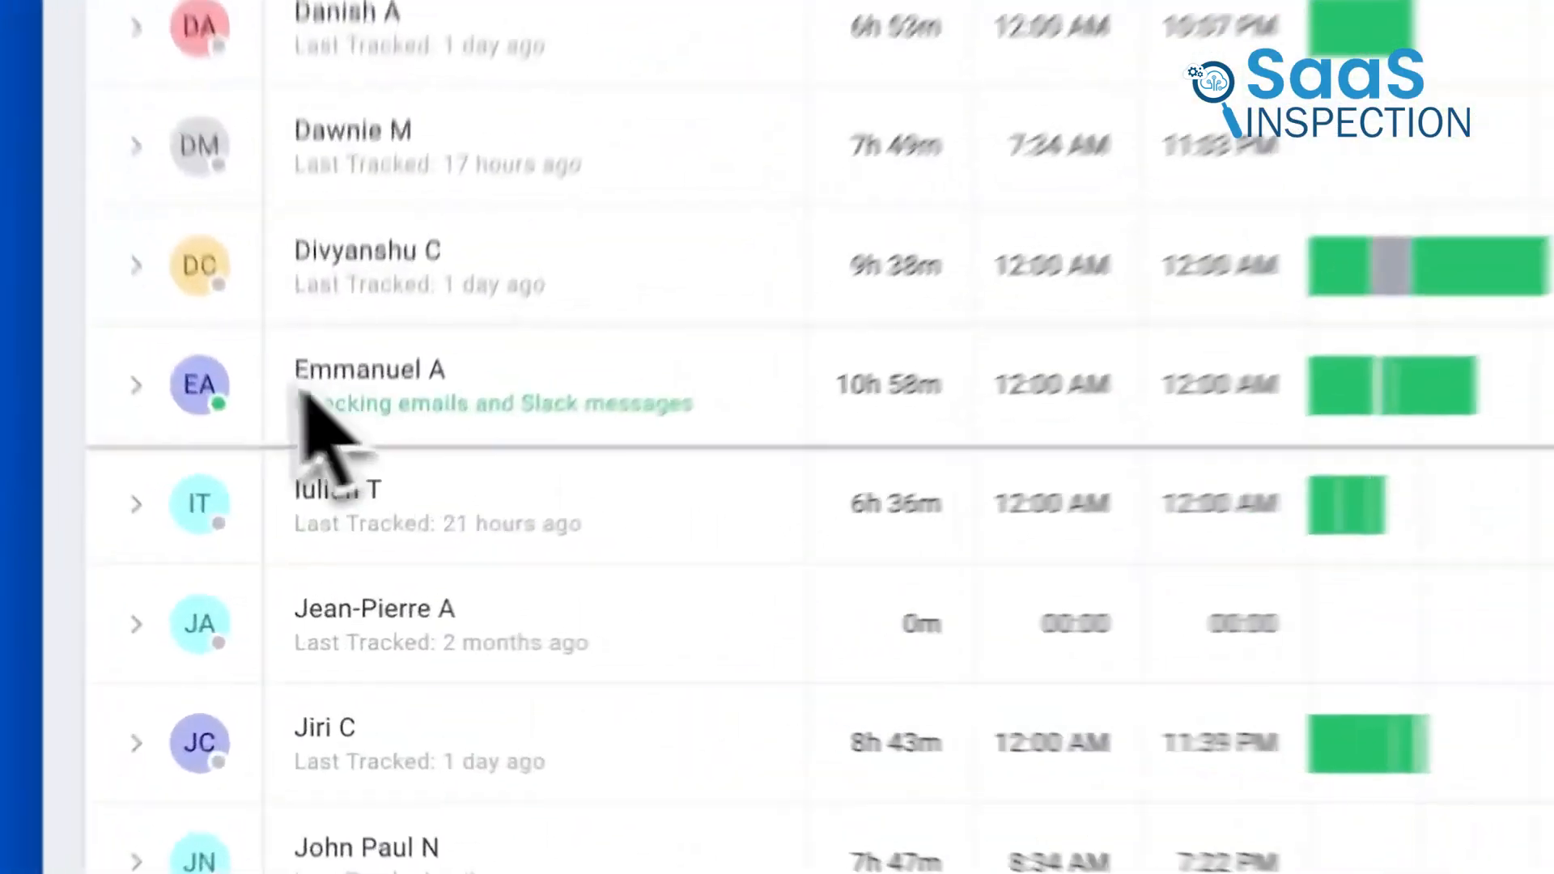
{"action": "scroll", "scroll_direction": "down", "scroll_amount": 3}
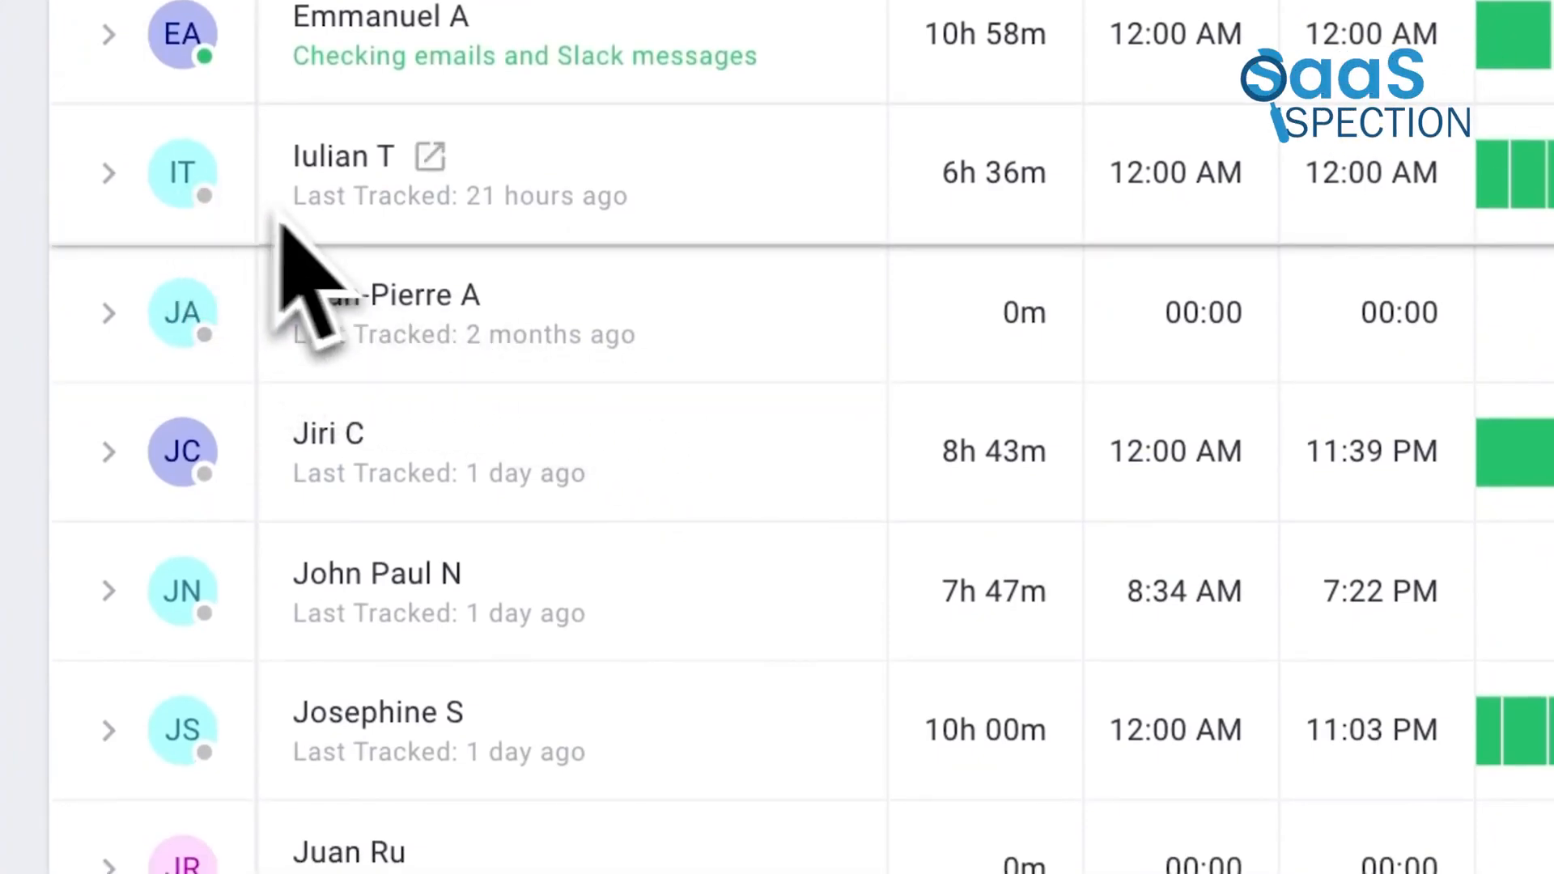
{"action": "scroll", "scroll_direction": "down", "scroll_amount": 3}
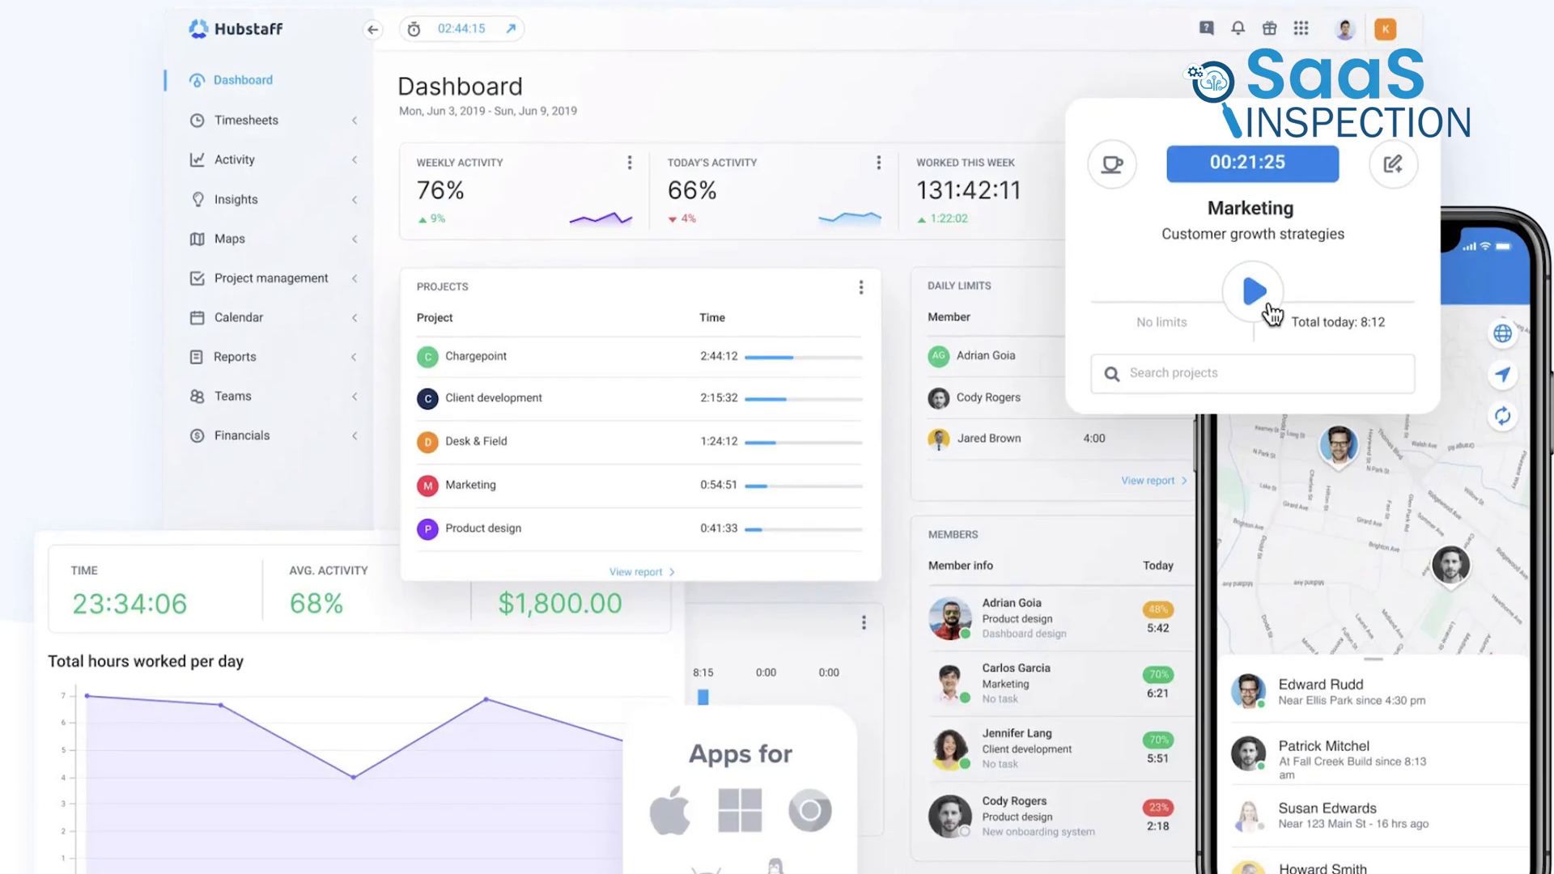
- Start the Marketing timer from the sidebar
{"action": "scroll", "scroll_direction": "down", "scroll_amount": 3}
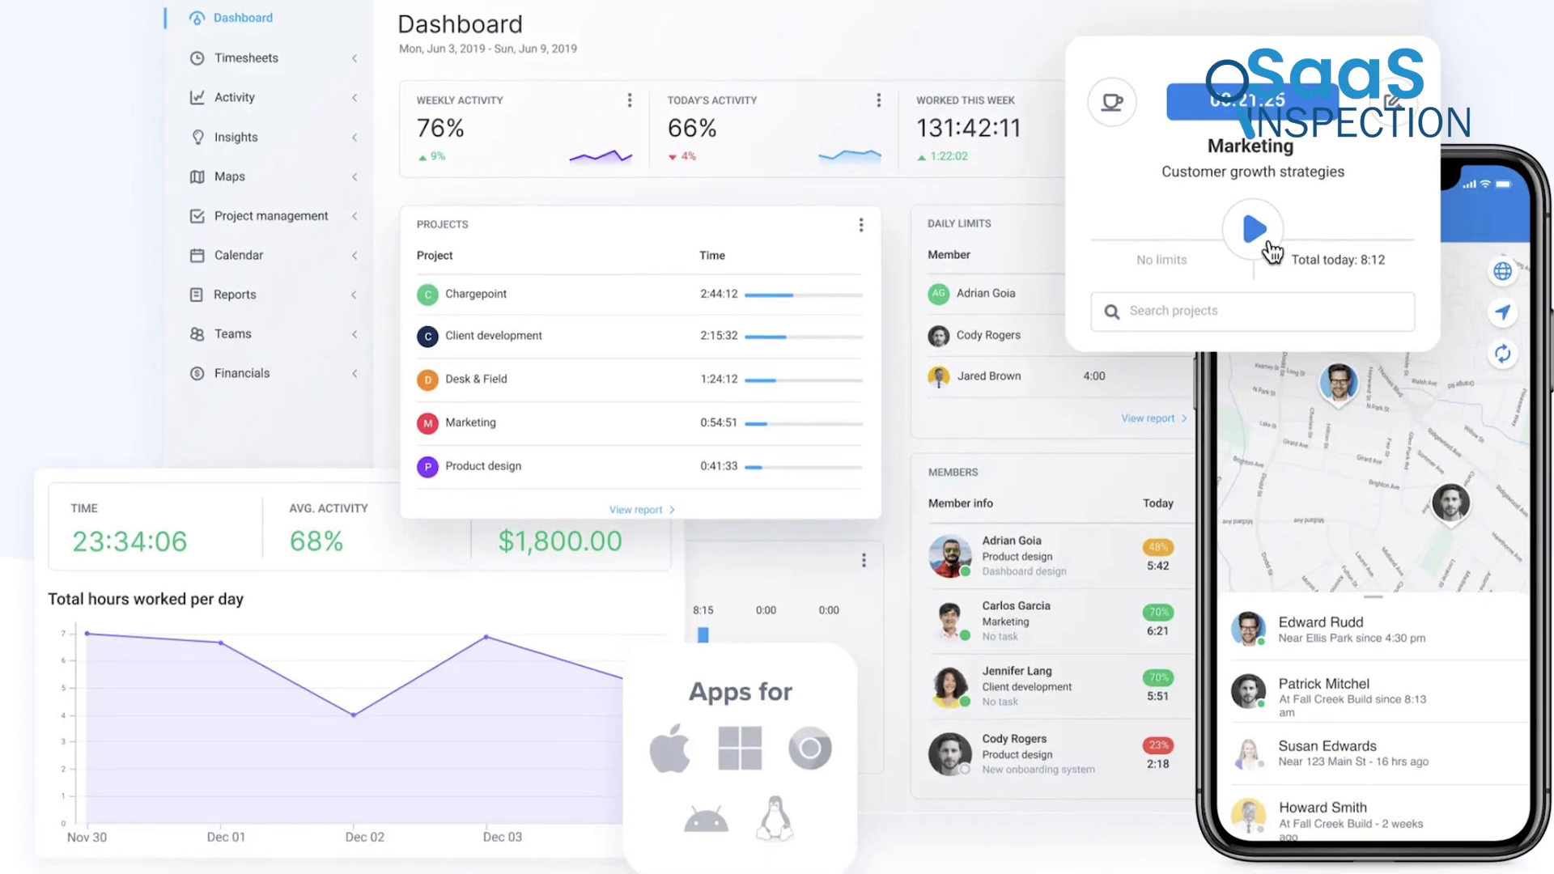
{"action": "left_click", "coordinate": [68, 340]}
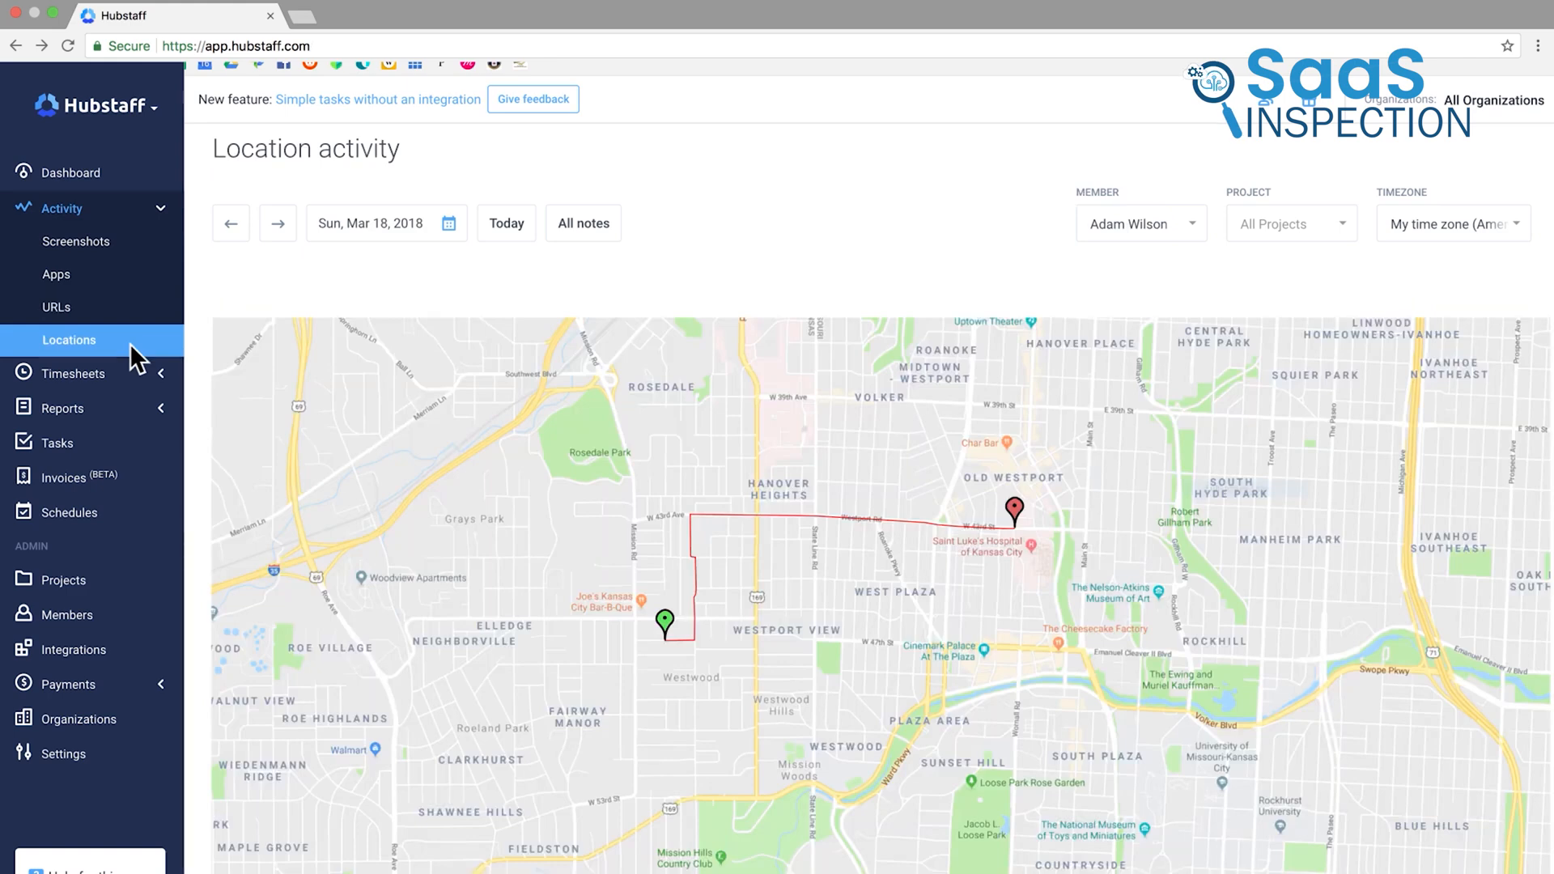
- From the team Dashboard's Manage widgets, go to Schedules for the 5–11 March 2018 shifts
{"action": "left_click", "coordinate": [69, 171]}
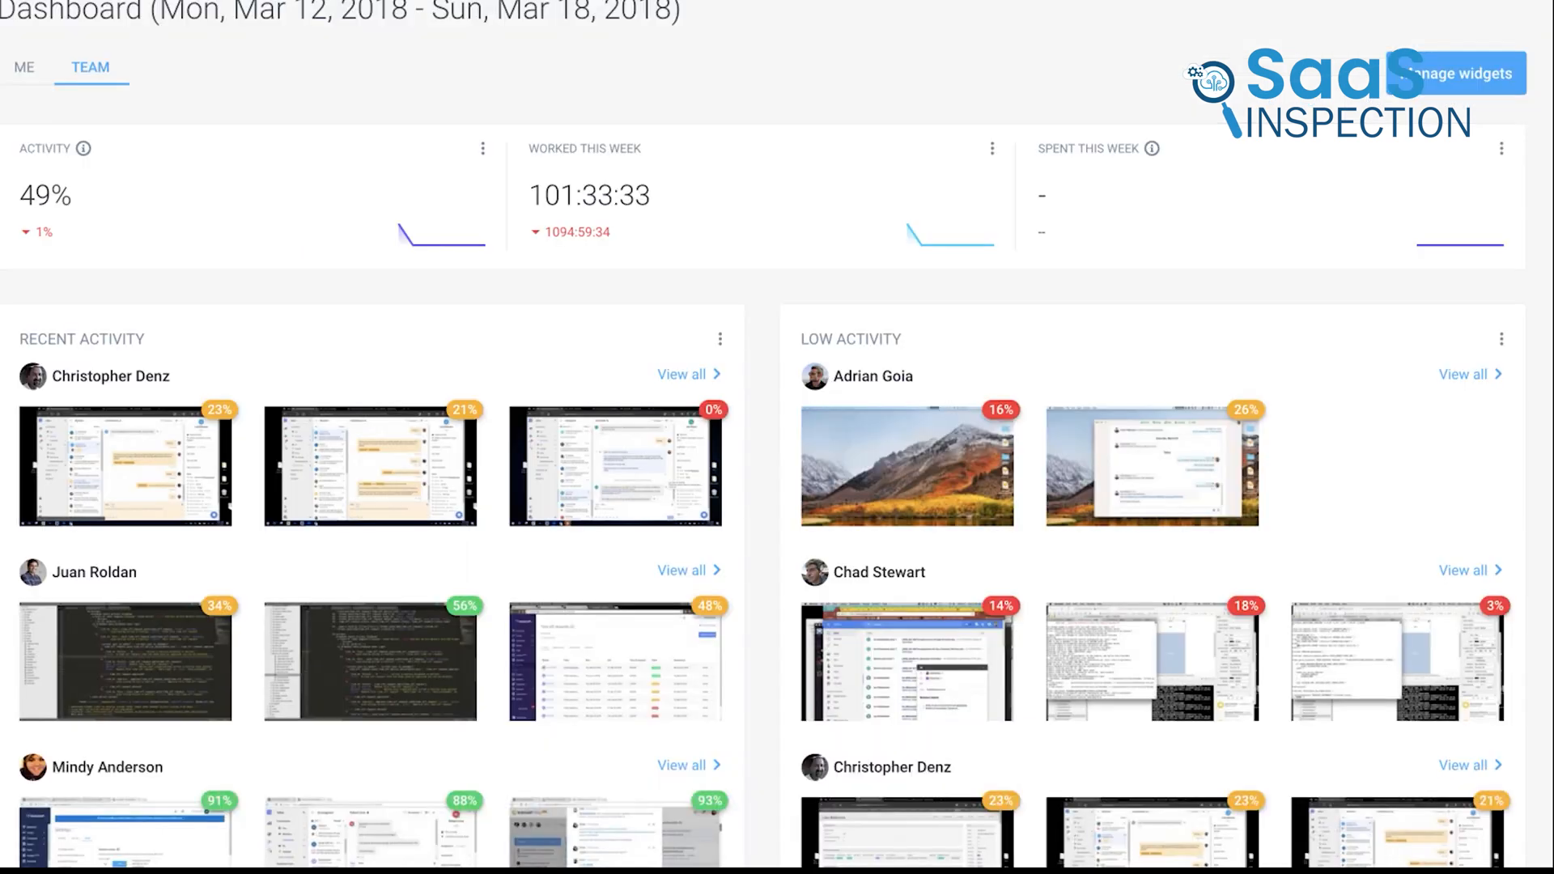
{"action": "left_click", "coordinate": [1458, 73]}
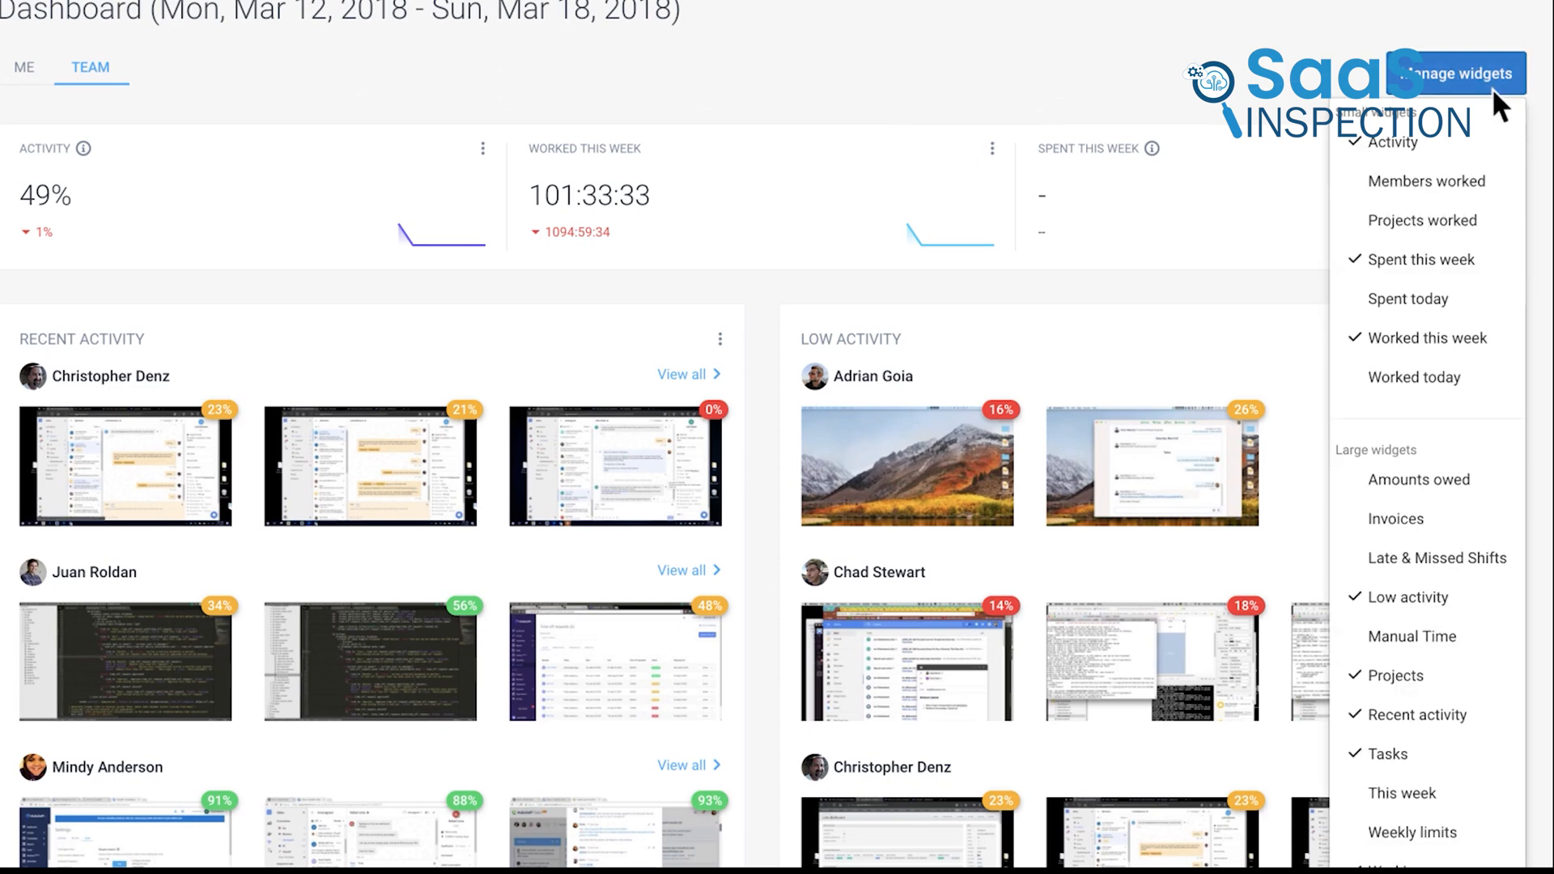
{"action": "left_click", "coordinate": [1394, 143]}
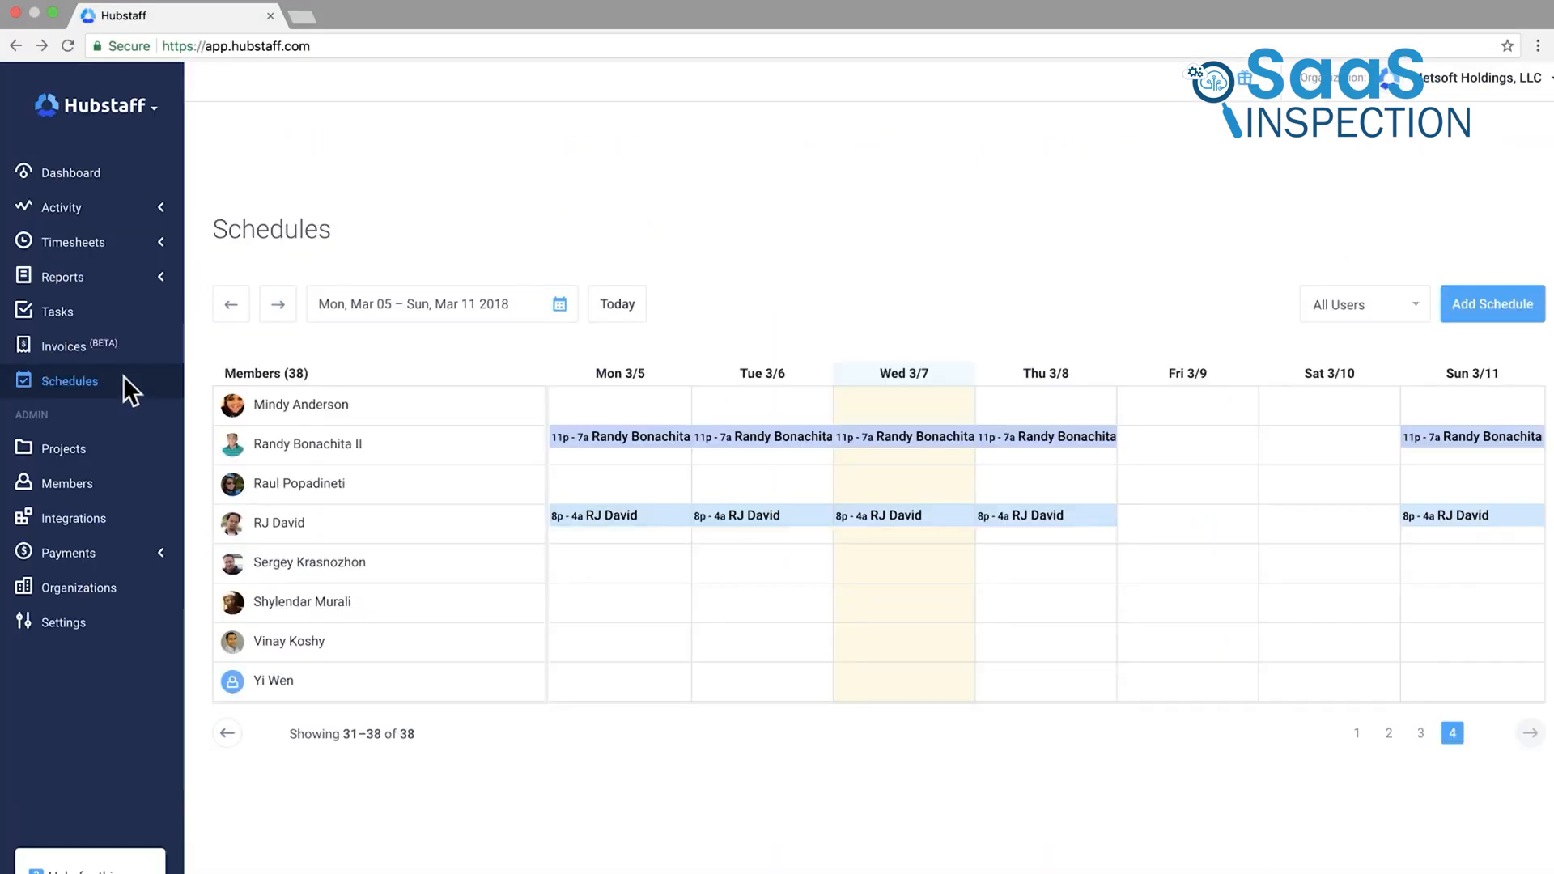
{"action": "mouse_move", "coordinate": [214, 385]}
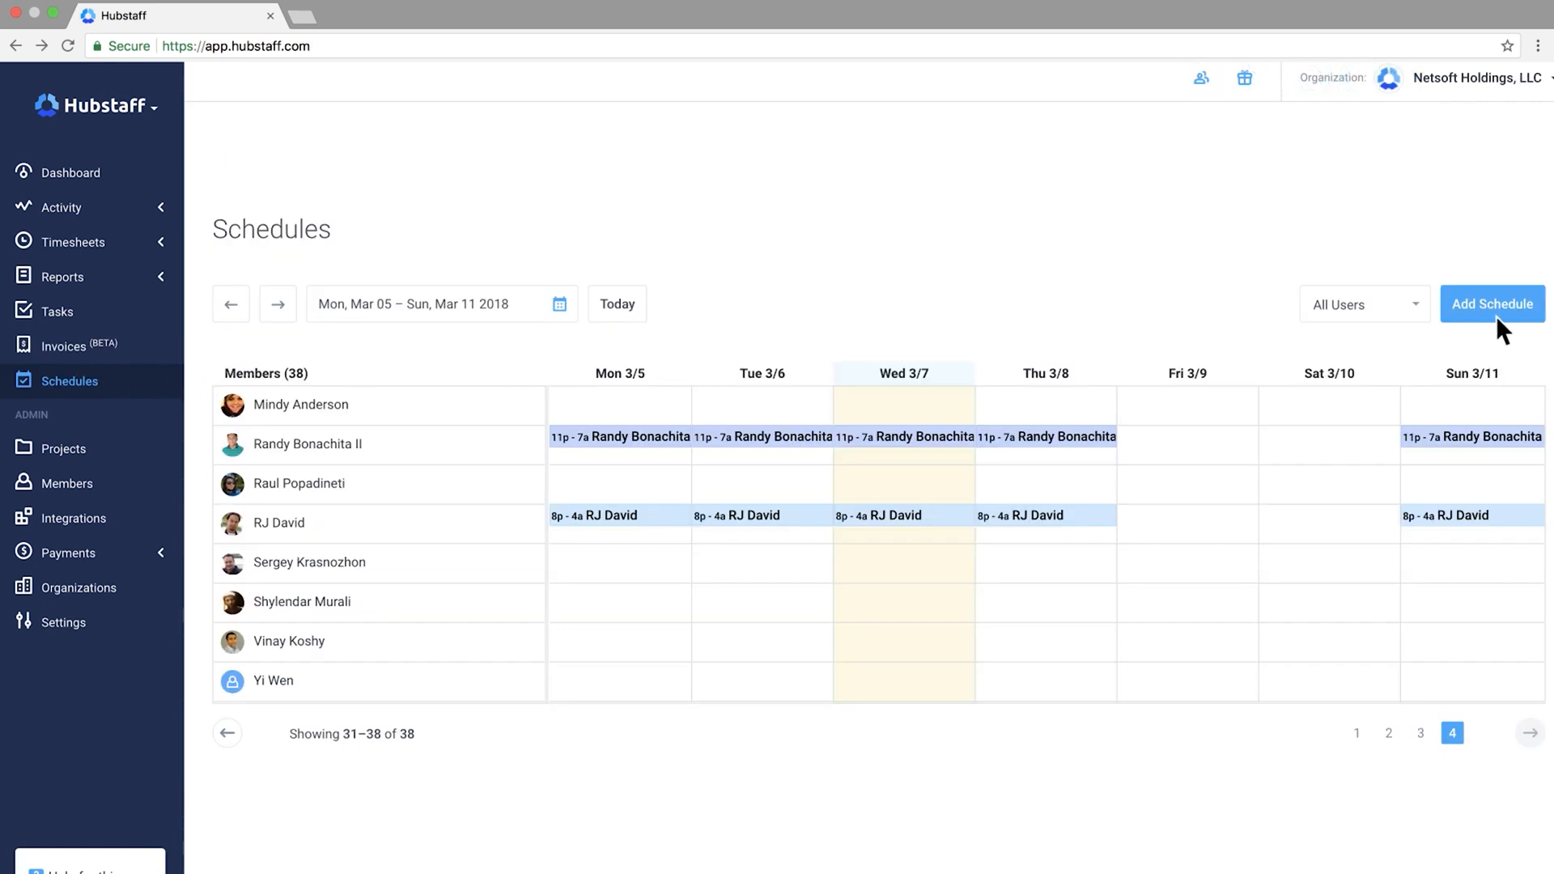
- Dismiss the Create Schedule dialog and show the Time & activities report with the activity toggle adjusted
{"action": "left_click", "coordinate": [1491, 305]}
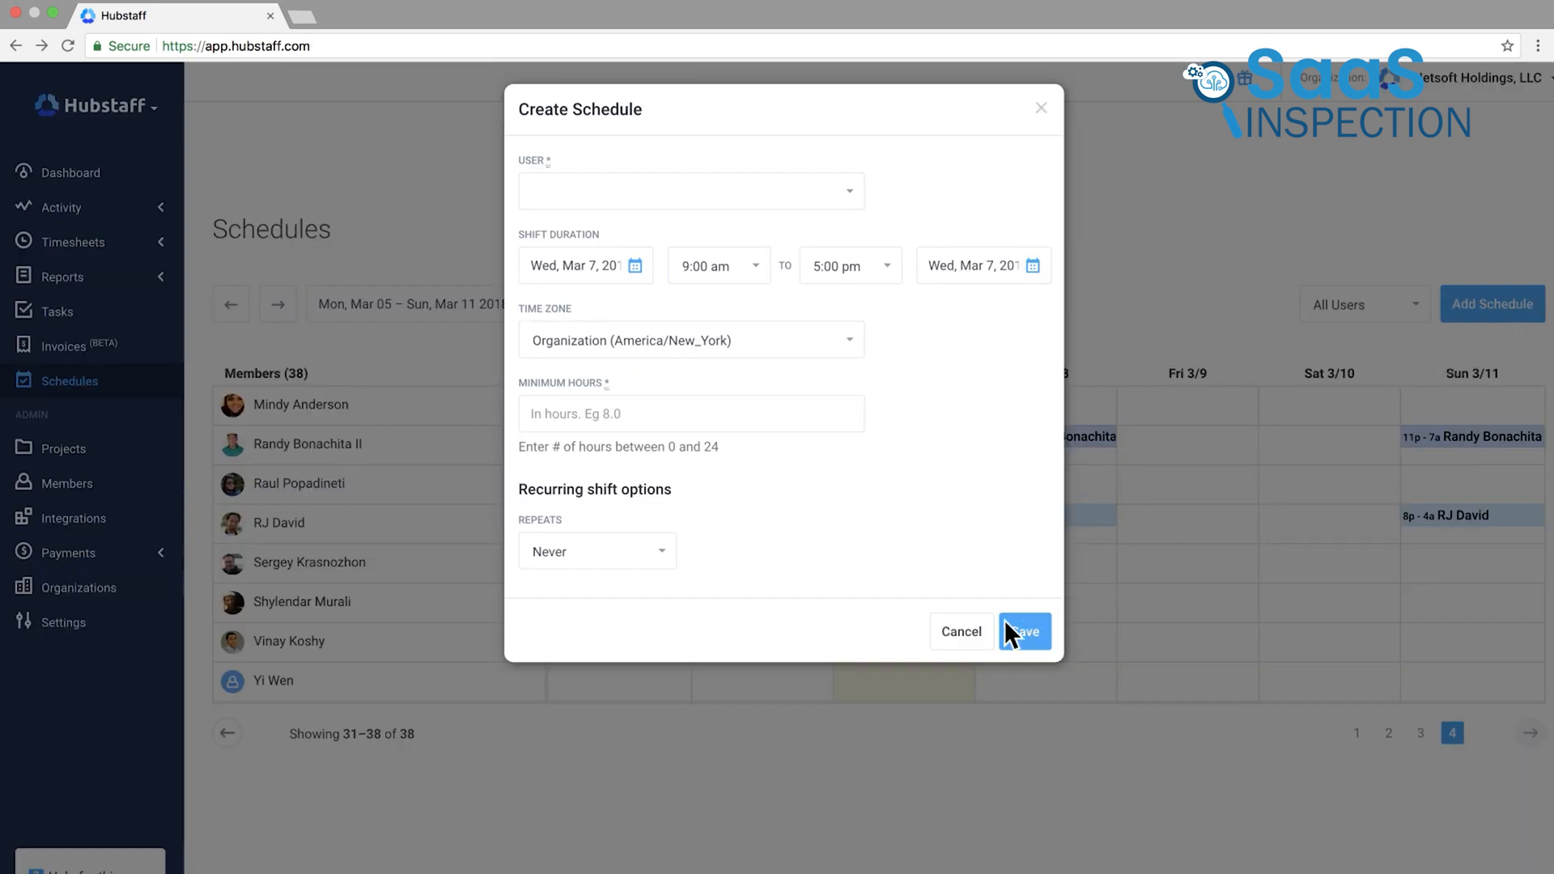
{"action": "left_click", "coordinate": [1023, 631]}
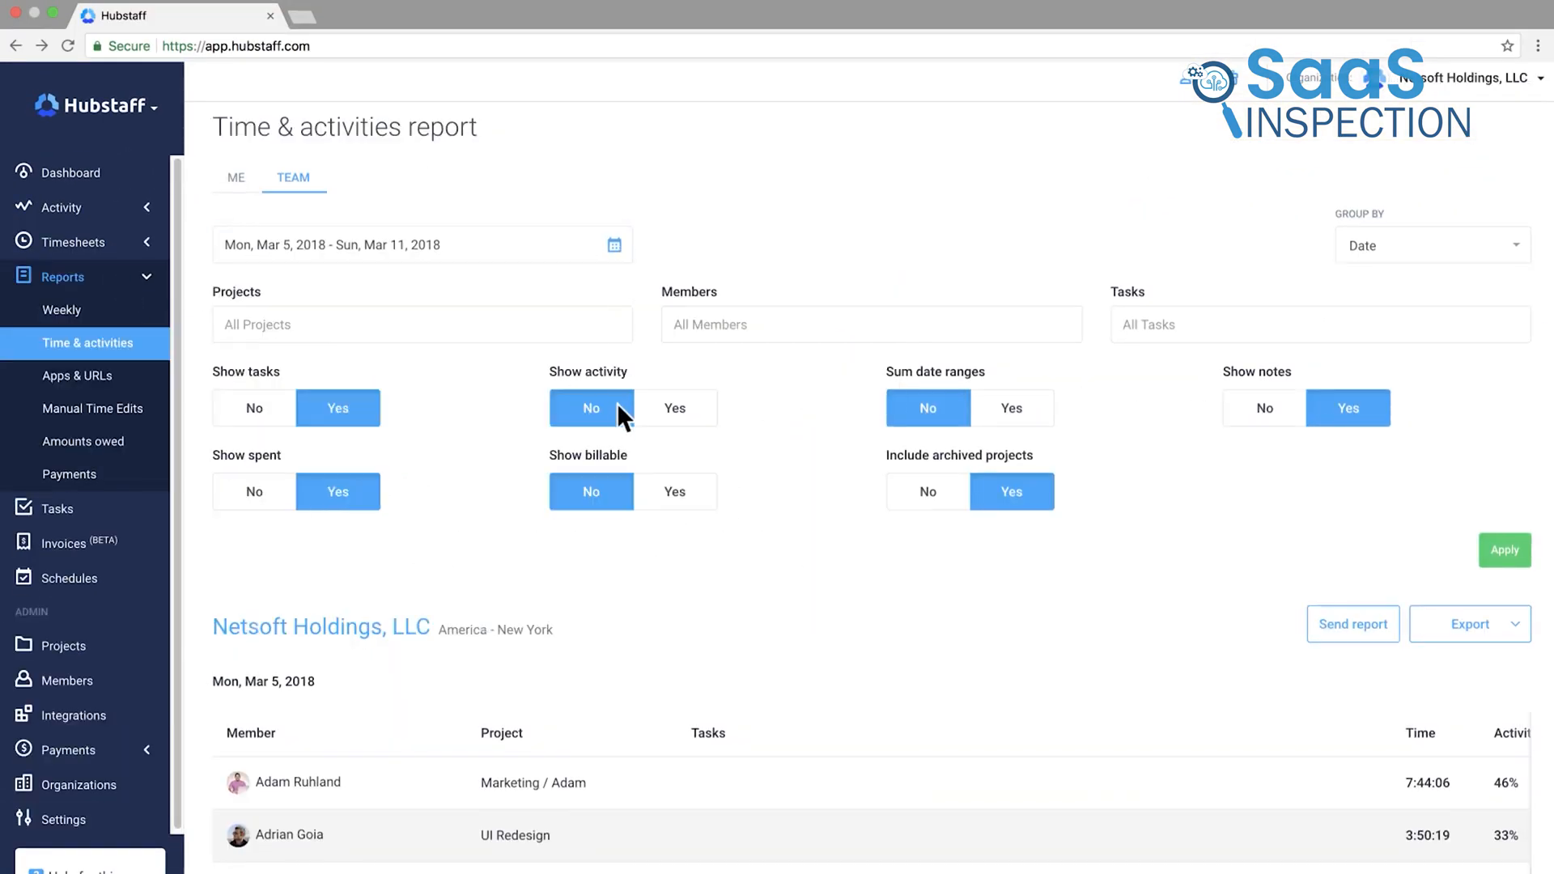
{"action": "left_click", "coordinate": [675, 408]}
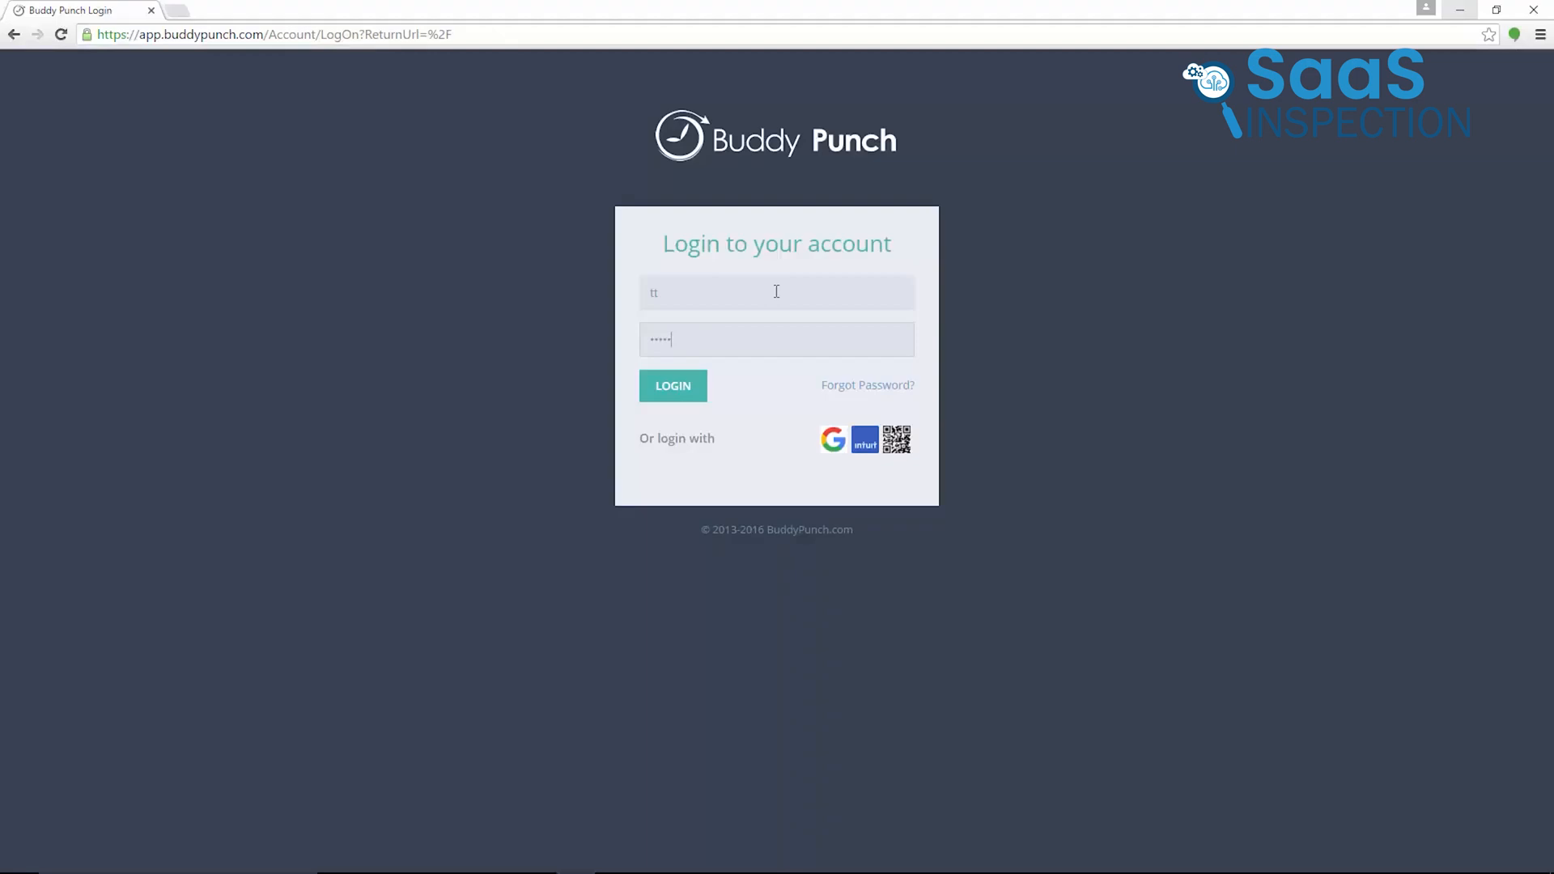
- Log in, punch in with the note 'Notes to my employer!', then punch out
{"action": "left_click", "coordinate": [672, 385]}
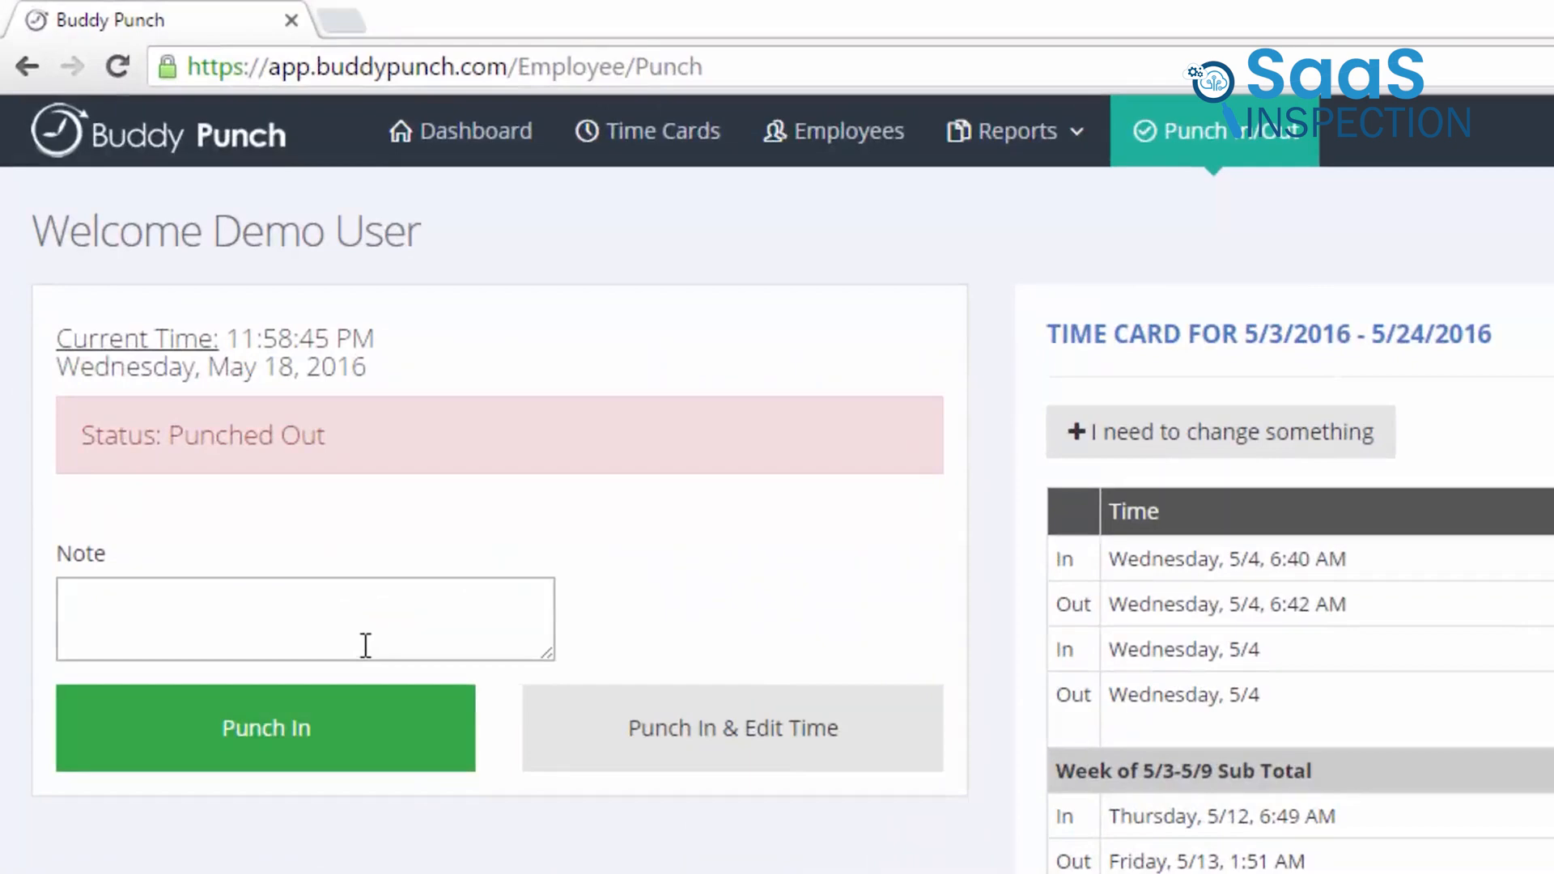
{"action": "type", "text": "Notes"}
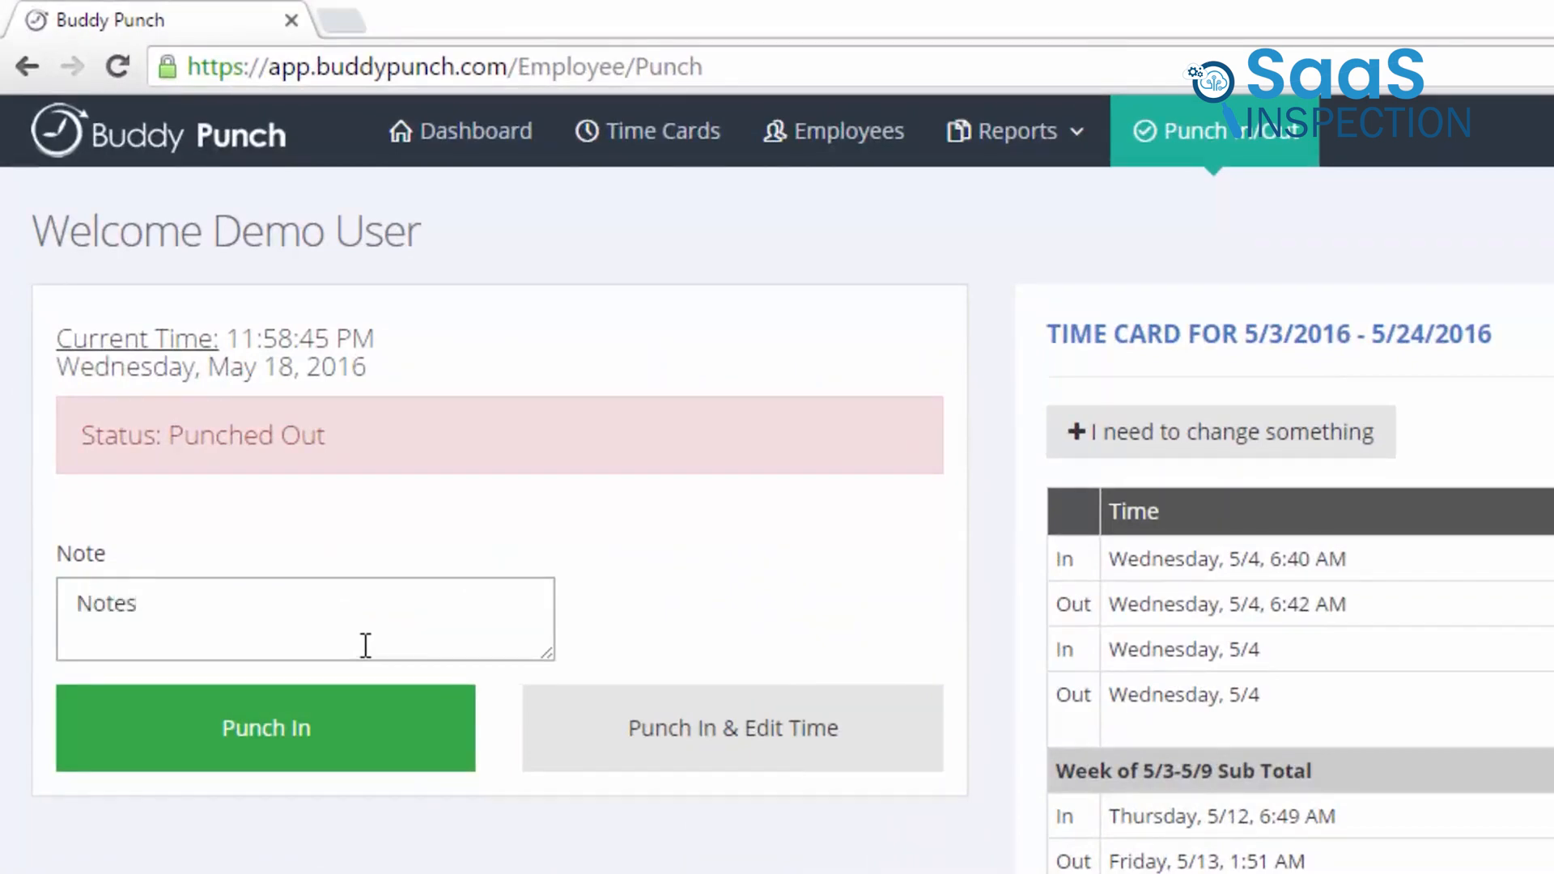
{"action": "type", "text": "Notes to my emplo"}
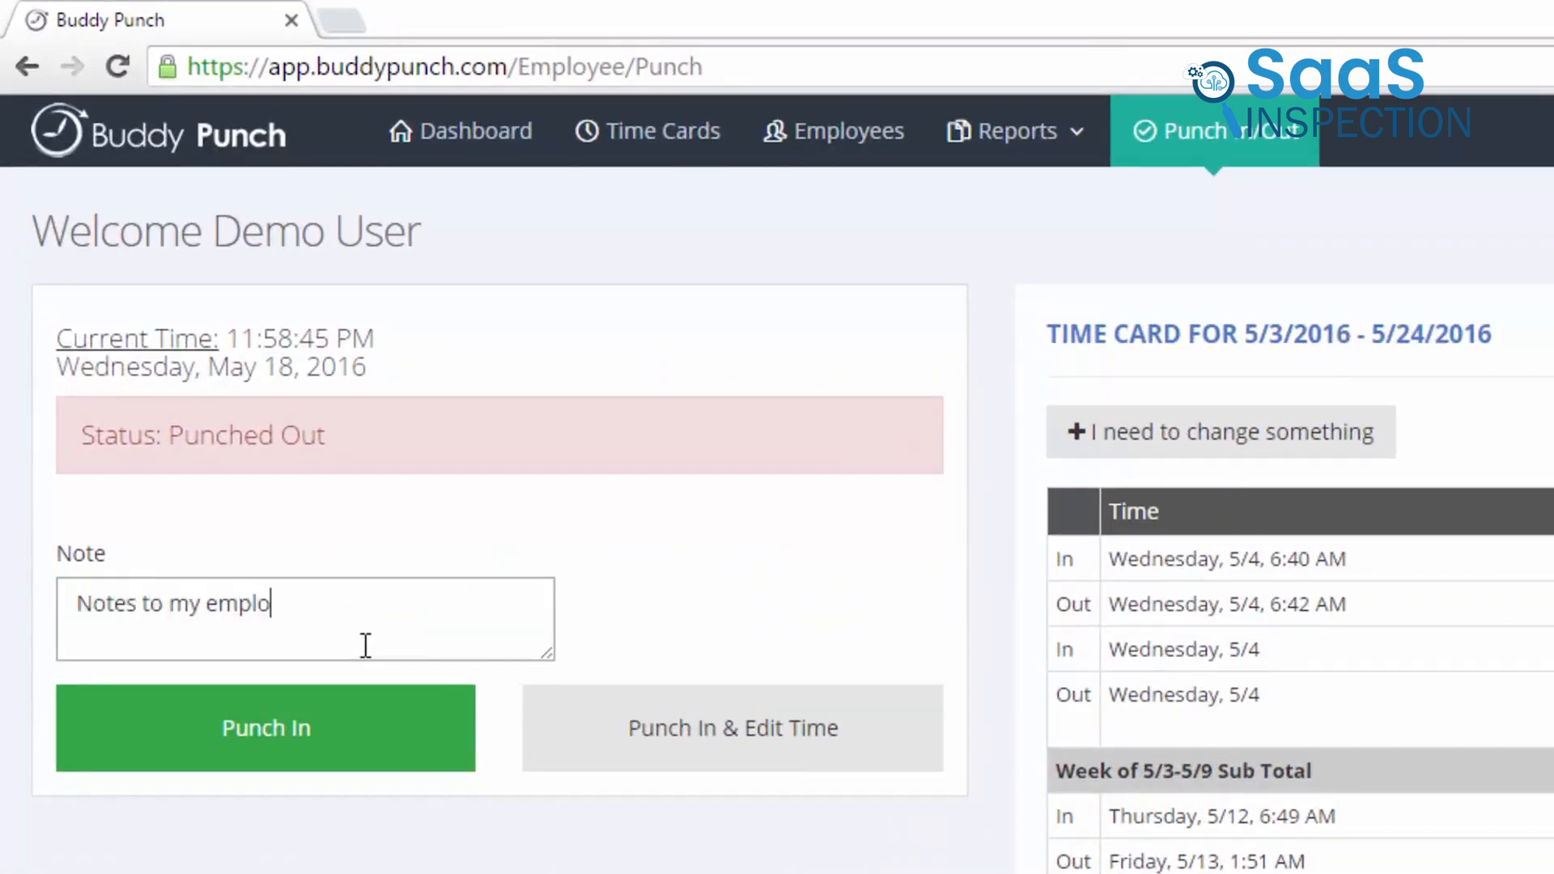
{"action": "type", "text": "yer!"}
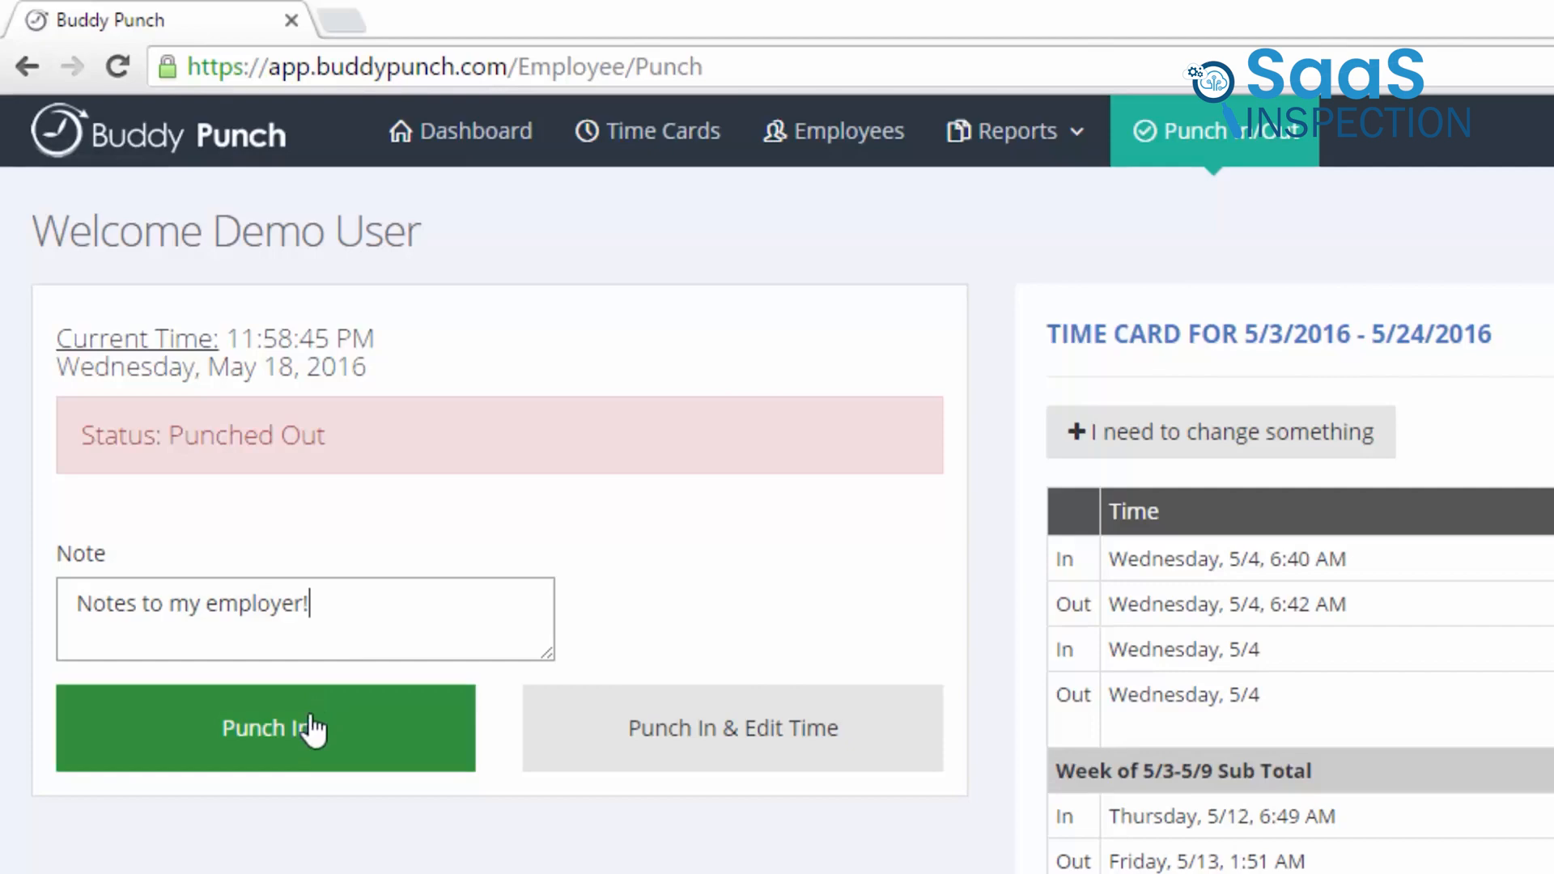
{"action": "left_click", "coordinate": [264, 726]}
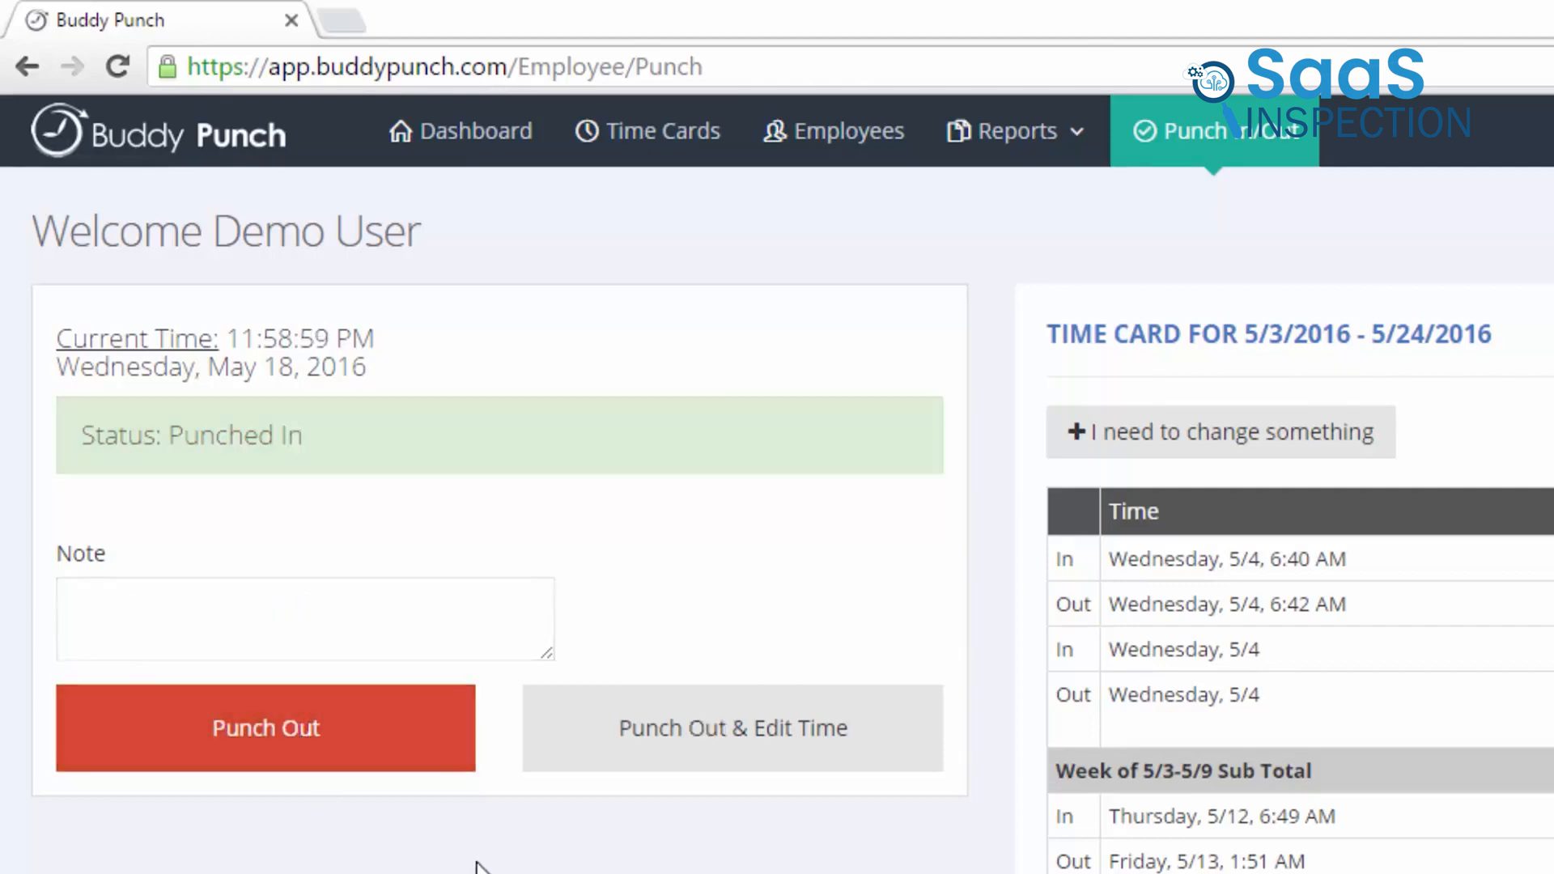
{"action": "left_click", "coordinate": [266, 727]}
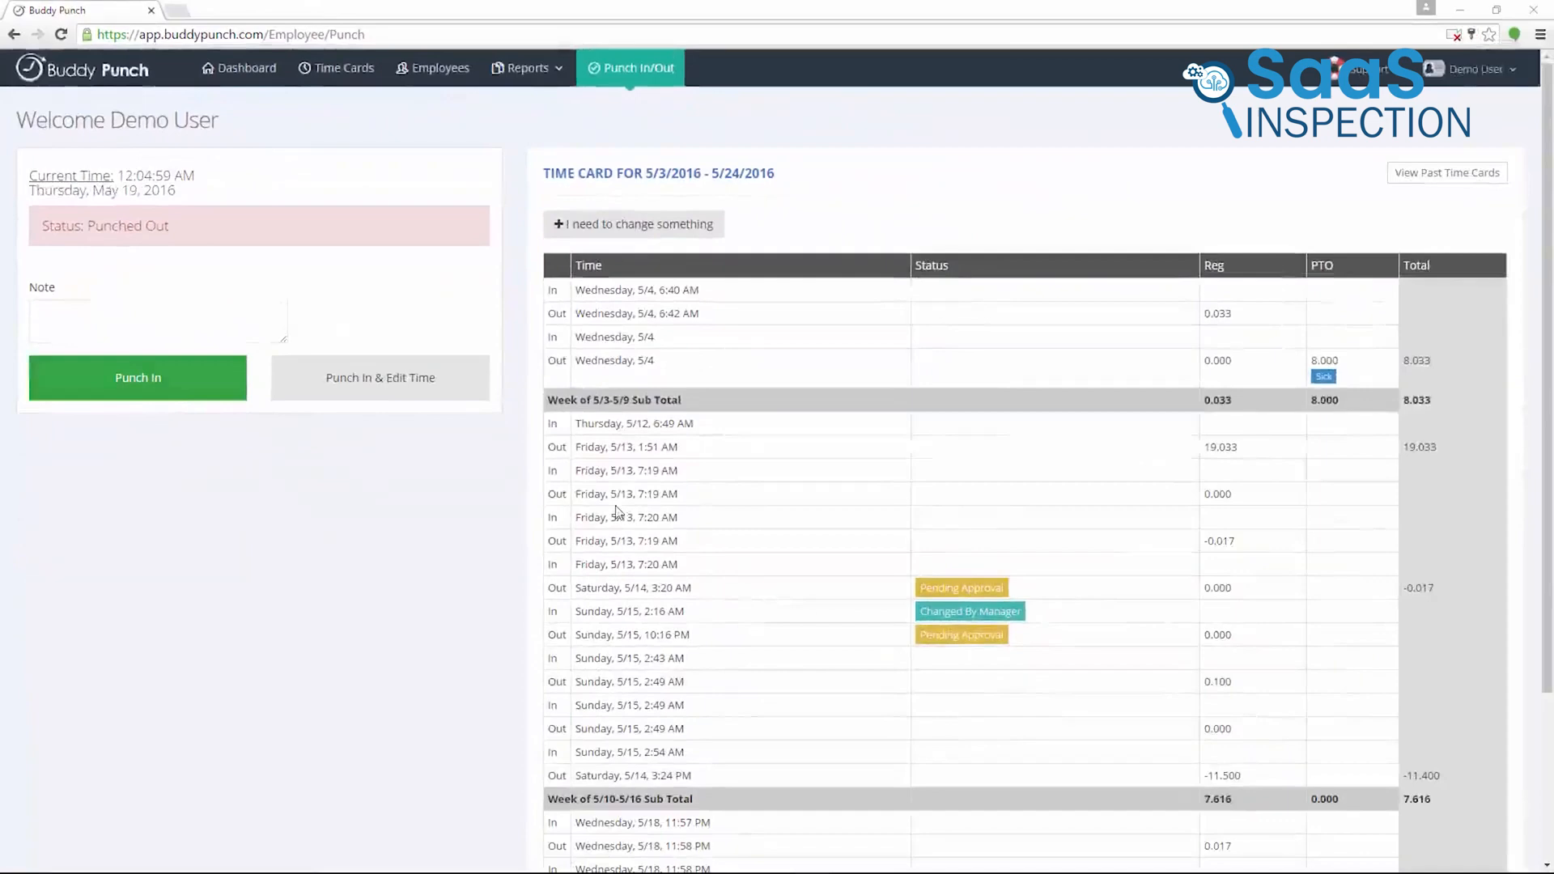
- Record a late punch-in at 02:44 PM with the note 'I forgot to p...' and submit it
{"action": "left_click", "coordinate": [379, 377]}
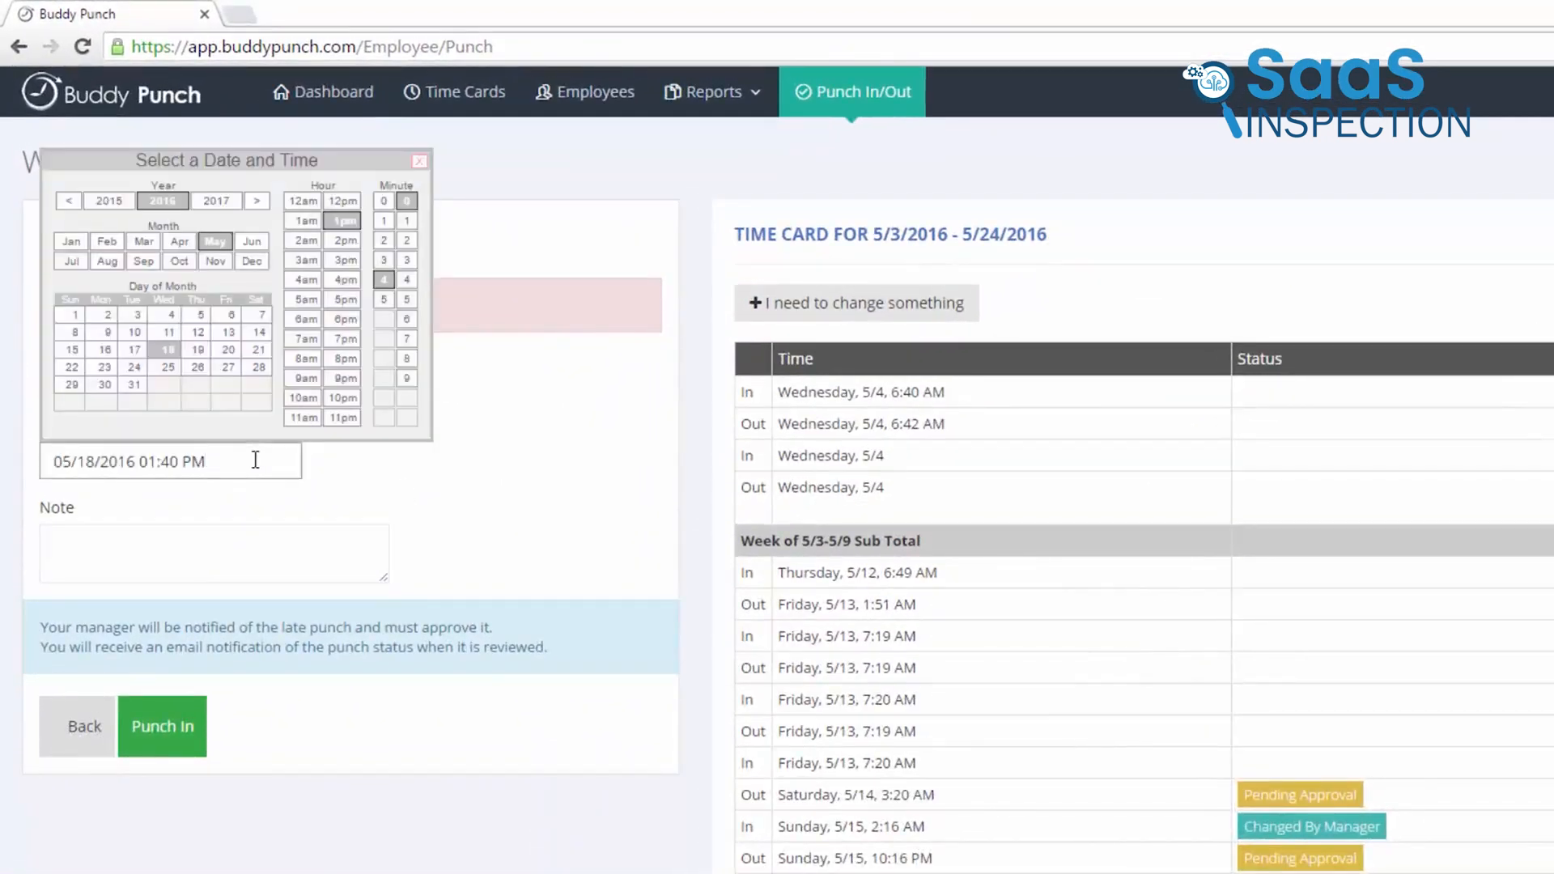
{"action": "left_click", "coordinate": [343, 240]}
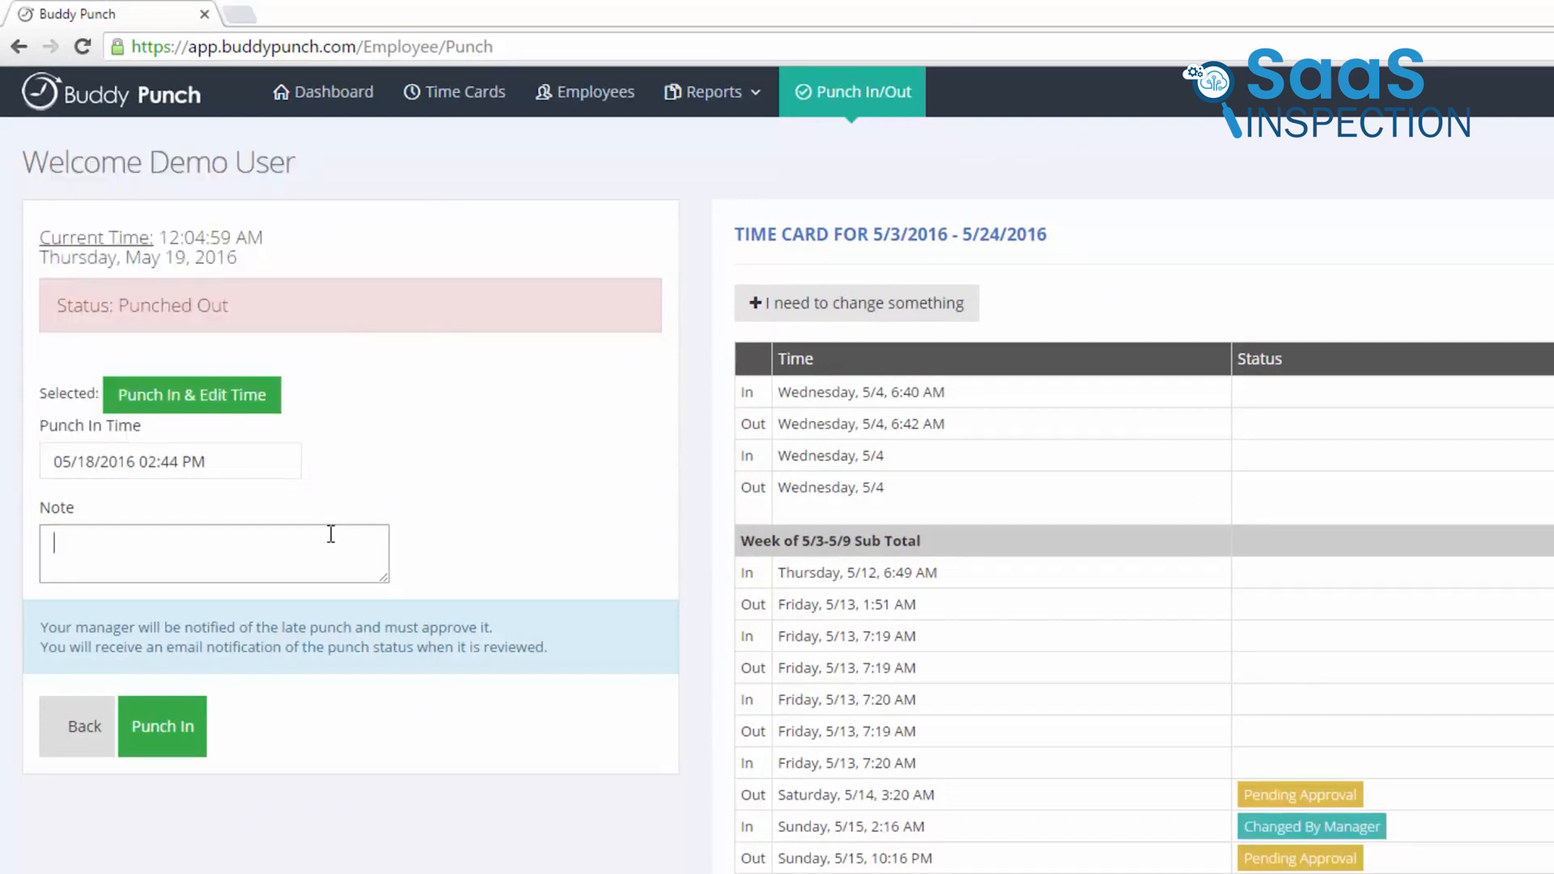
{"action": "type", "text": "I forgot to punch in!"}
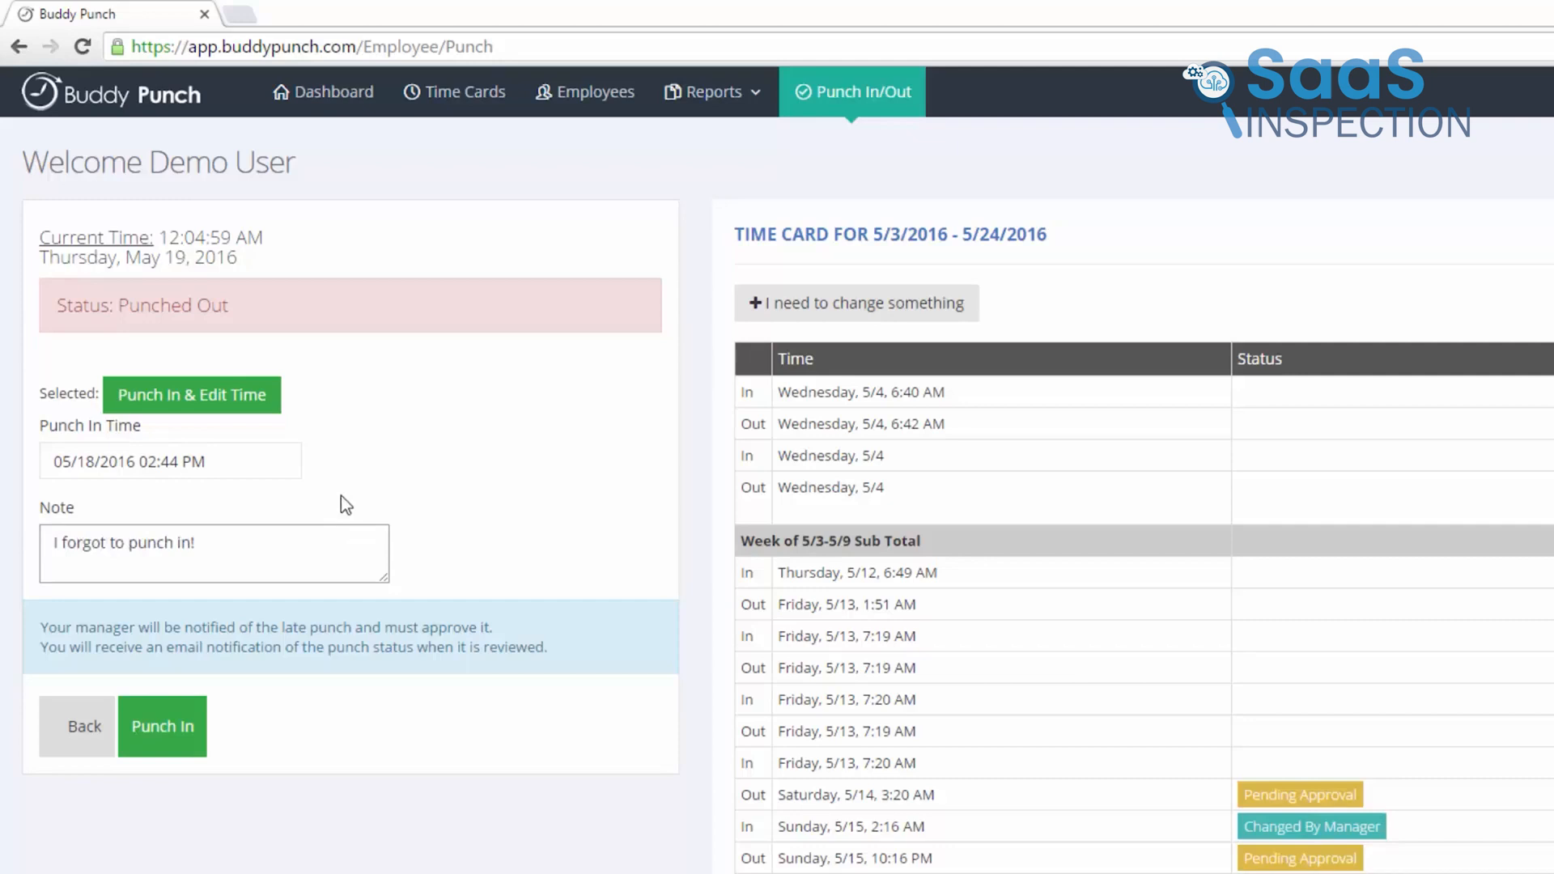
{"action": "left_click", "coordinate": [162, 725]}
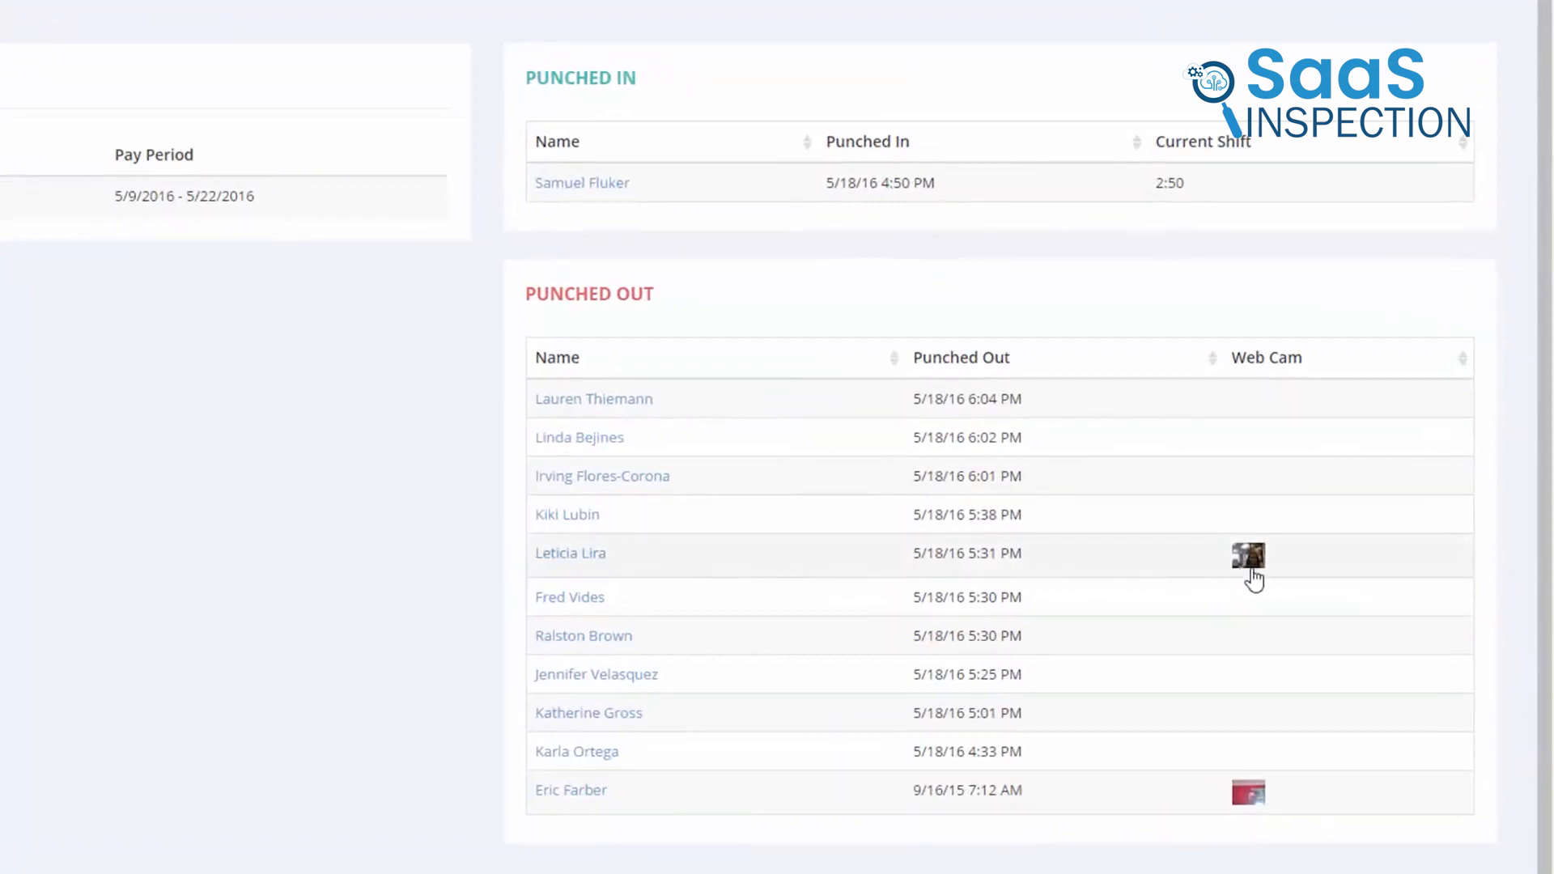
{"action": "mouse_move", "coordinate": [1196, 842]}
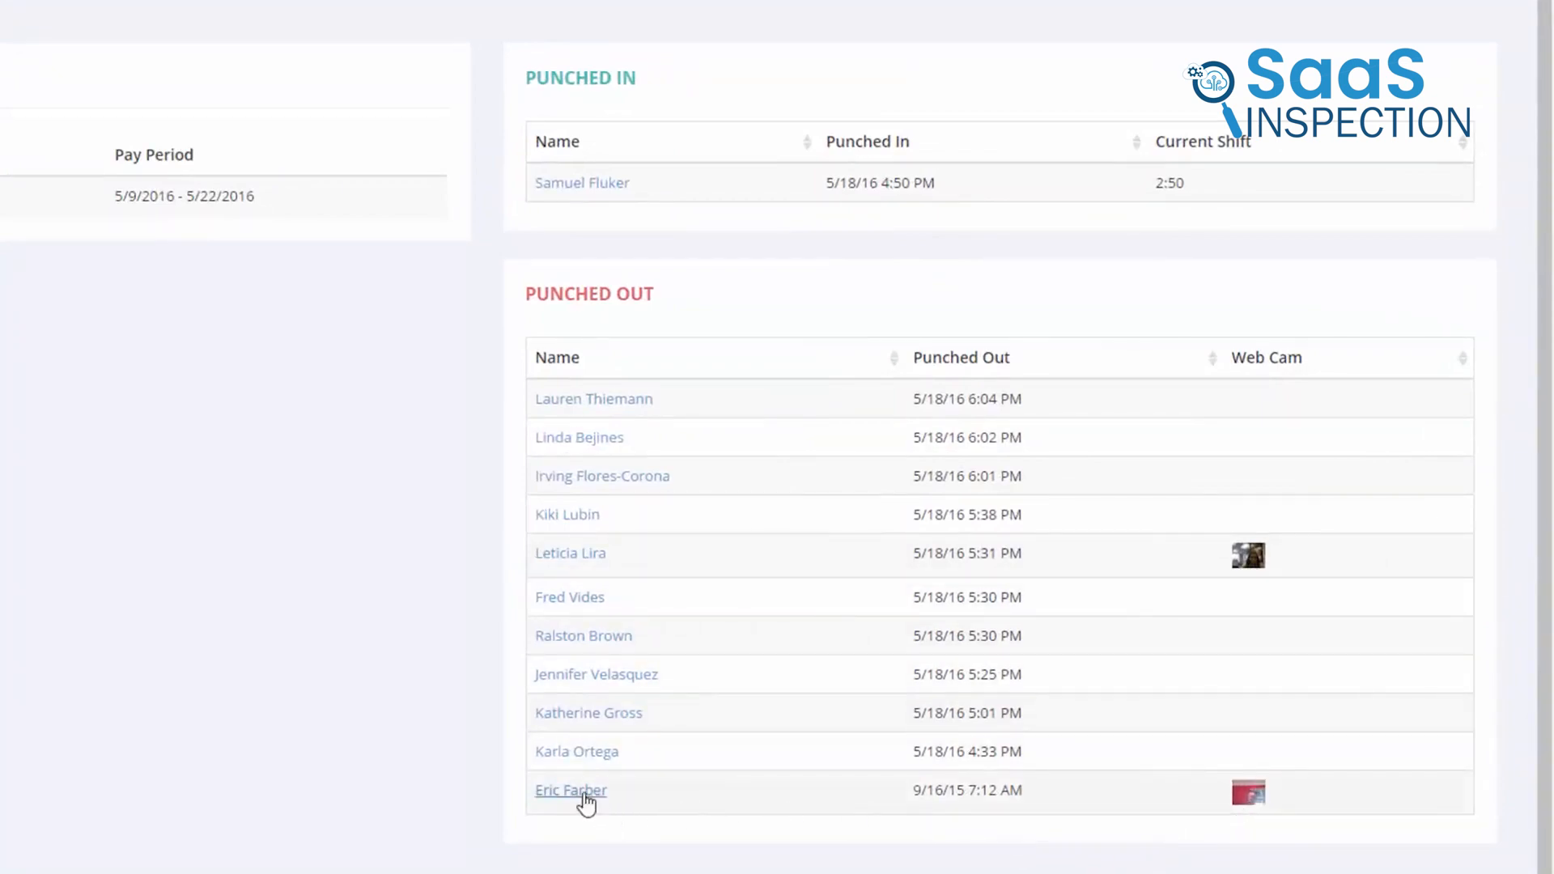
- Open the last punched-out employee's details and save the day settings to view the time card
{"action": "left_click", "coordinate": [572, 790]}
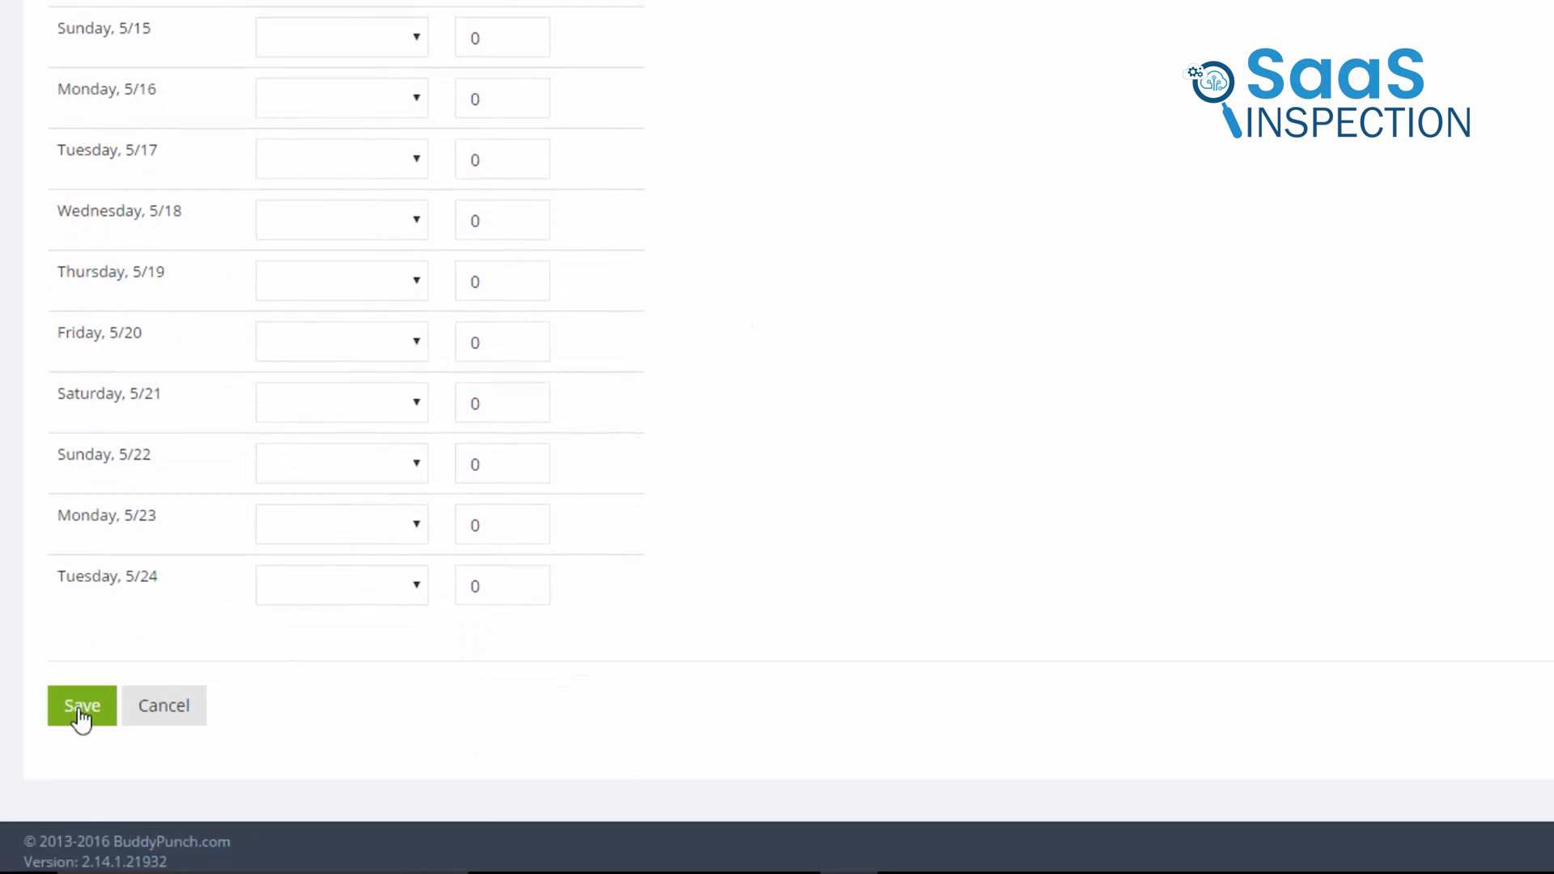
{"action": "left_click", "coordinate": [83, 706]}
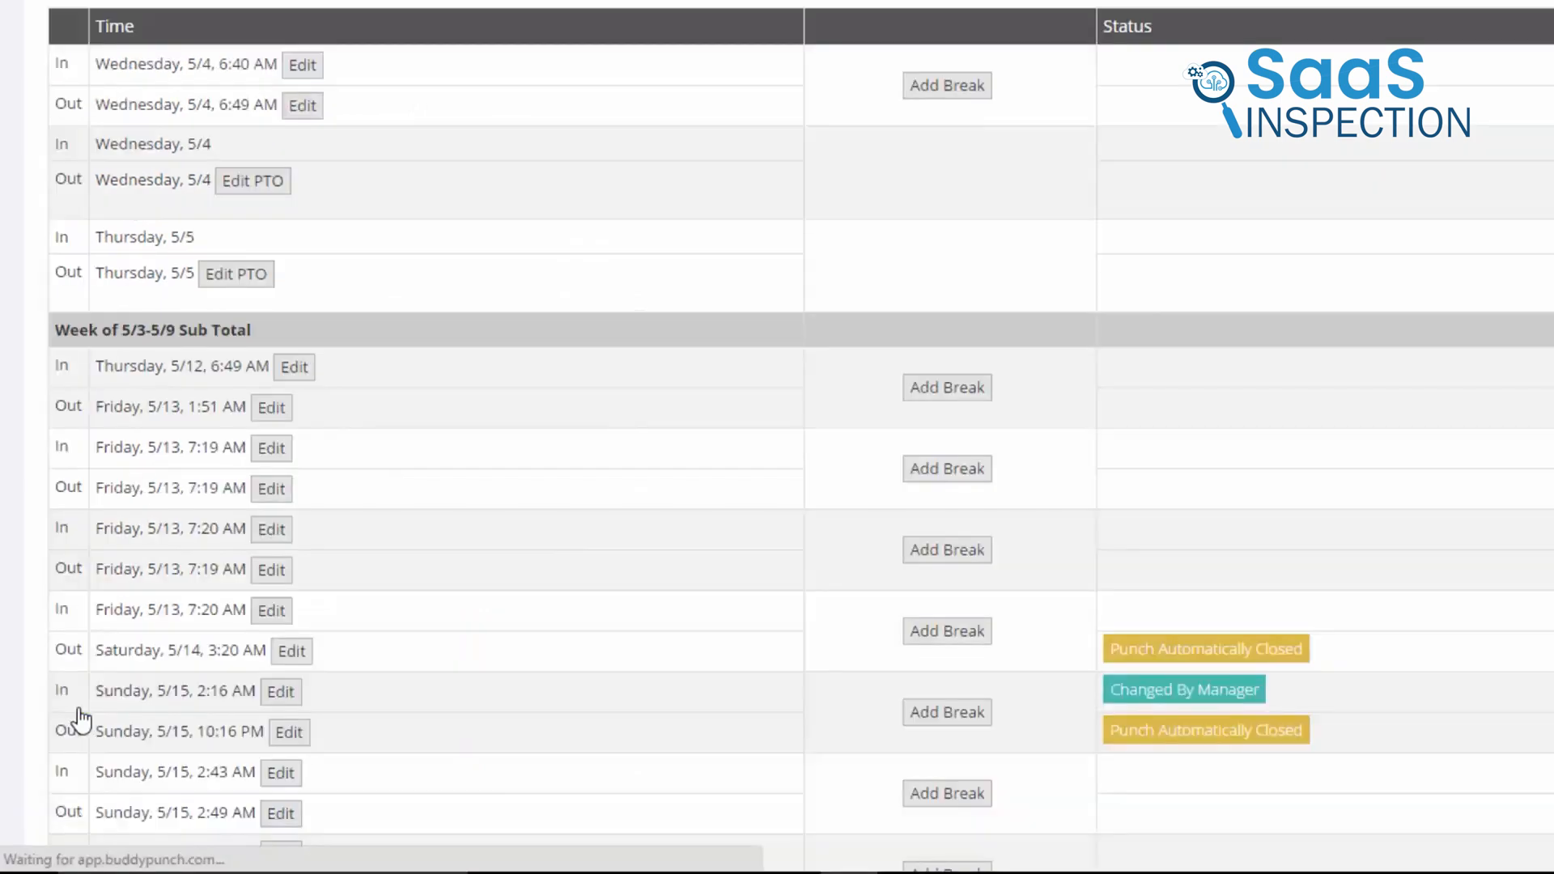